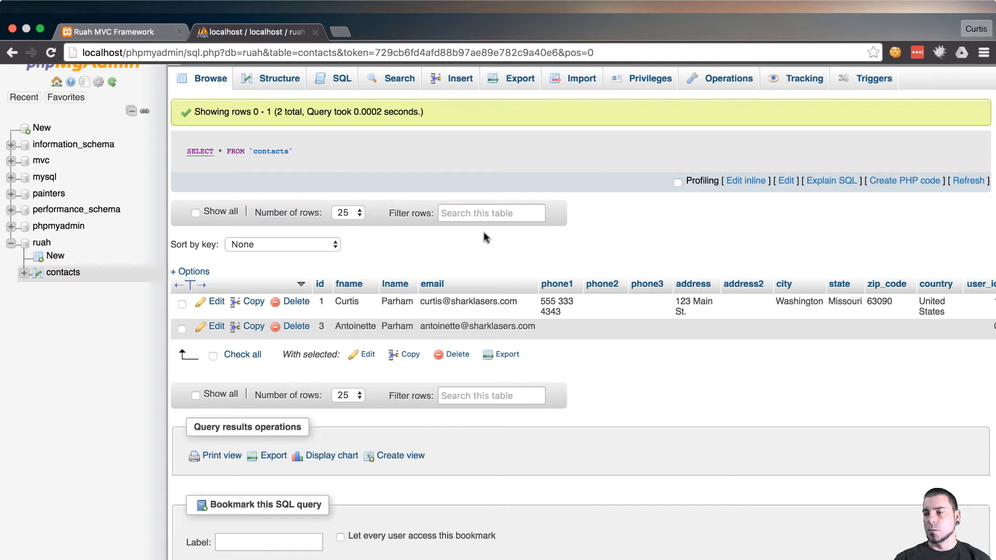
mouse_move(391, 173)
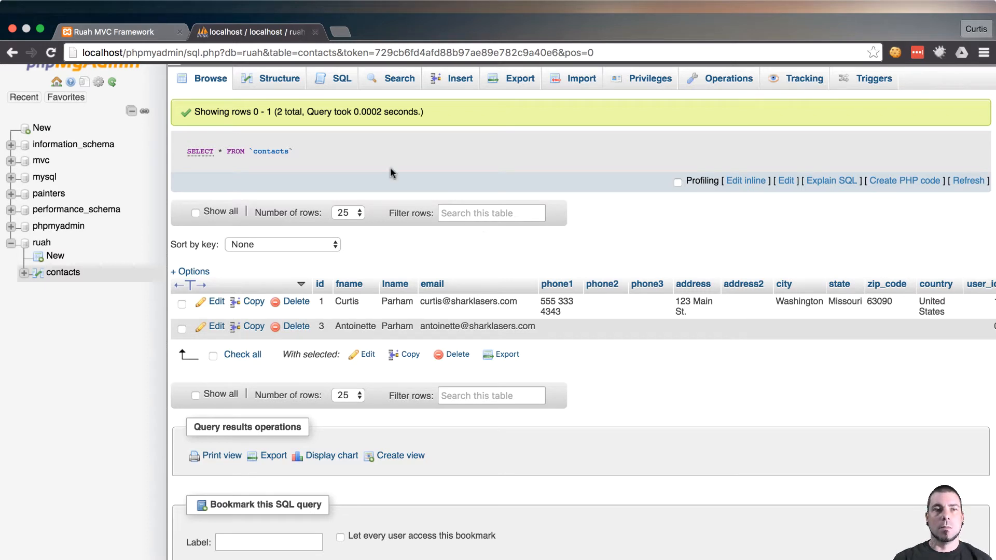
mouse_move(299, 286)
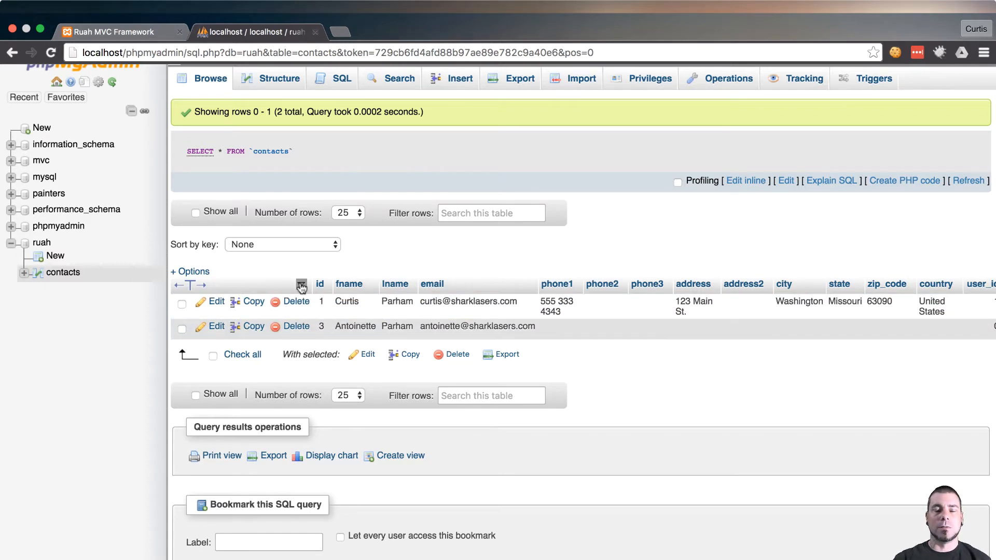
mouse_move(335, 337)
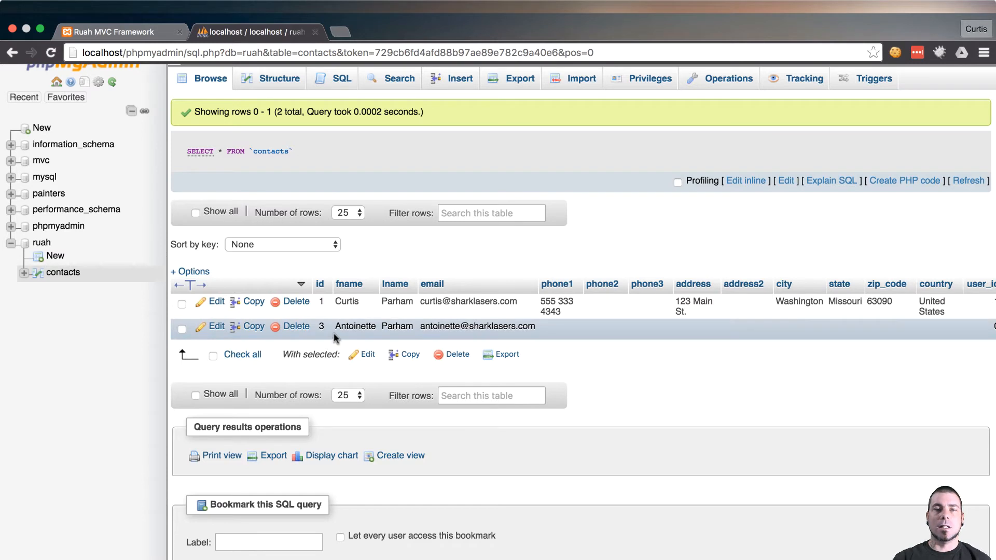
mouse_move(370, 244)
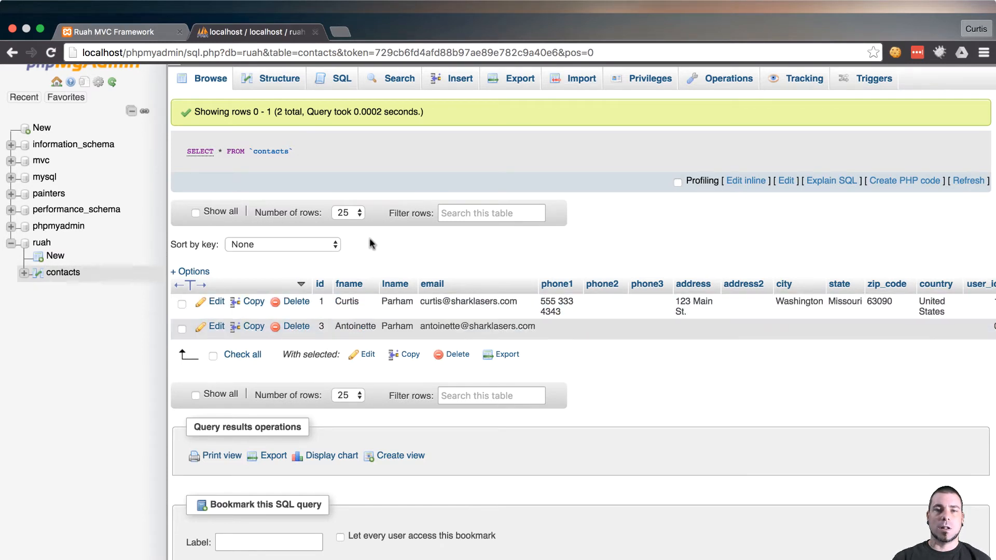
mouse_move(370, 216)
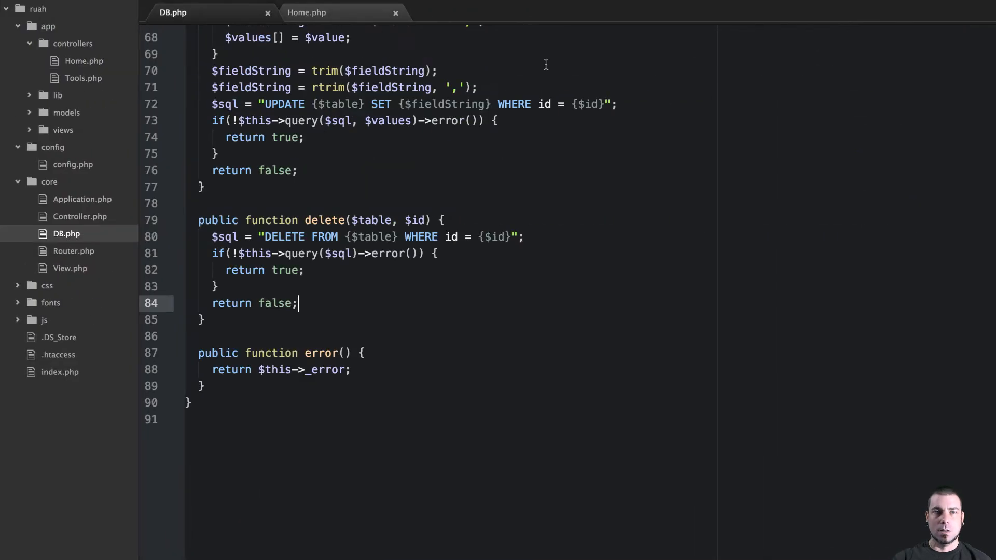
- Look up the _result property name and place the cursor above error() in DB.php
scroll("up", 3)
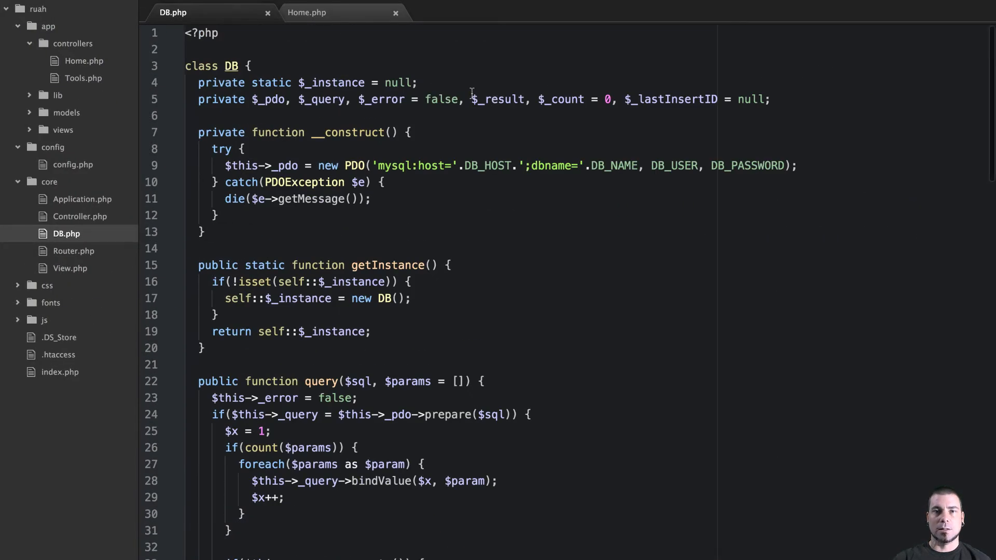
double_click(497, 99)
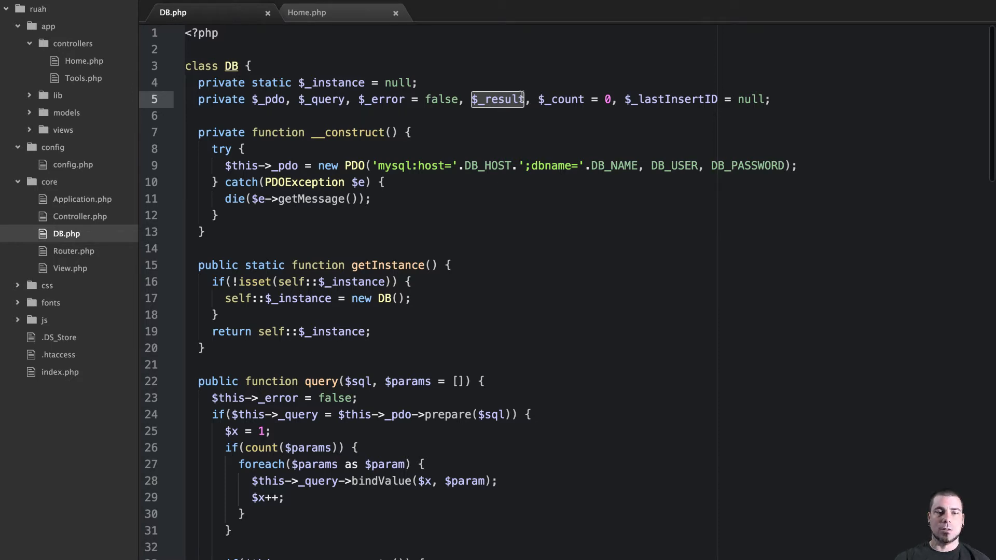
scroll("down", 3)
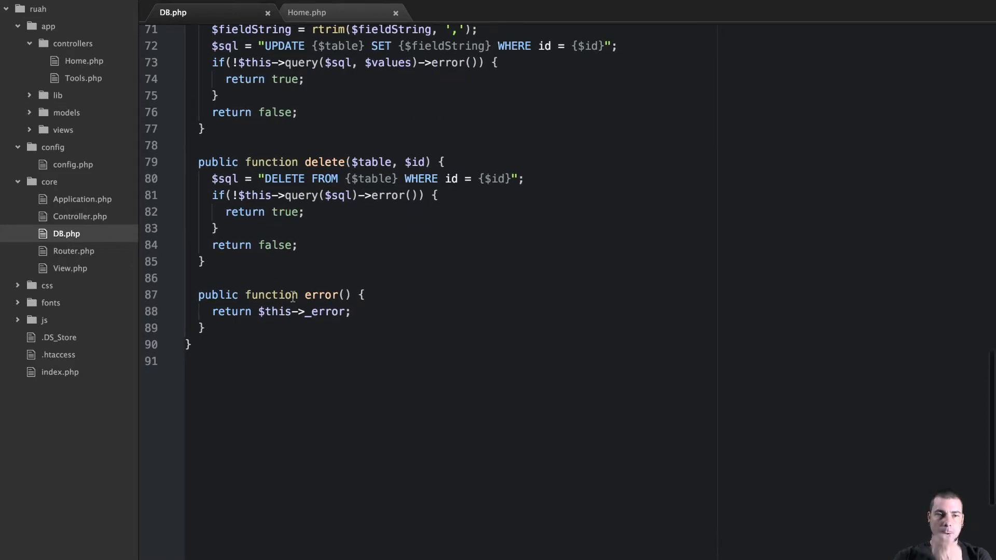
left_click(209, 328)
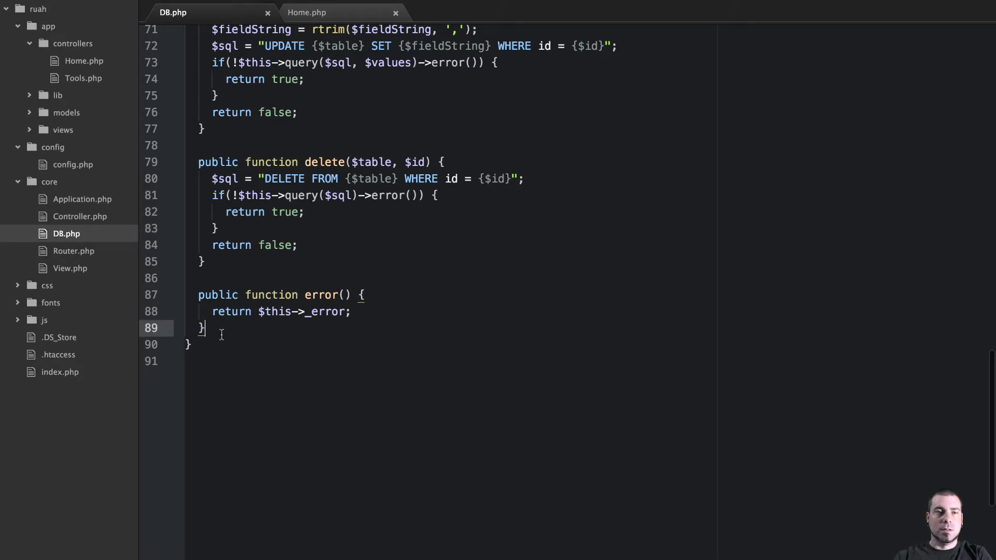
- Add public function results() { return $this->_results; } to the DB class
key("enter")
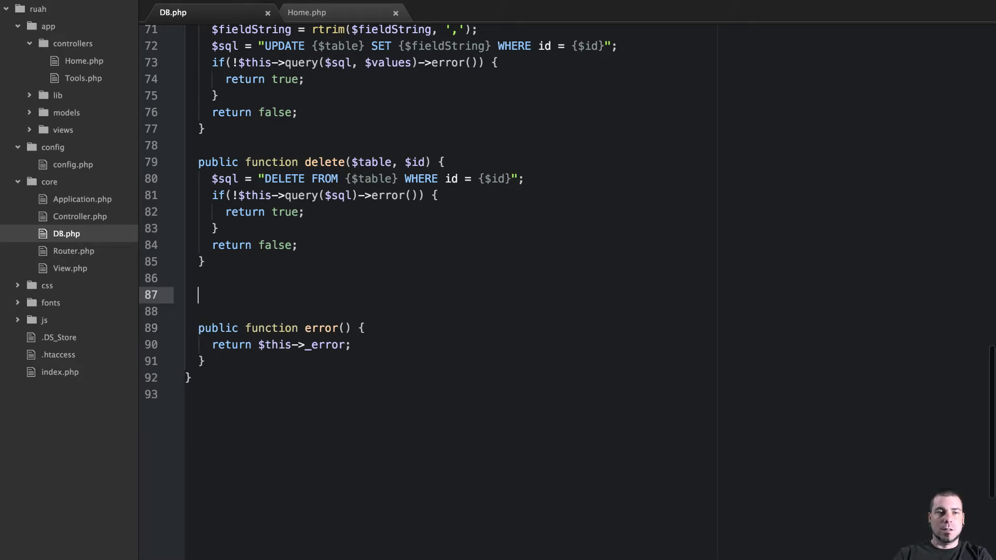
type("public")
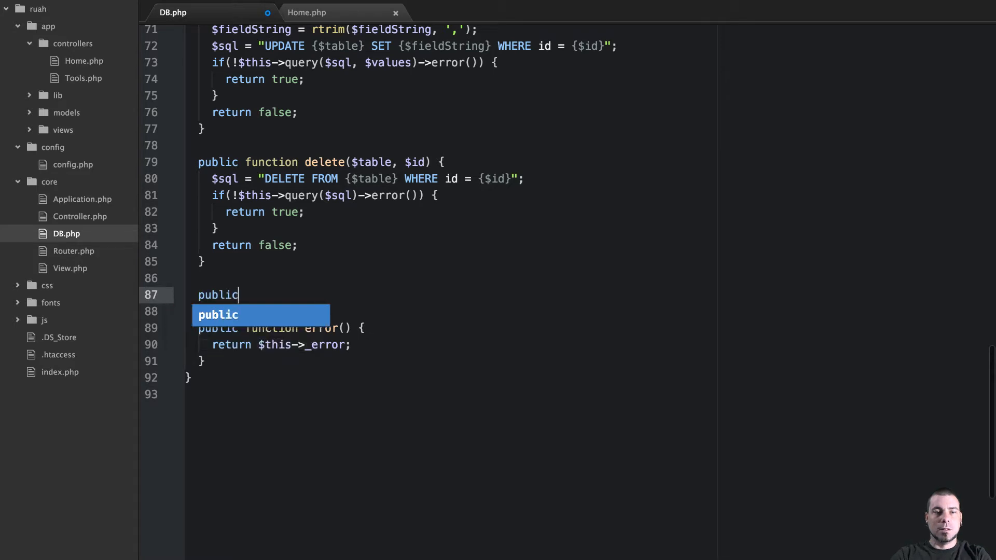
type("funct")
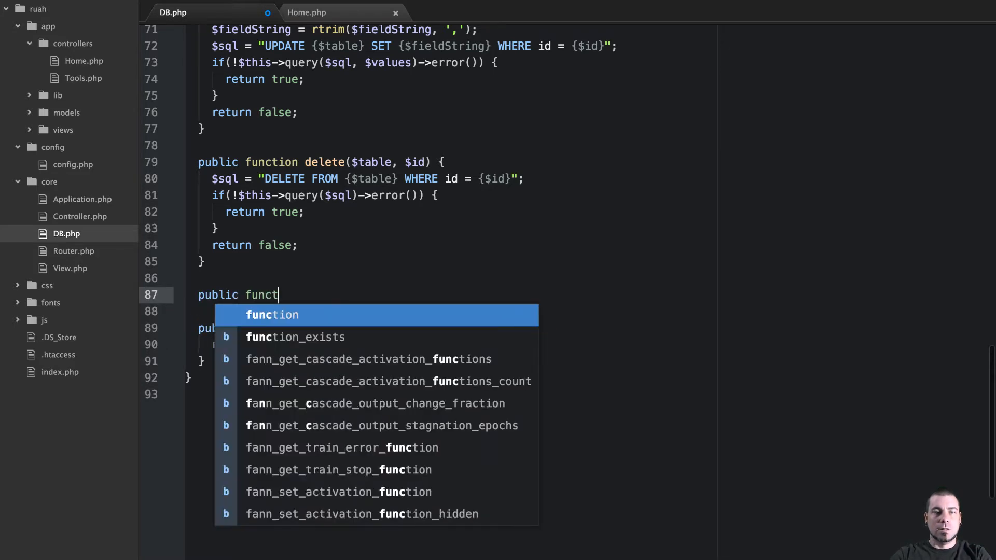
type("ion results() {")
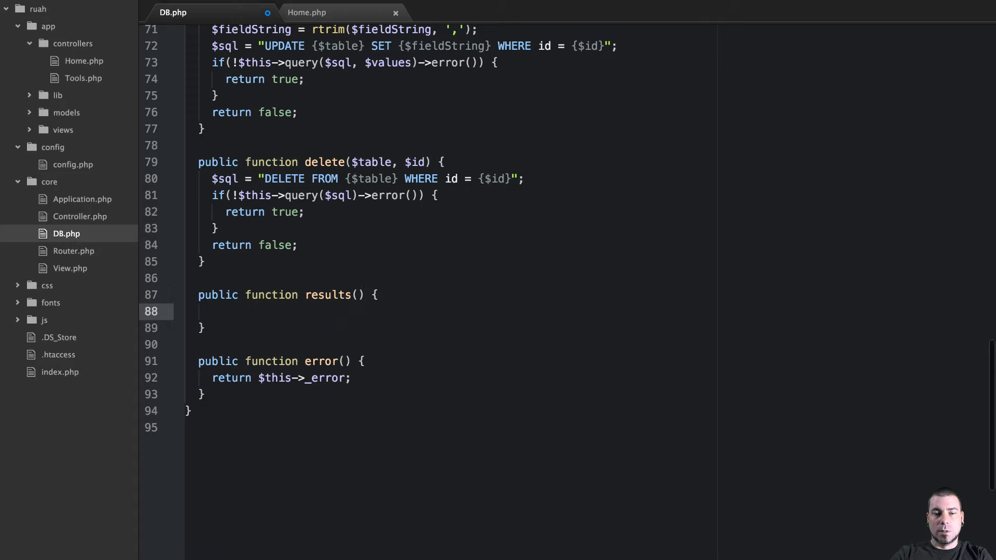
type("return $")
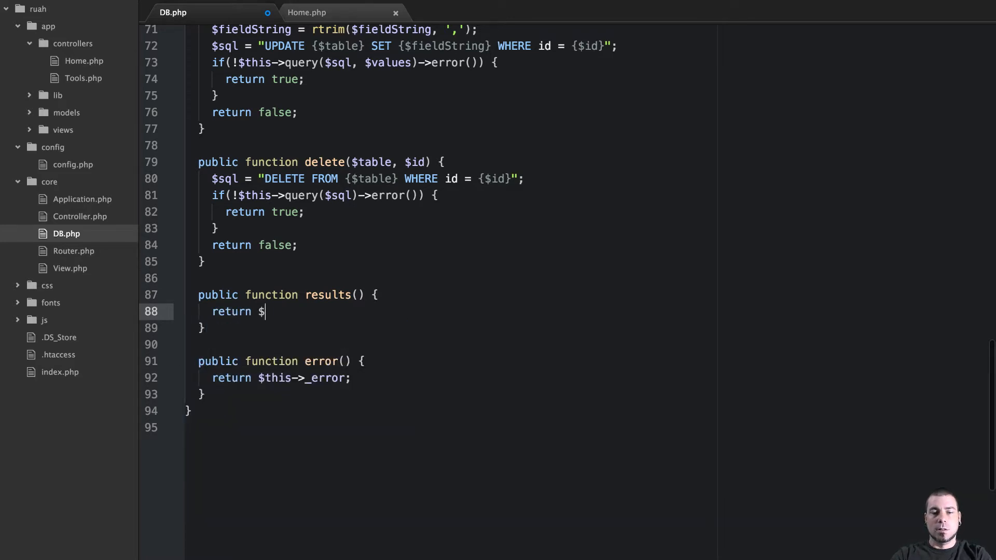
type("this->_")
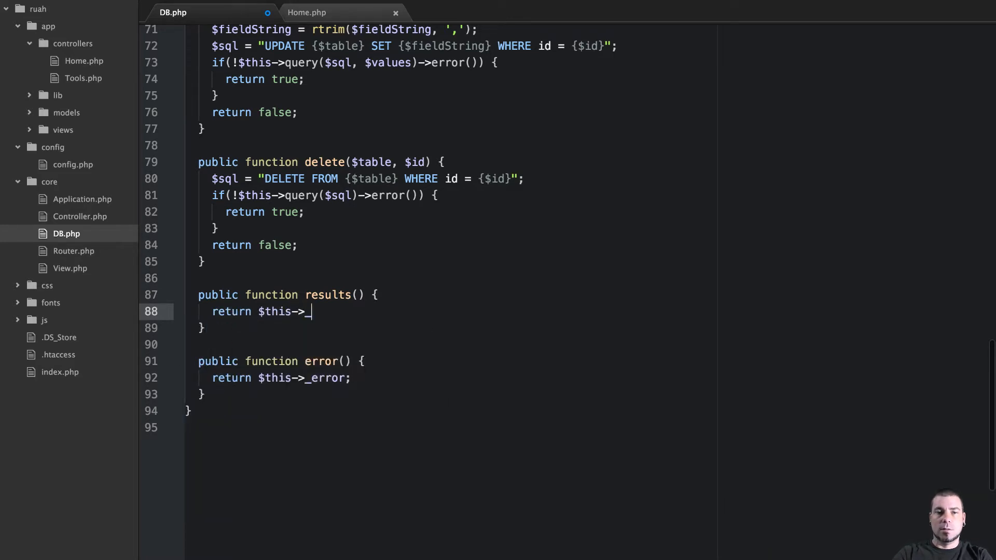
type("results;")
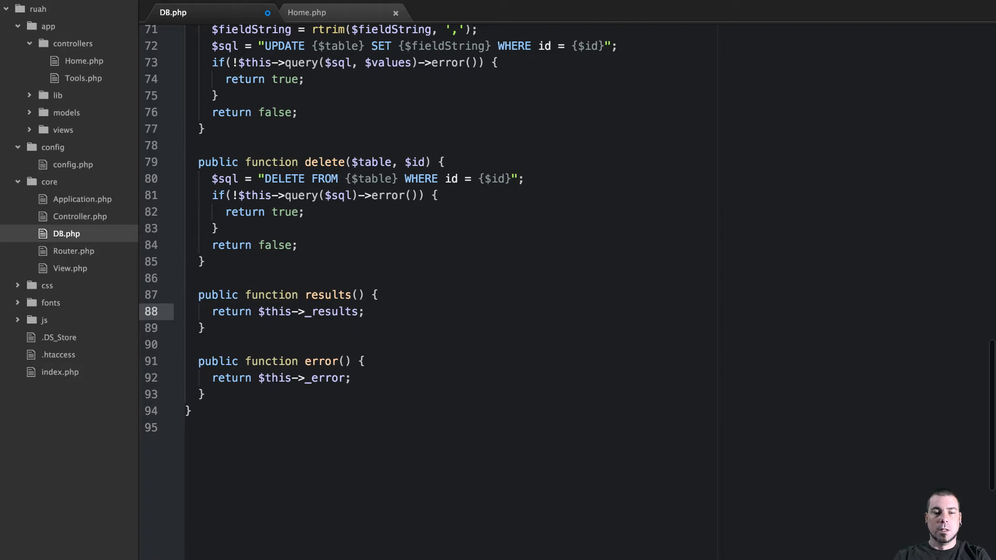
- Scroll up to review the query() method, then move to Home.php
scroll("up", 3)
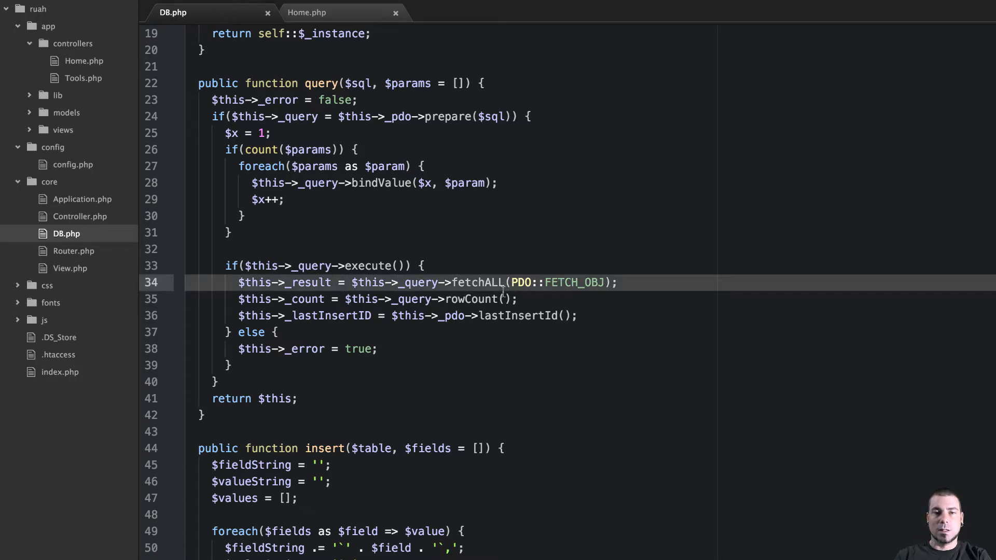
scroll("down", 3)
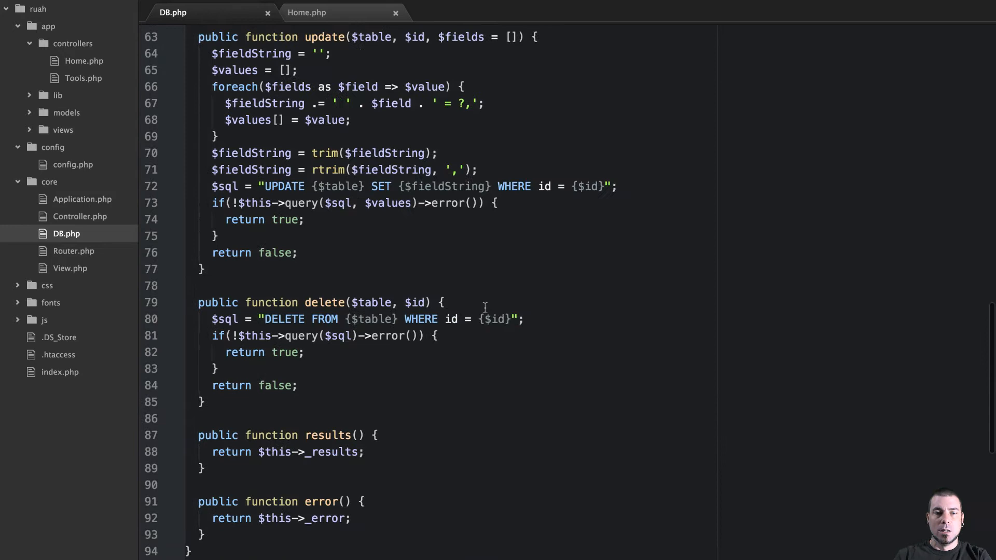
scroll("up", 3)
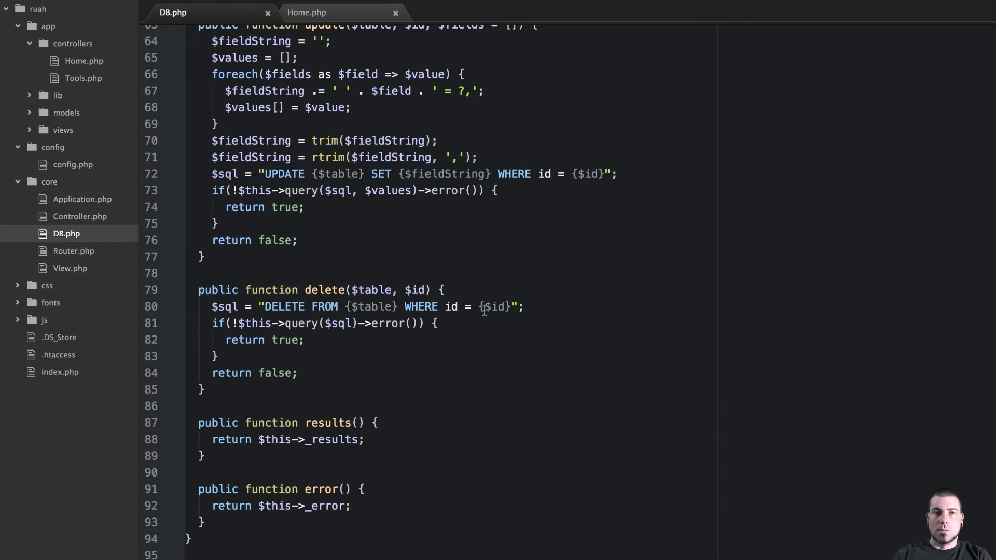
left_click(307, 12)
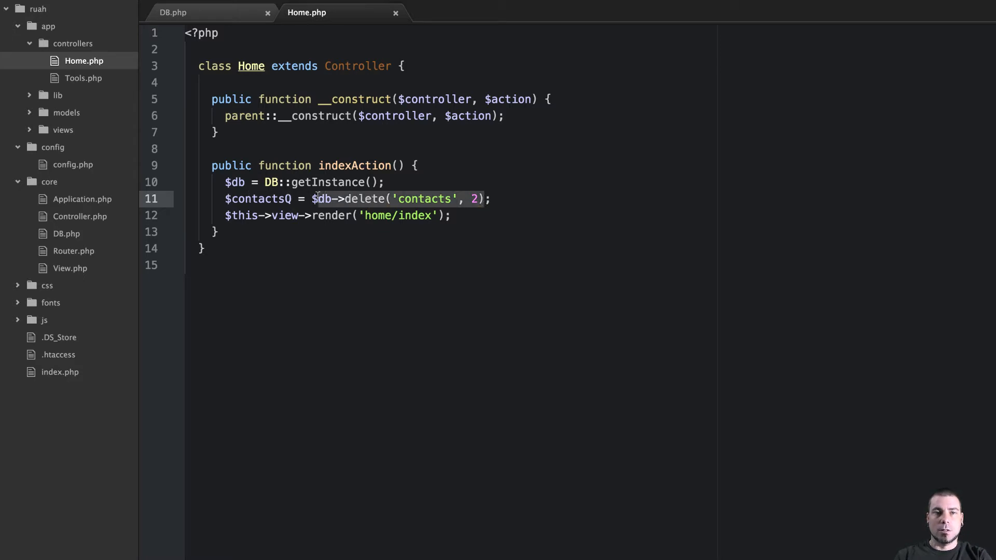
- Replace delete('contacts', 2) with query("SELECT * FROM contacts ORDER BY lname, fname")
double_click(362, 199)
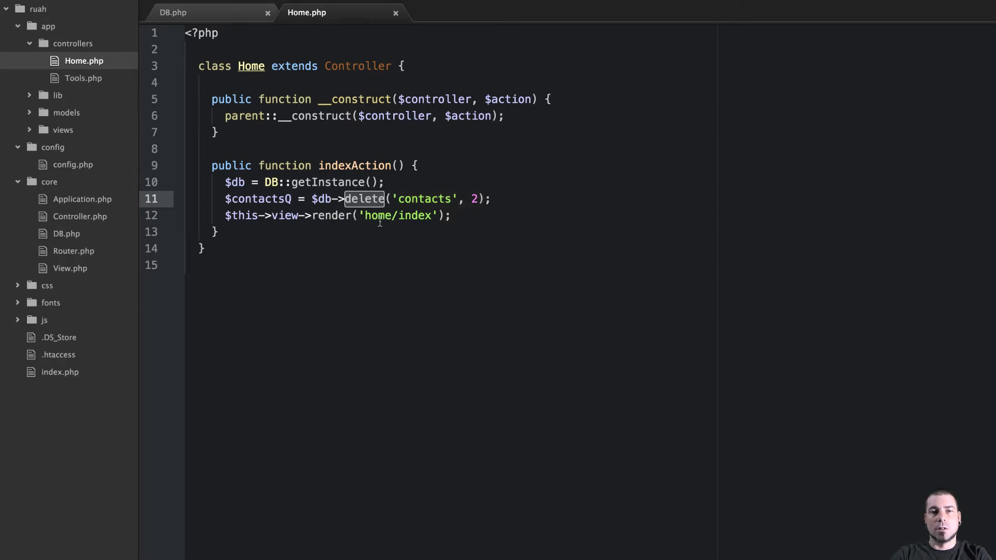
type("query")
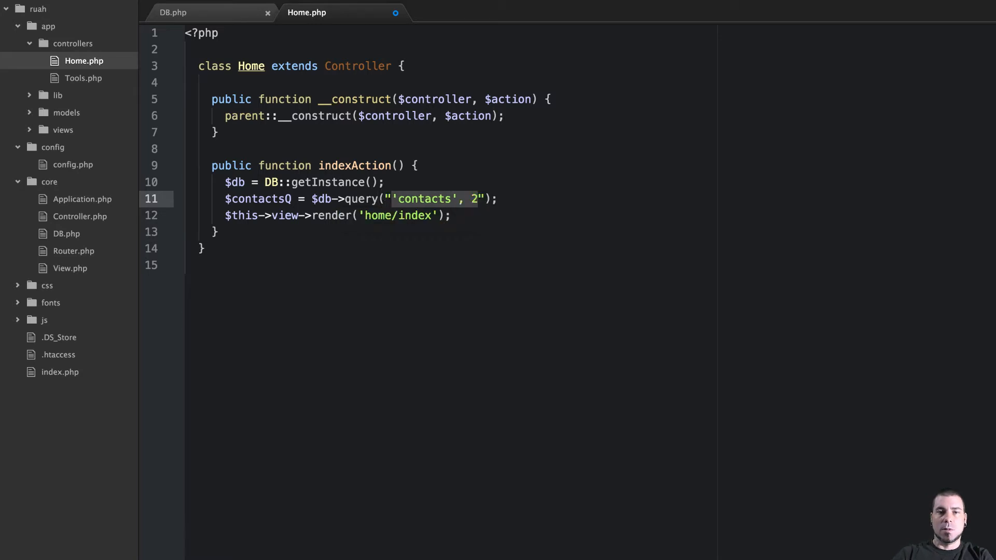
type("S")
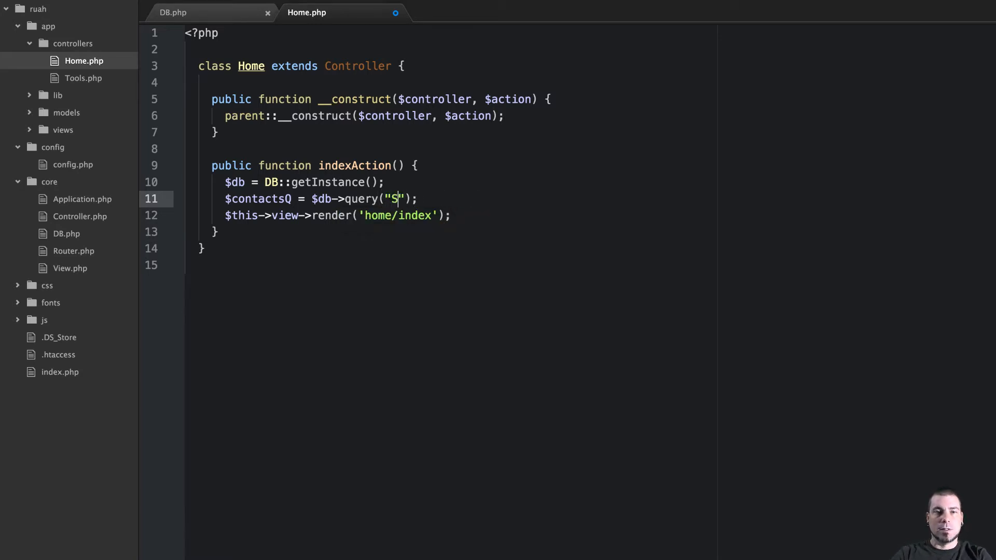
type("ELECT *")
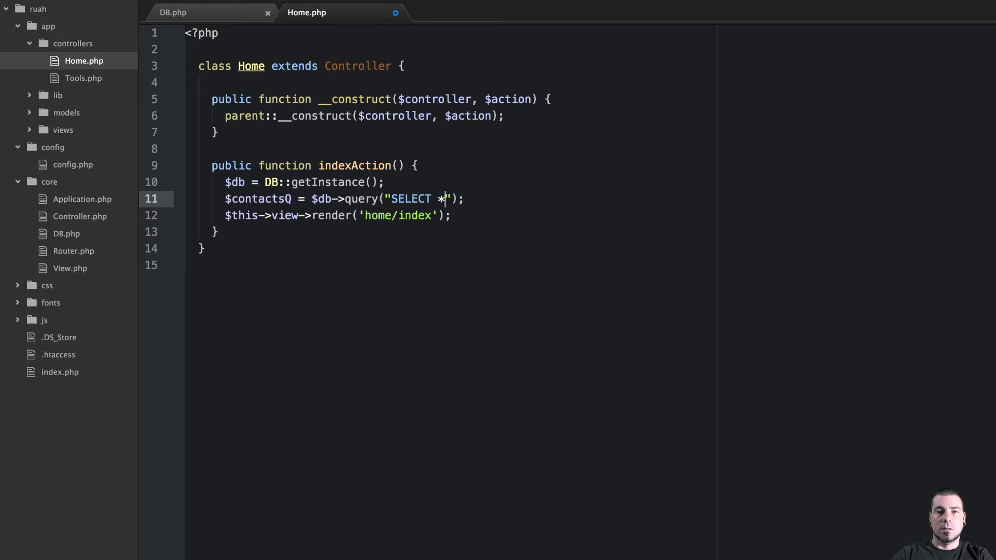
type("FROM contacts")
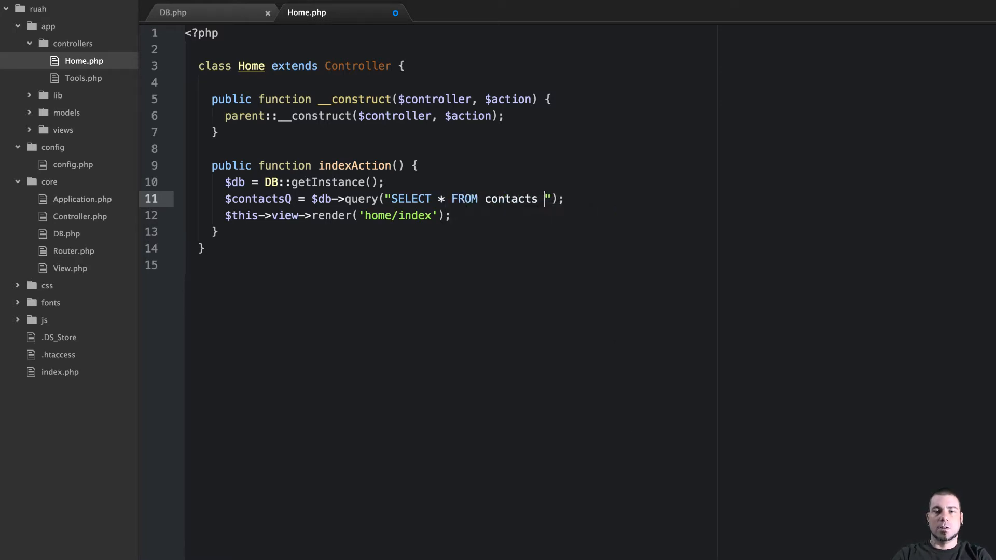
type("ORDER BY")
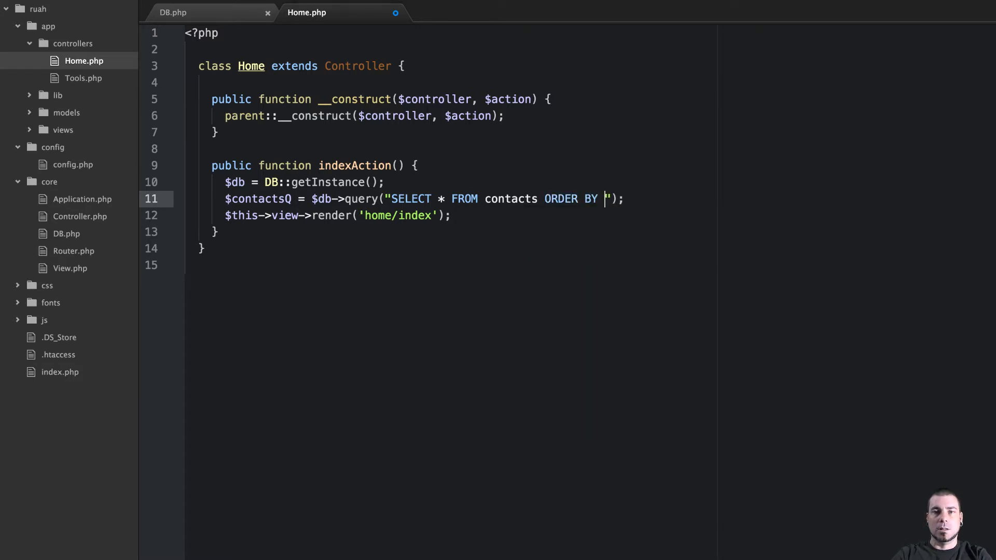
type("lanem")
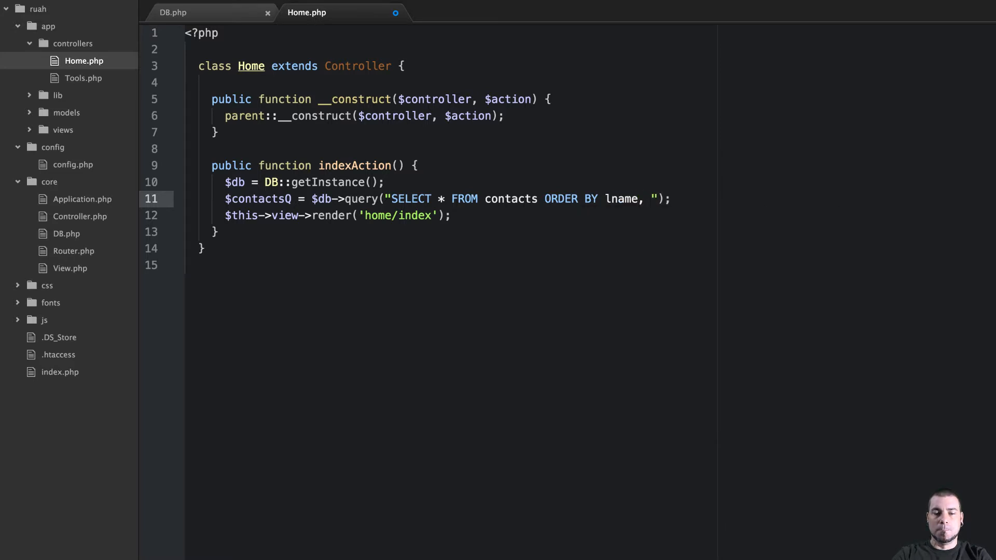
type("fname")
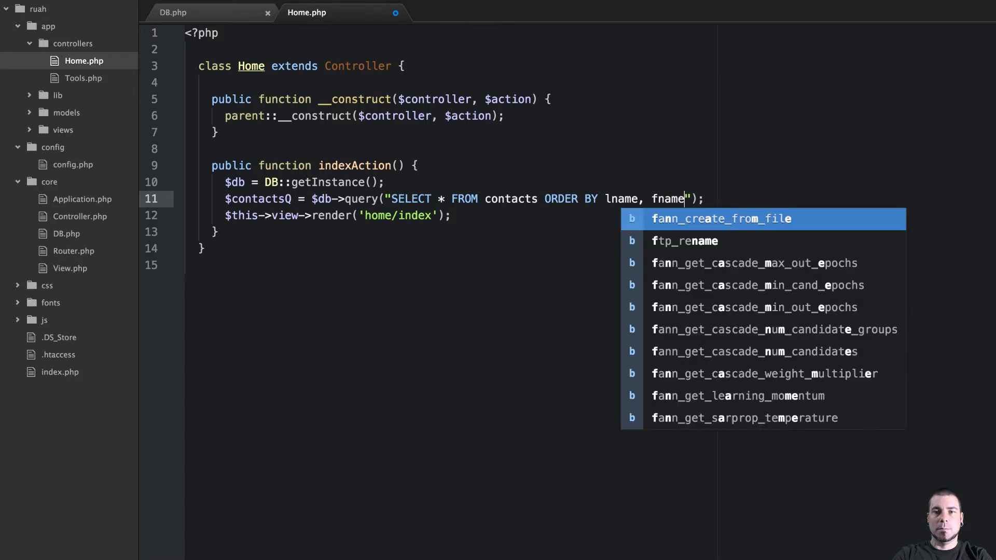
key("escape")
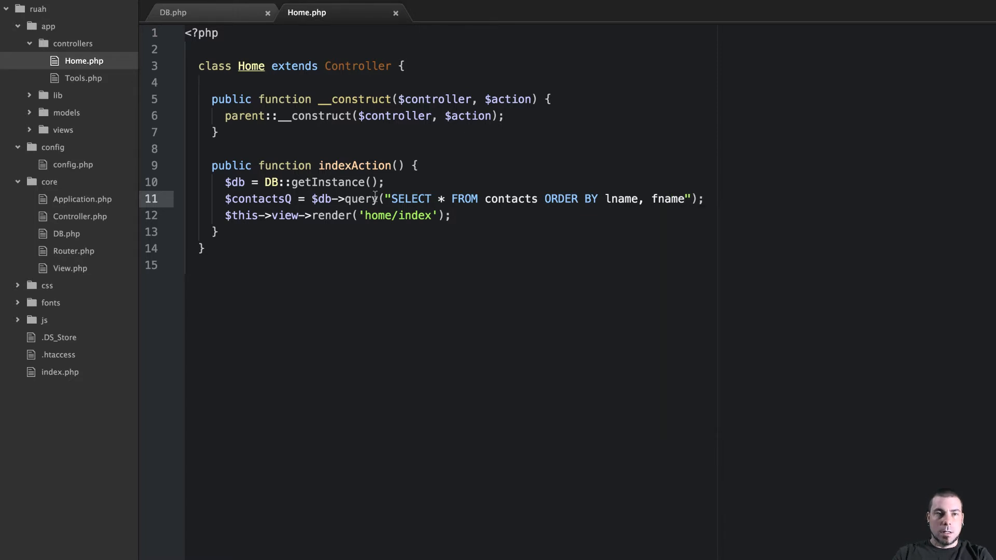
left_click(685, 199)
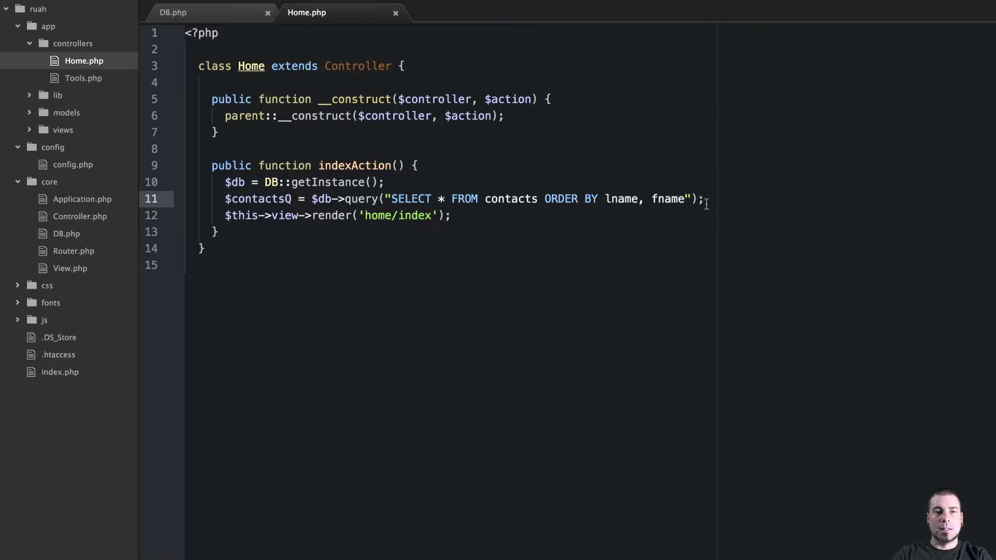
- Add $contacts = $contactsQ->results(); below the query line in indexAction
type("$co")
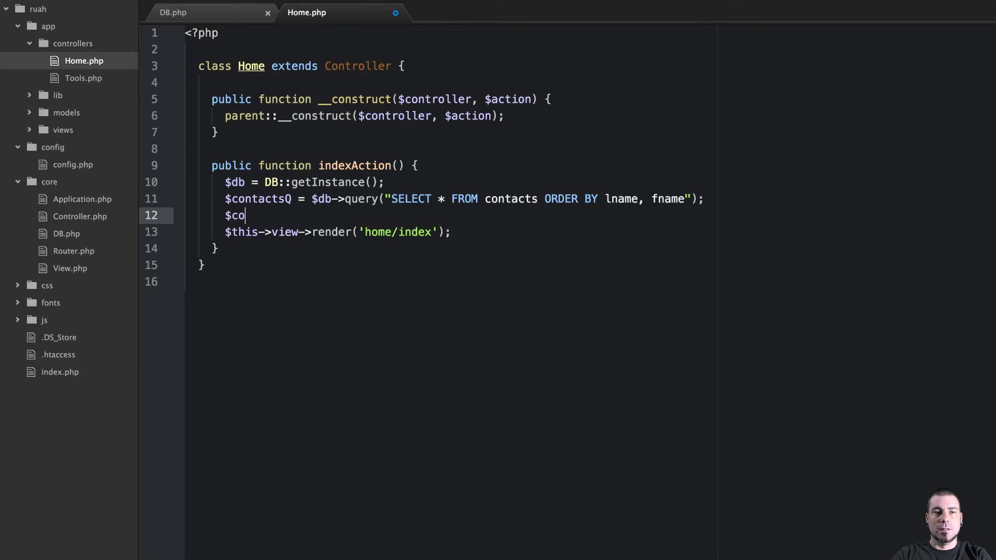
type("ntacts =")
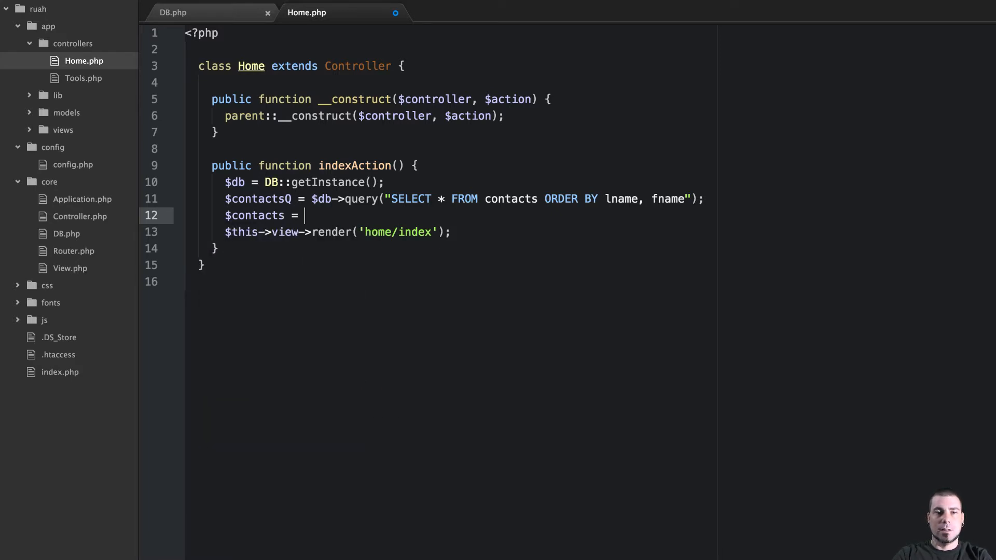
type("$")
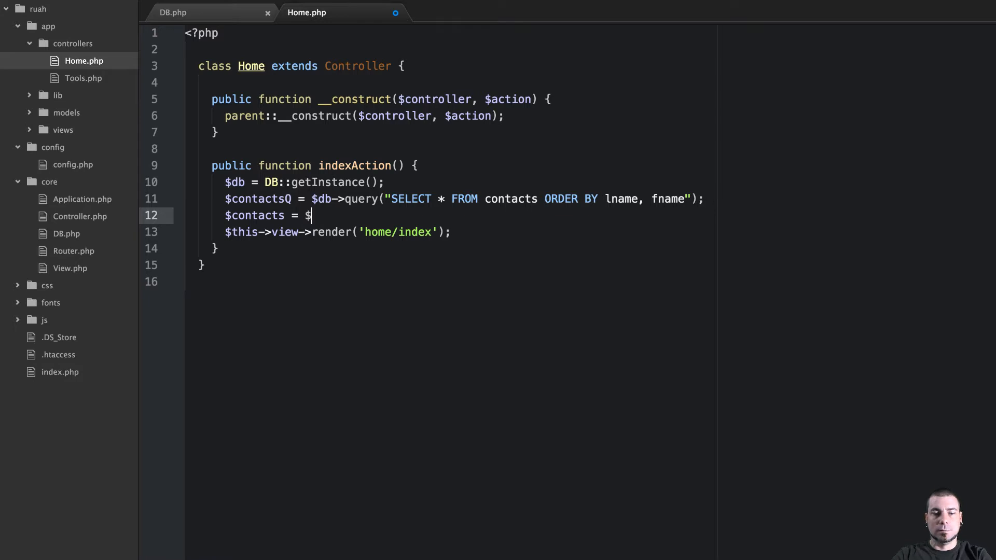
type("contactsQ->")
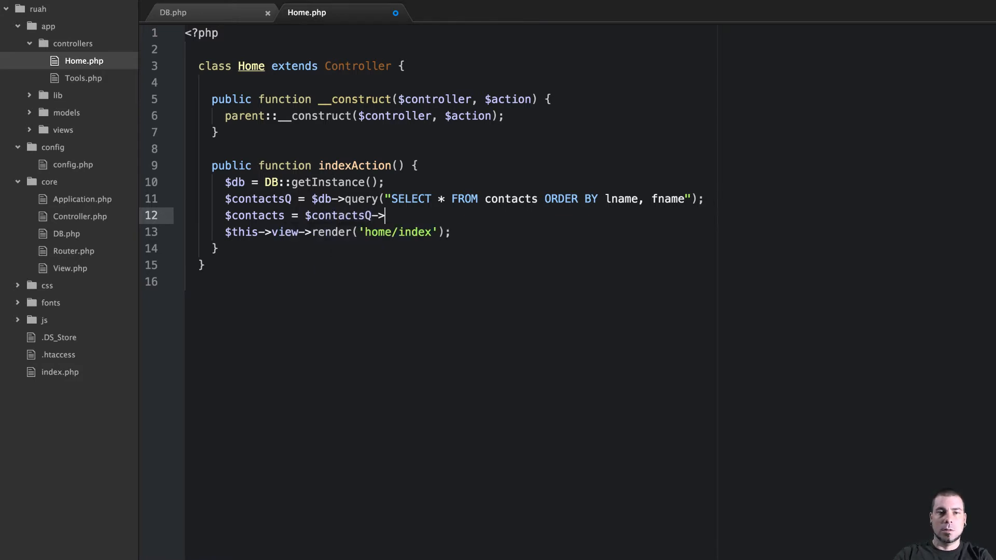
type("results(")
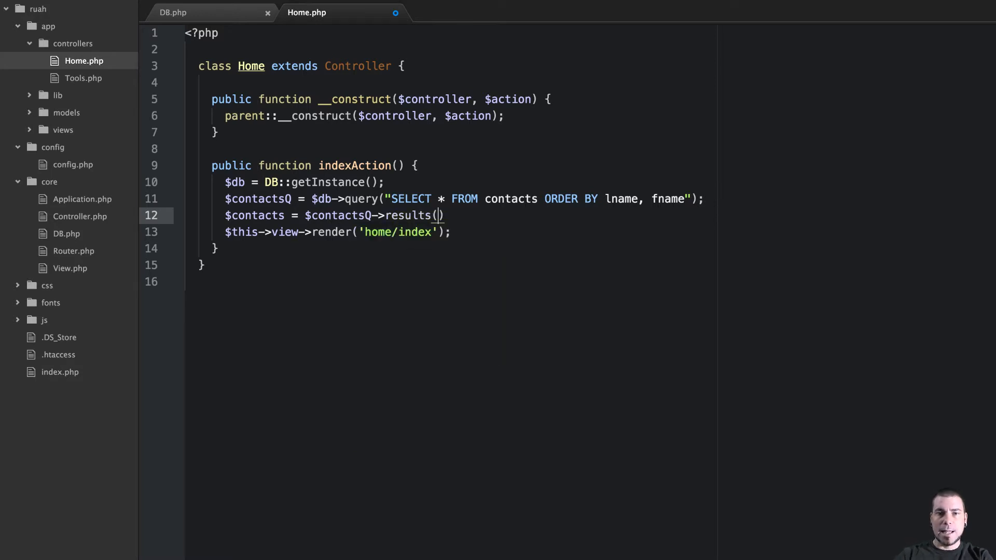
type(";")
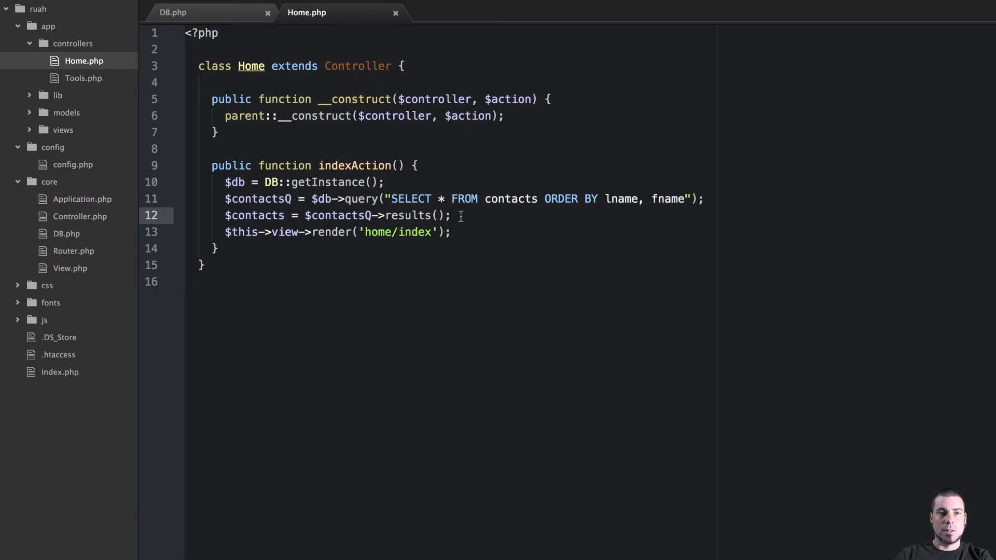
- Add dnd($contacts) in Home.php and fix results() to return $this->_result
type("dnd")
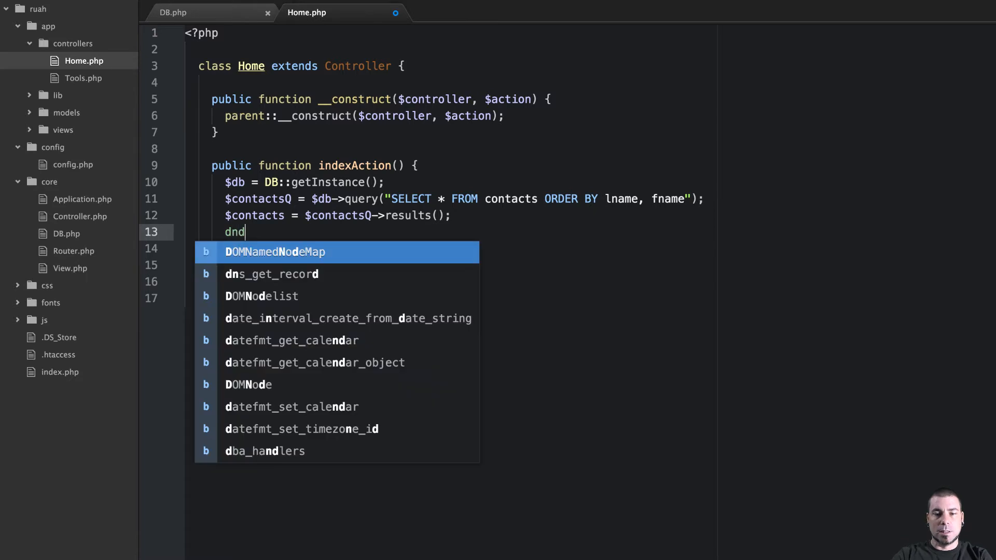
type("($contacts);")
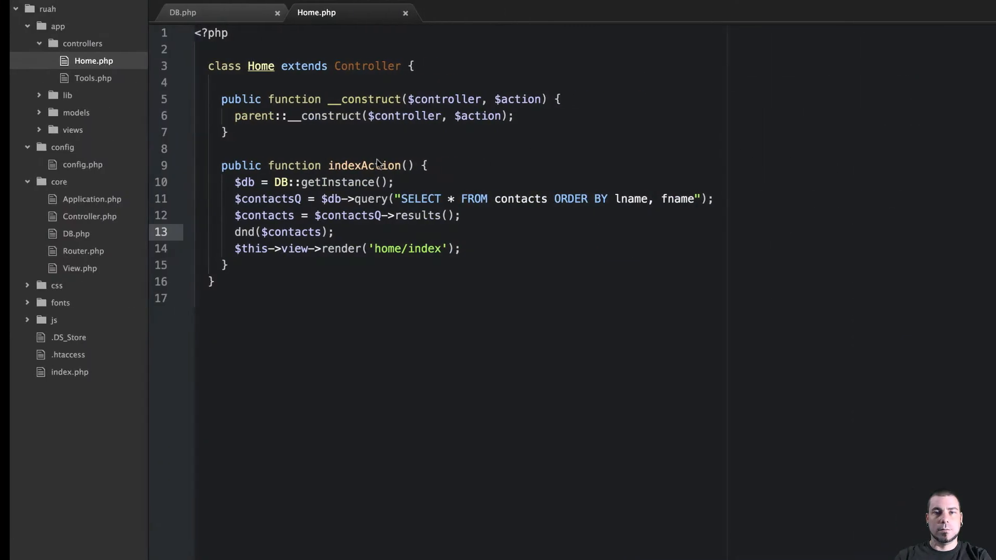
left_click(184, 12)
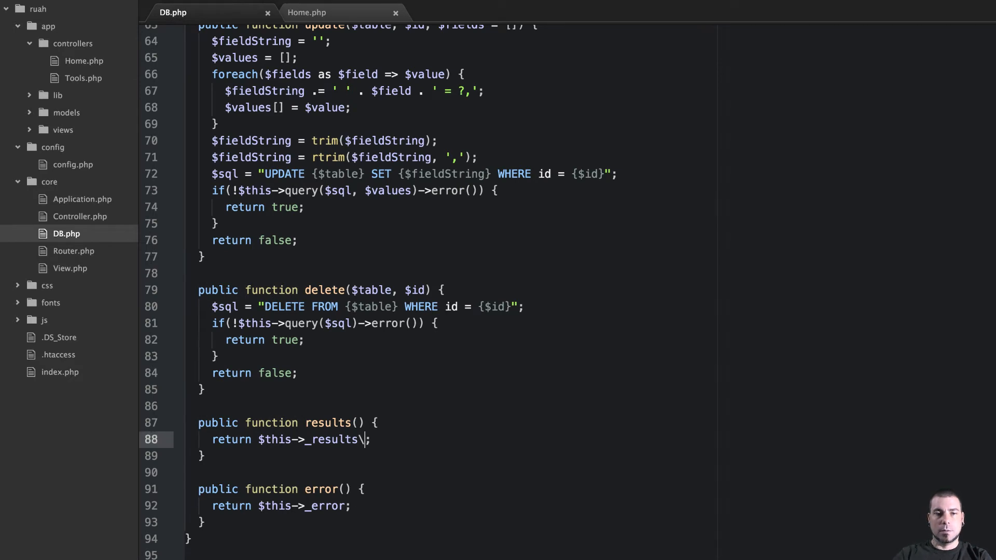
key("Backspace")
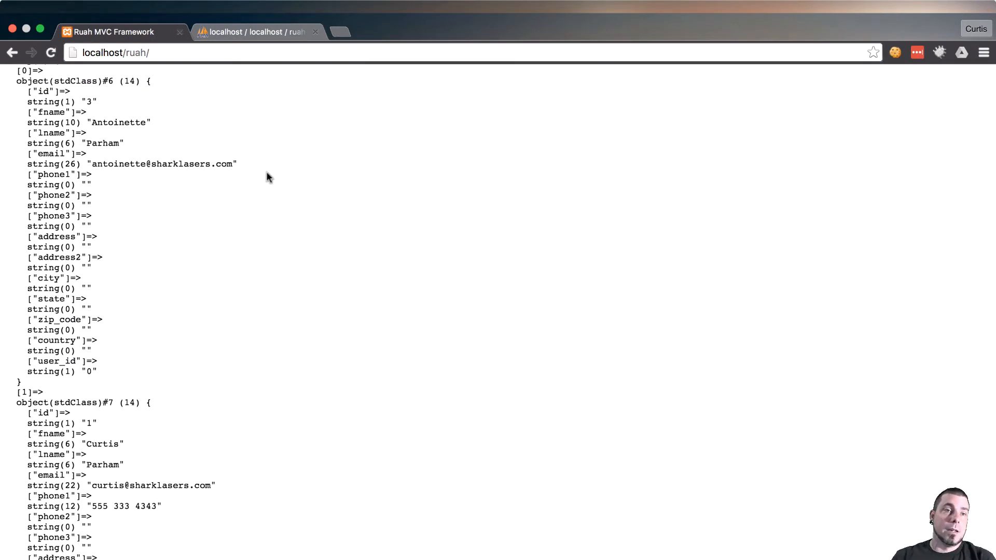
- Scroll the contacts var_dump in Chrome, then return to Home.php in Atom
scroll("up", 3)
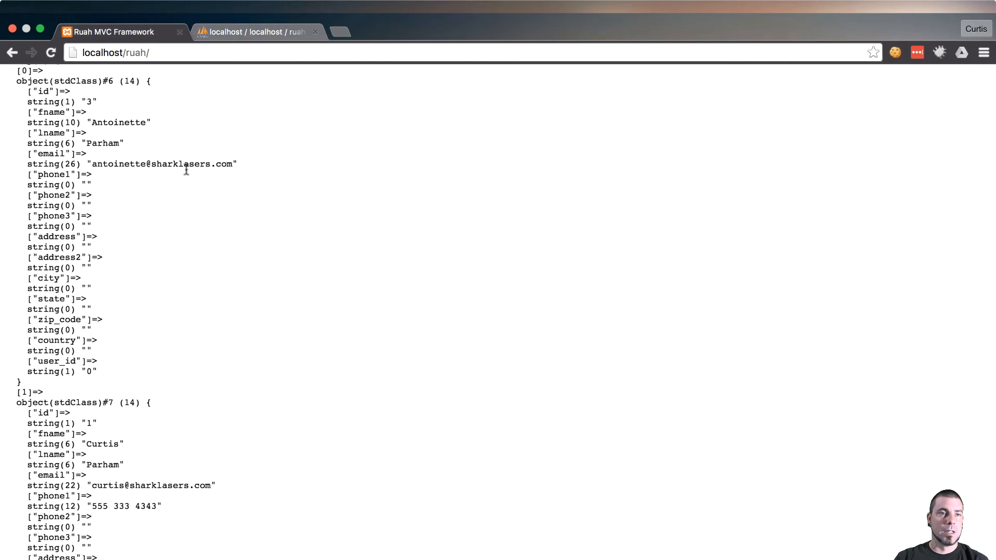
mouse_move(130, 139)
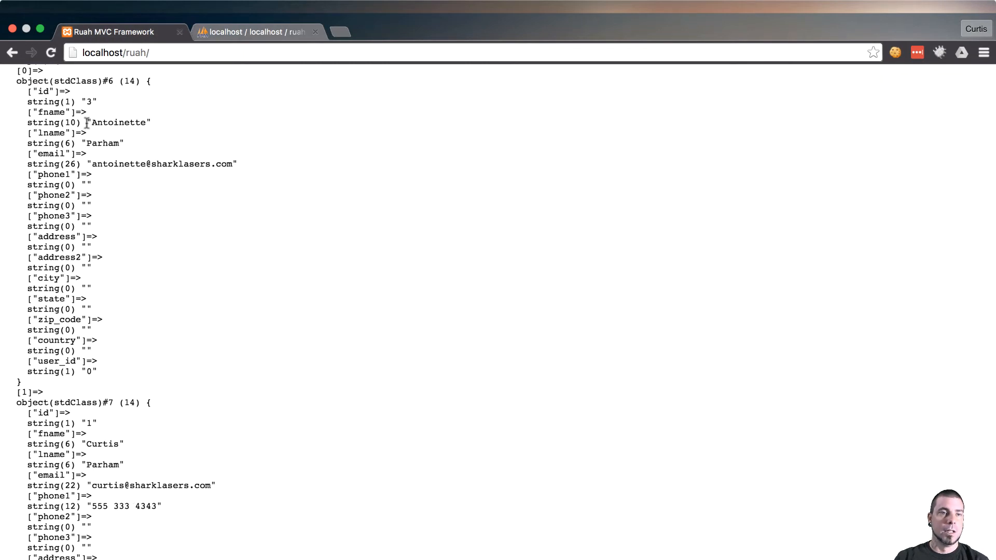
mouse_move(125, 226)
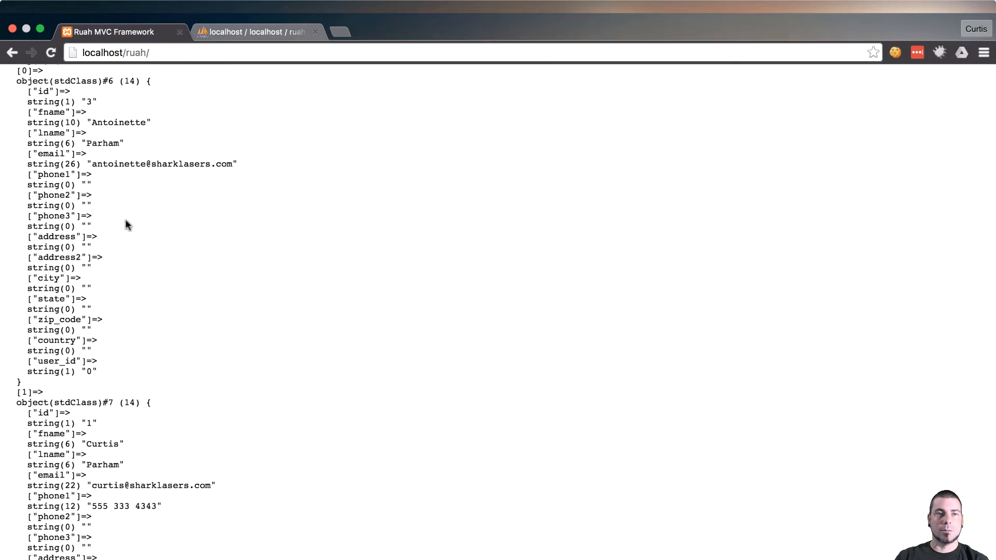
mouse_move(187, 261)
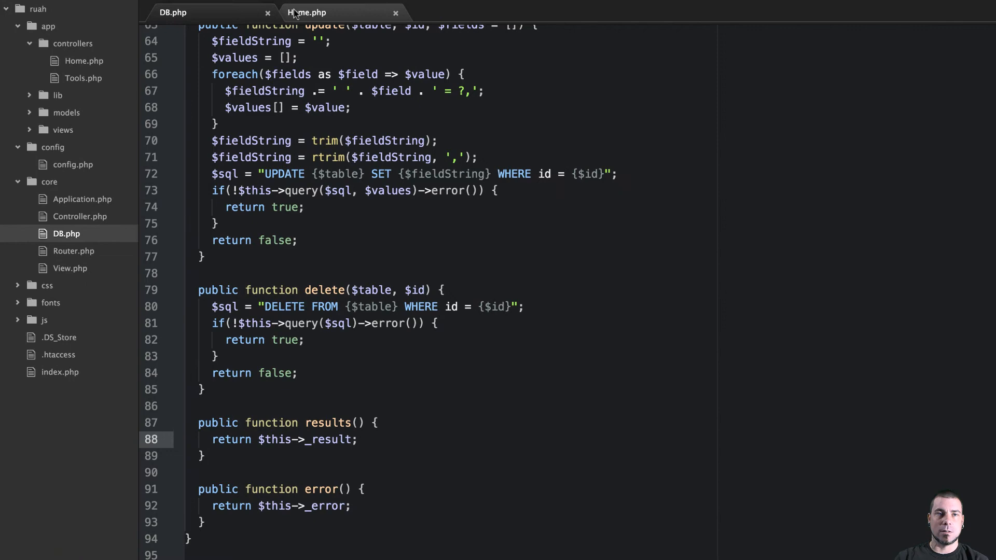
left_click(307, 11)
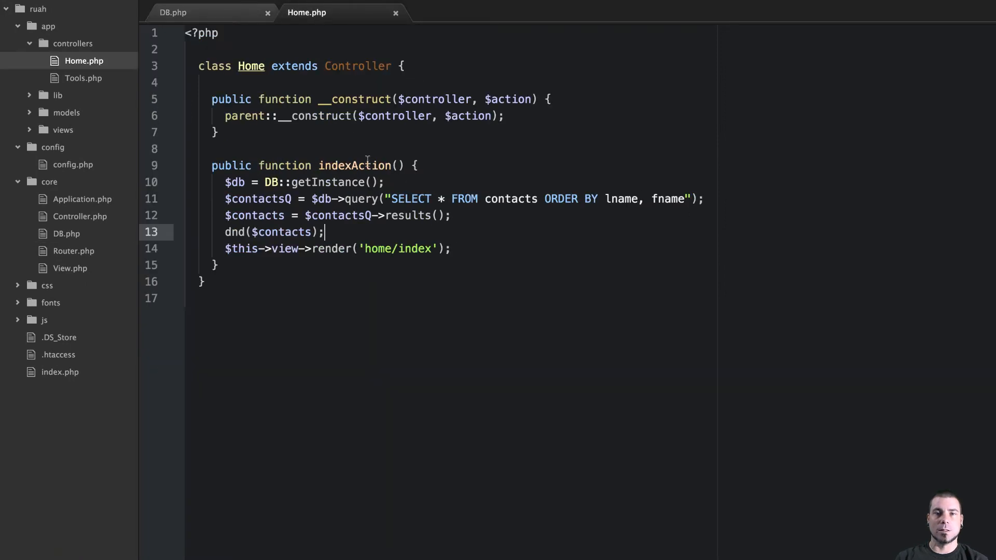
left_click(173, 12)
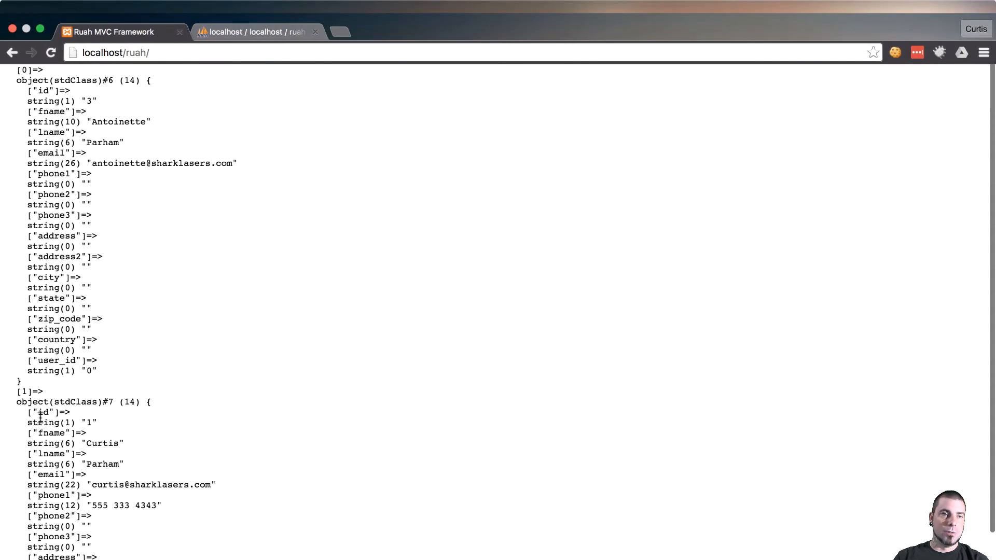
scroll("down", 3)
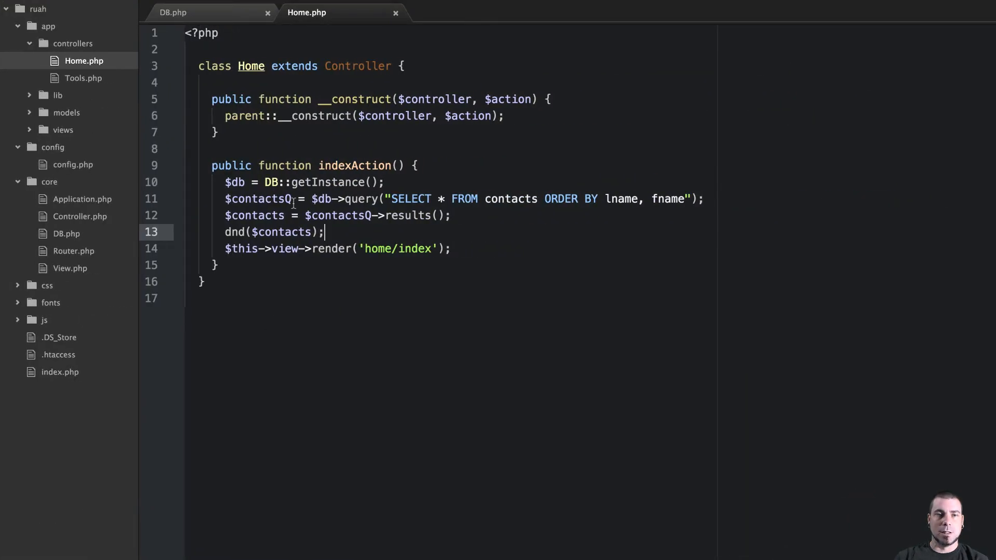
- Chain ->results() onto the contacts query and drop the separate $contactsQ line
left_click(292, 198)
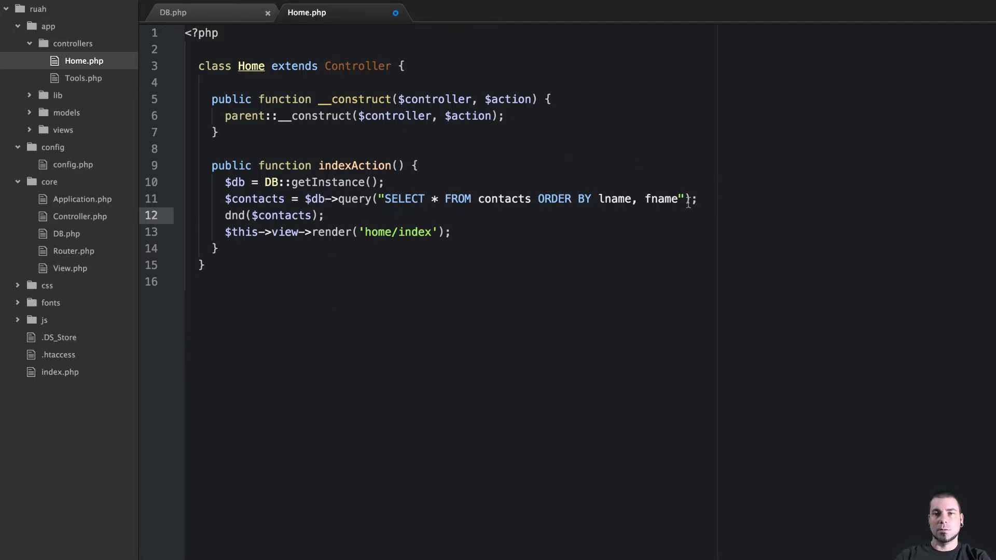
type("->results(")
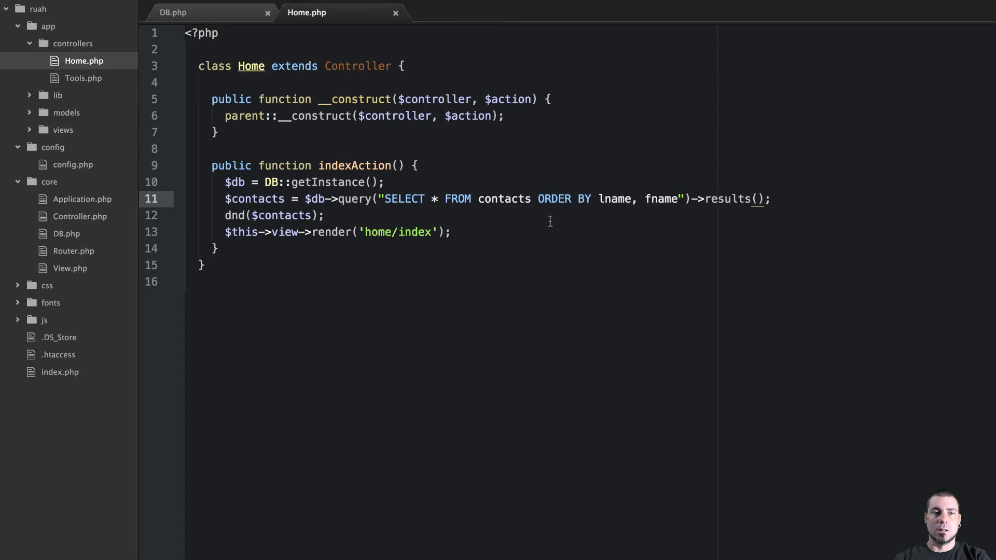
left_click(756, 199)
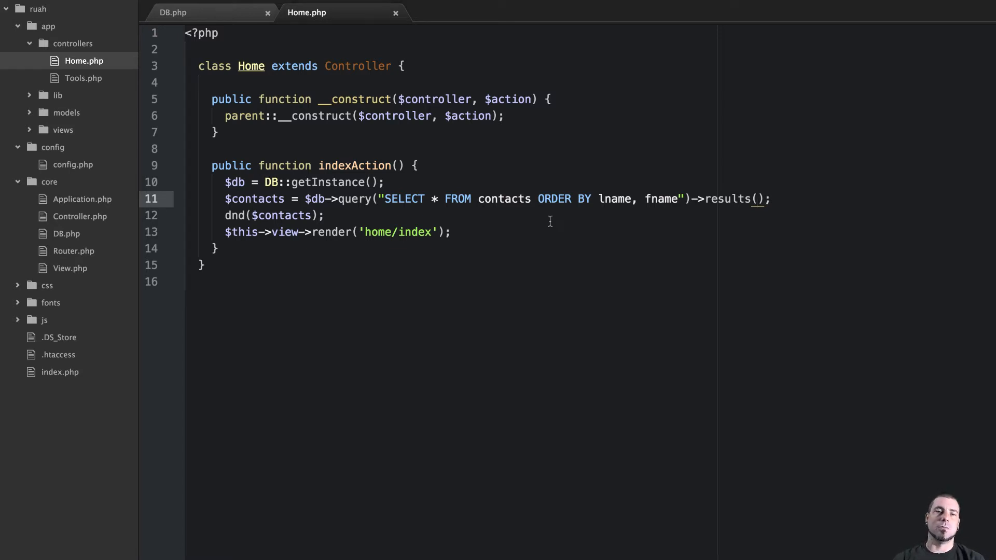
left_click(755, 199)
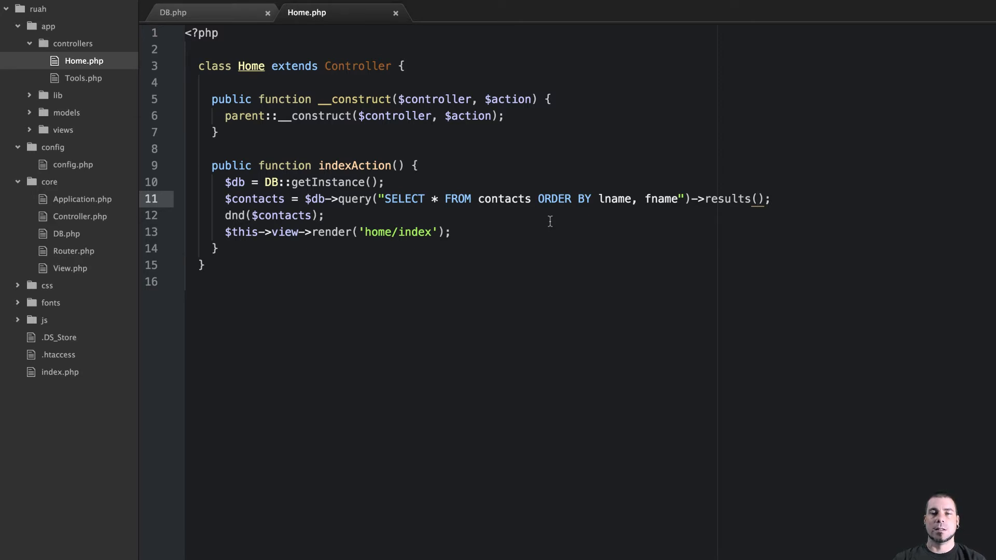
left_click(756, 198)
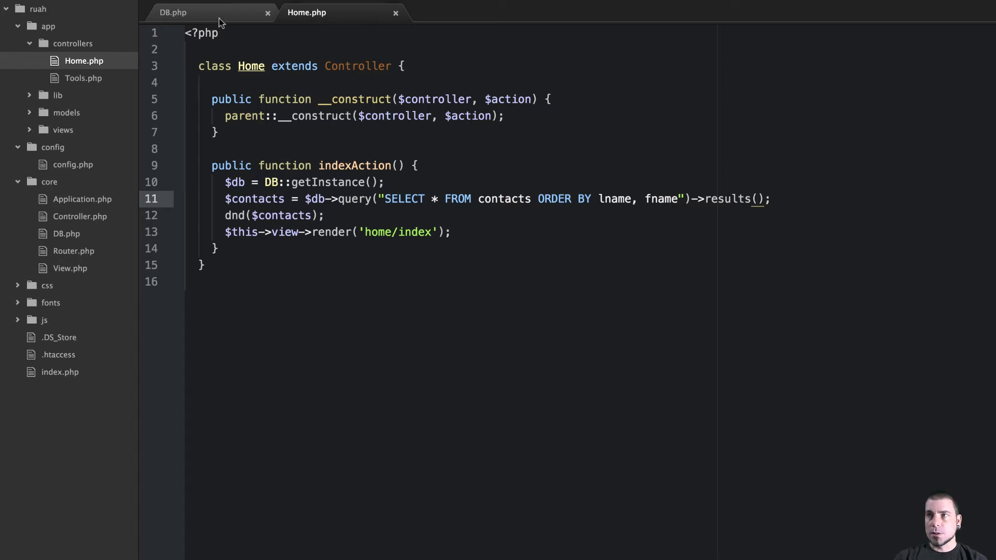
left_click(172, 12)
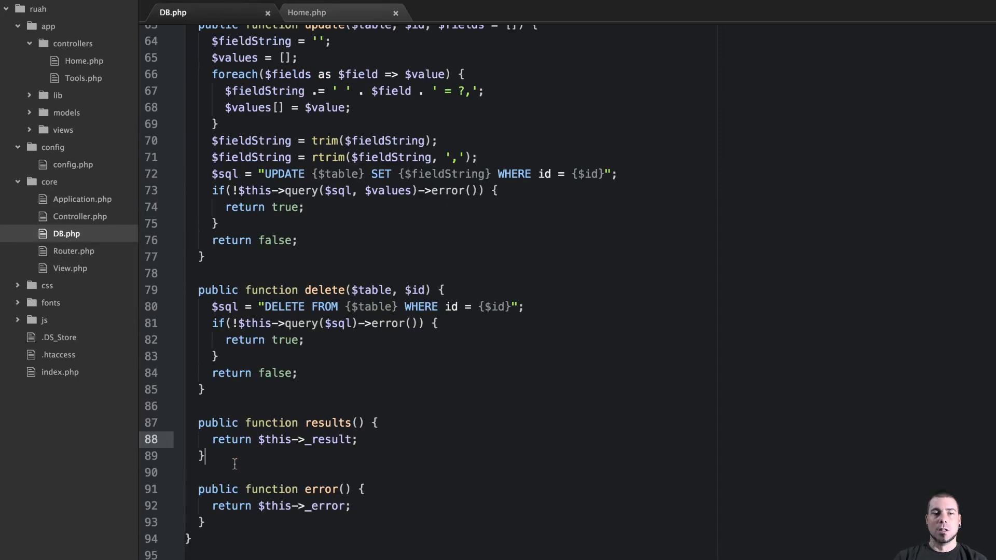
key("enter")
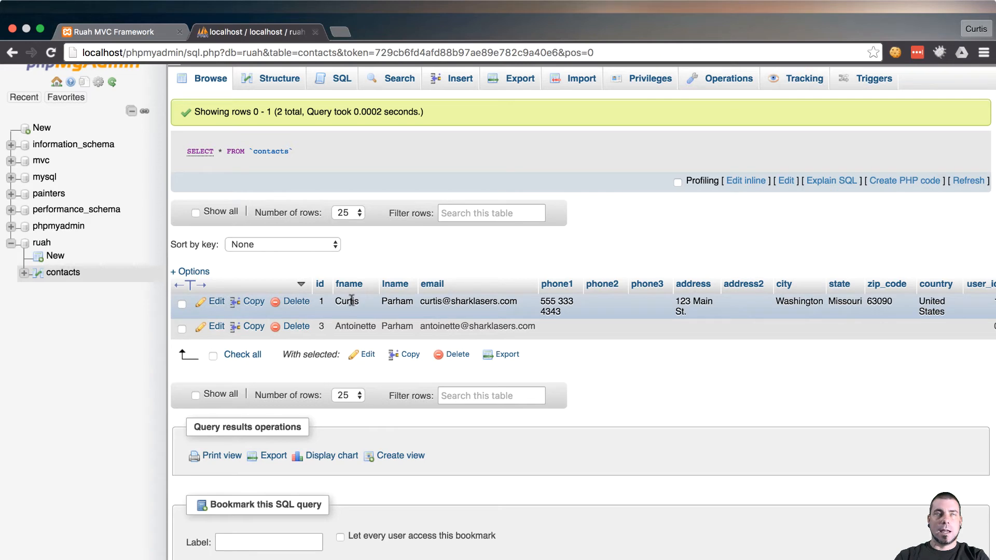
mouse_move(368, 266)
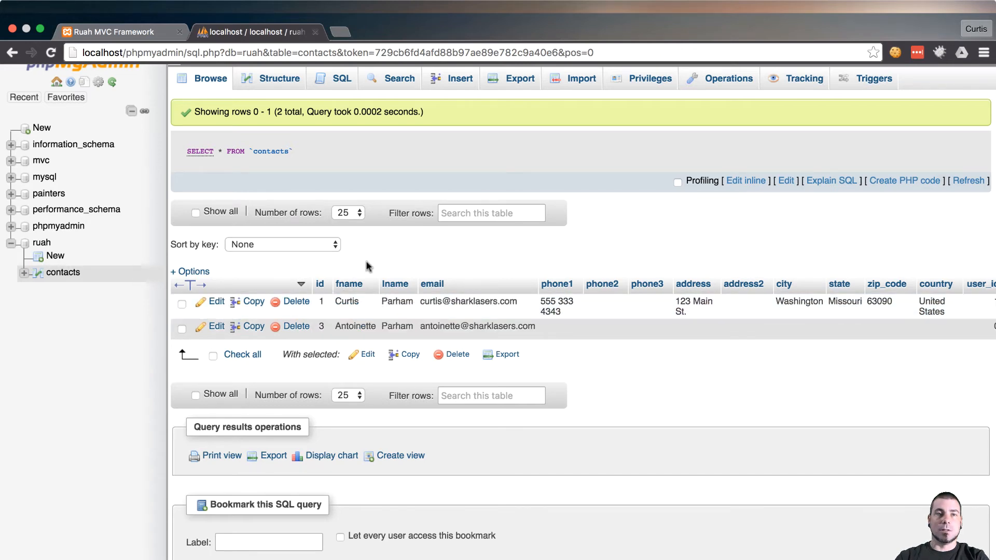
- Return to the Ruah MVC Framework tab showing the dumped contacts
left_click(114, 32)
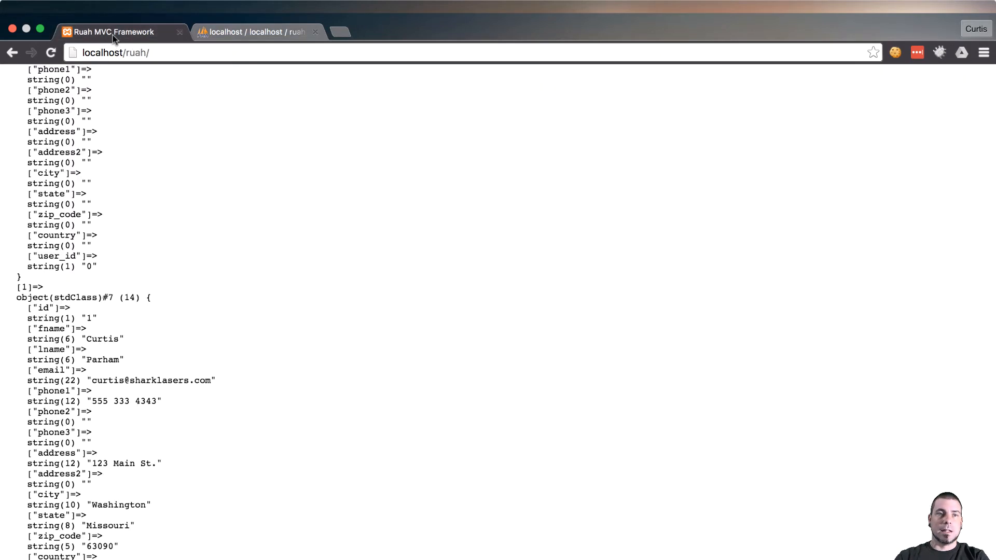
scroll("up", 3)
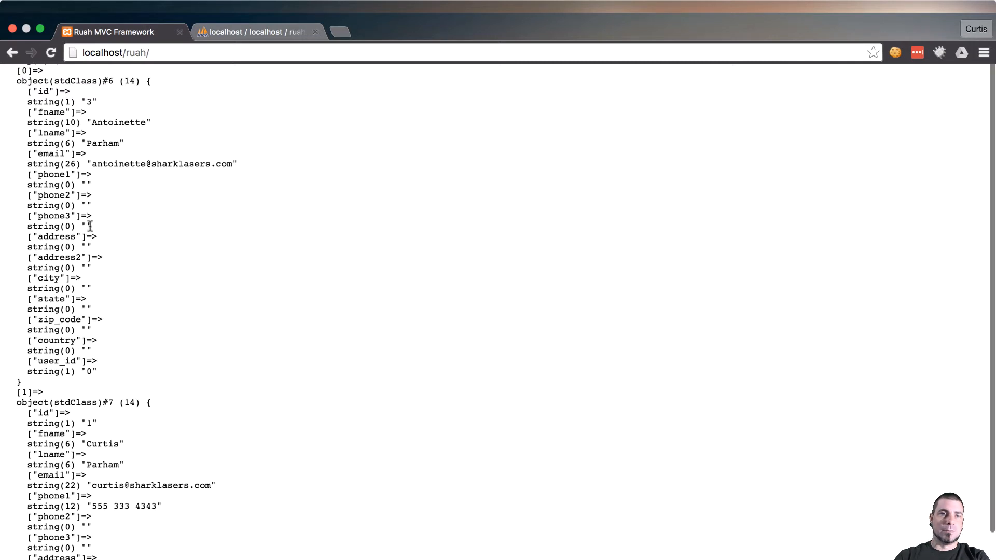
scroll("up", 3)
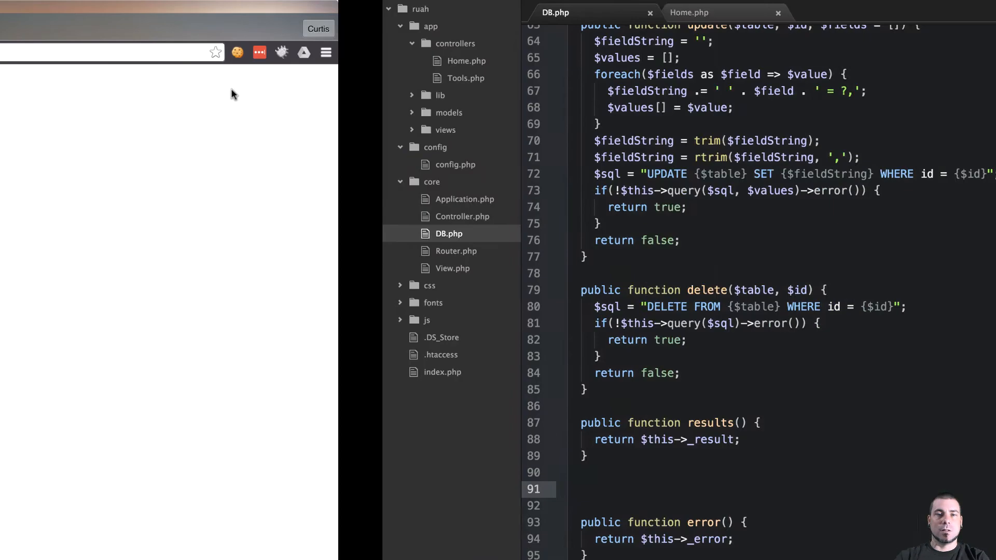
- Write a public first() method in DB.php that returns $this->_result[0]
type("pu")
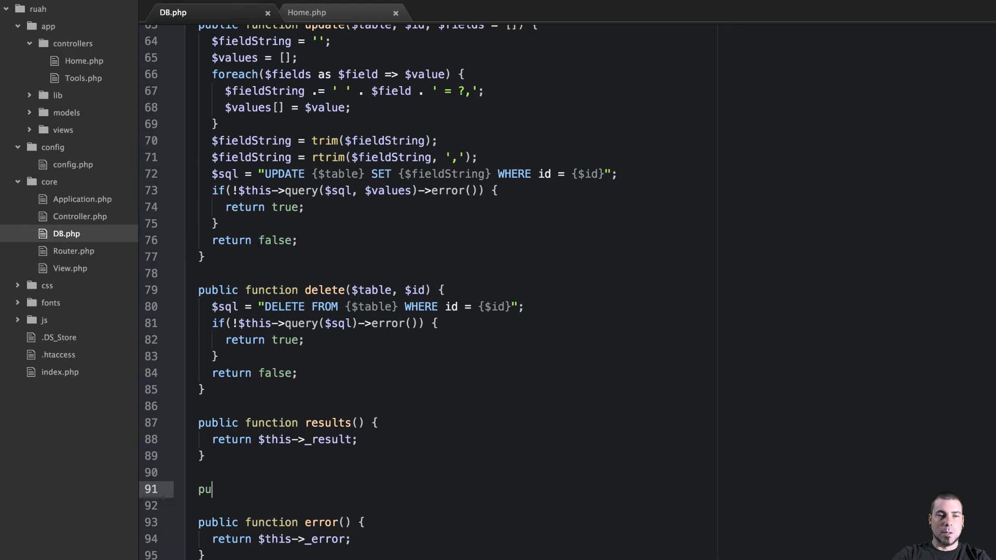
type("blic function first() {")
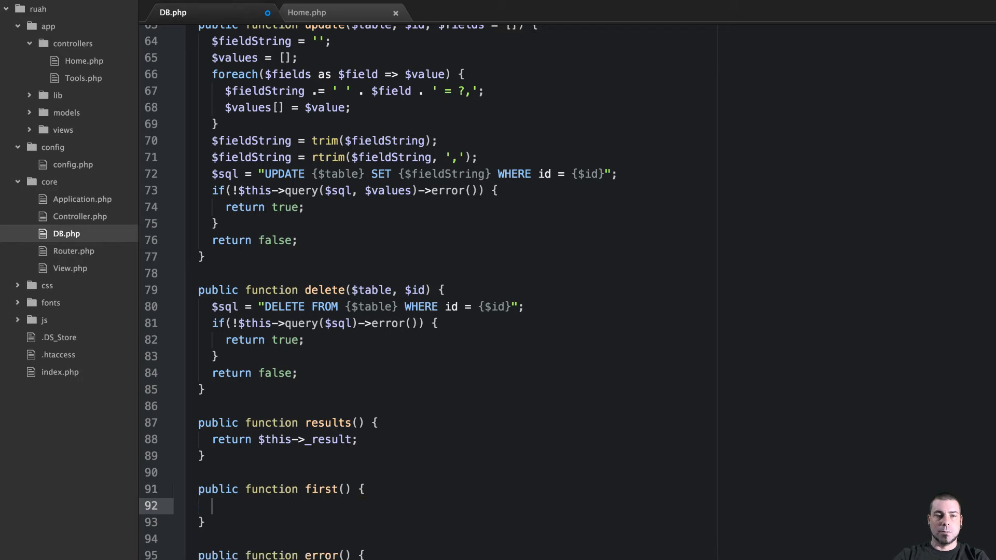
type("return")
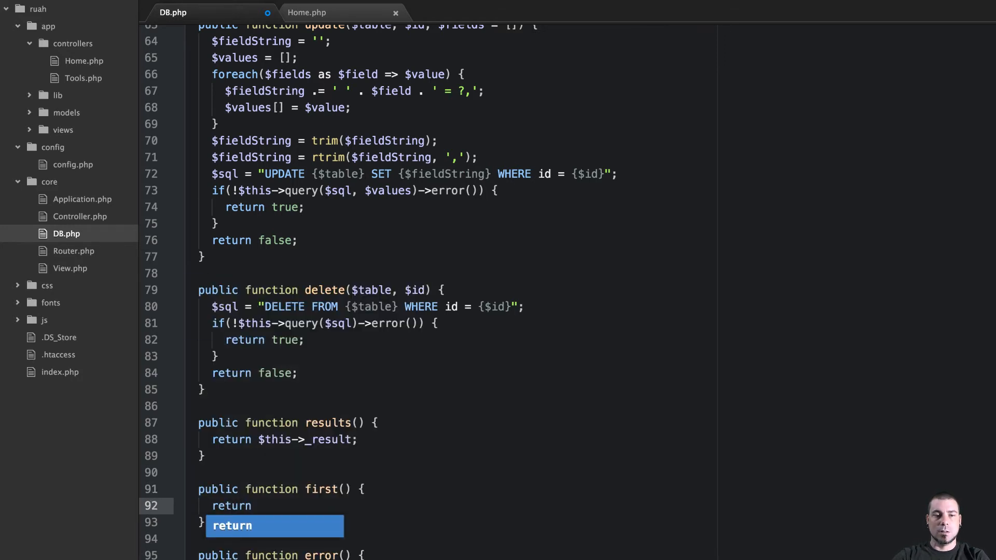
type("$this->")
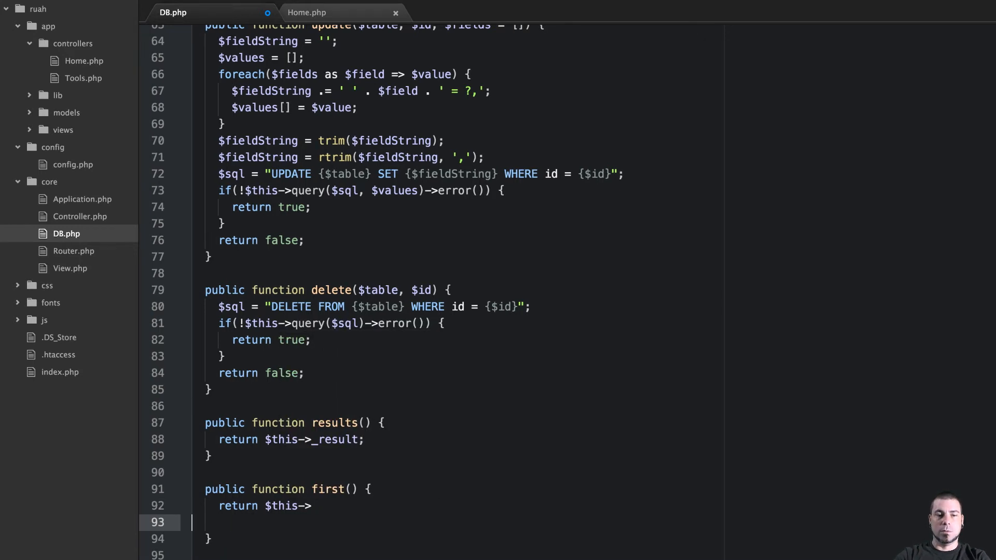
type("_resl")
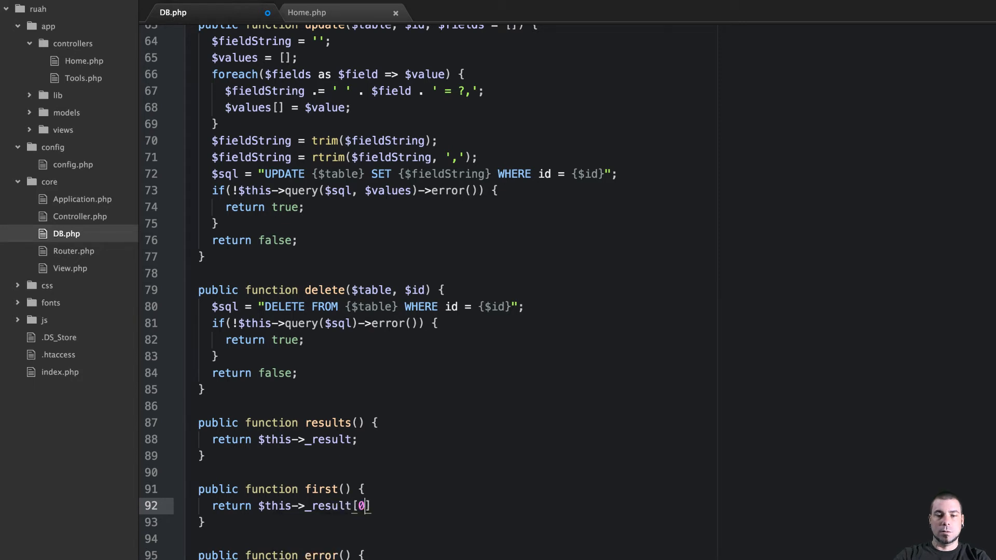
type(";")
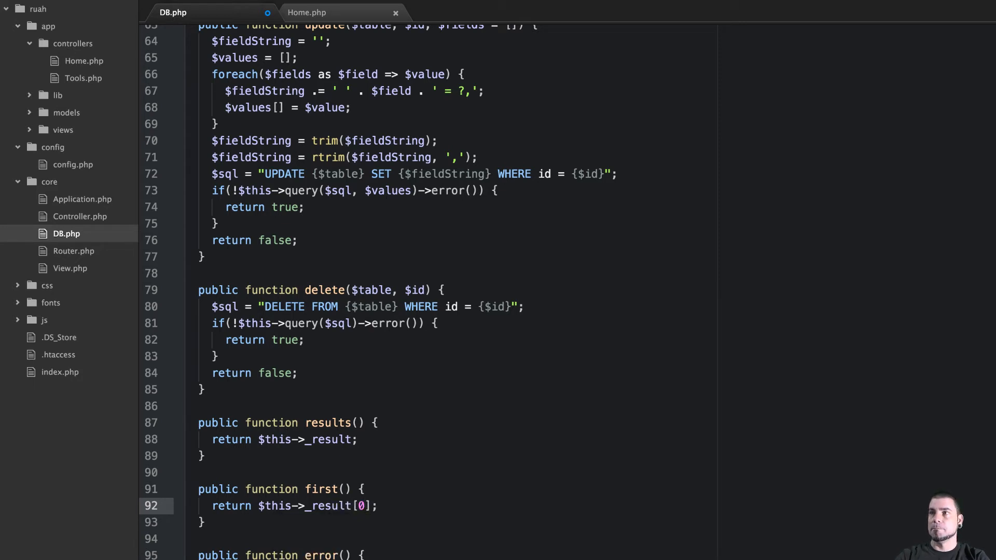
left_click(377, 506)
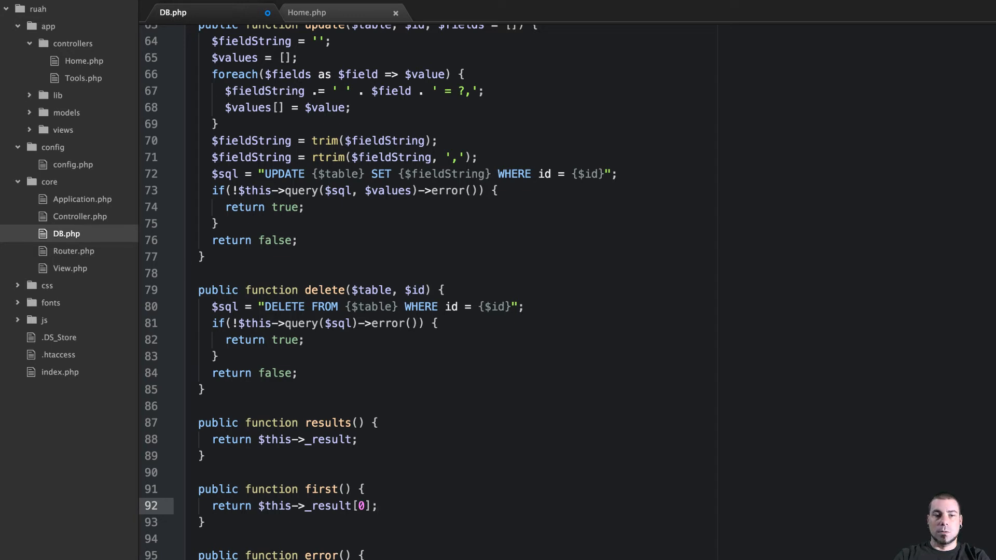
left_click(376, 505)
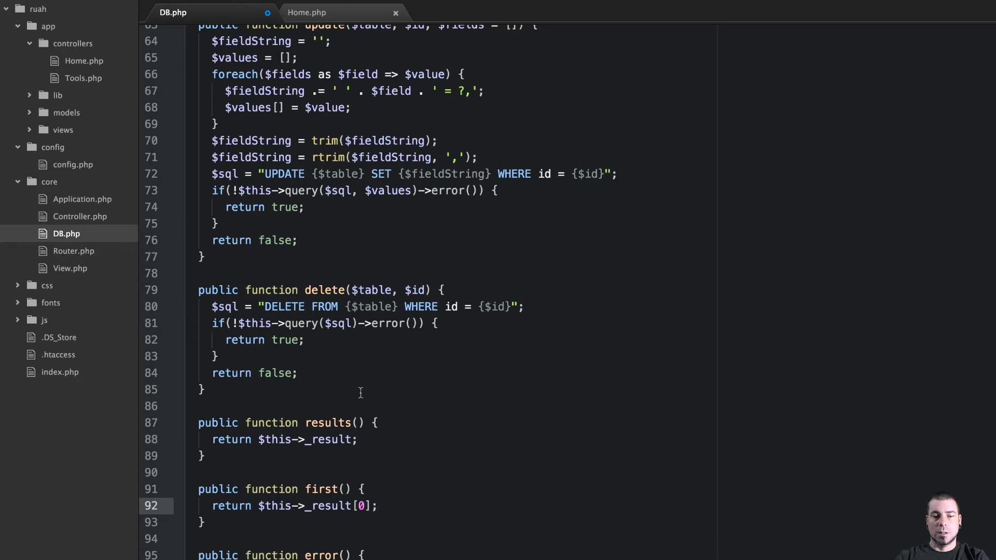
- Change first() to return (!empty($this->_result)) ? $this->_result[0] : []
scroll("up", 3)
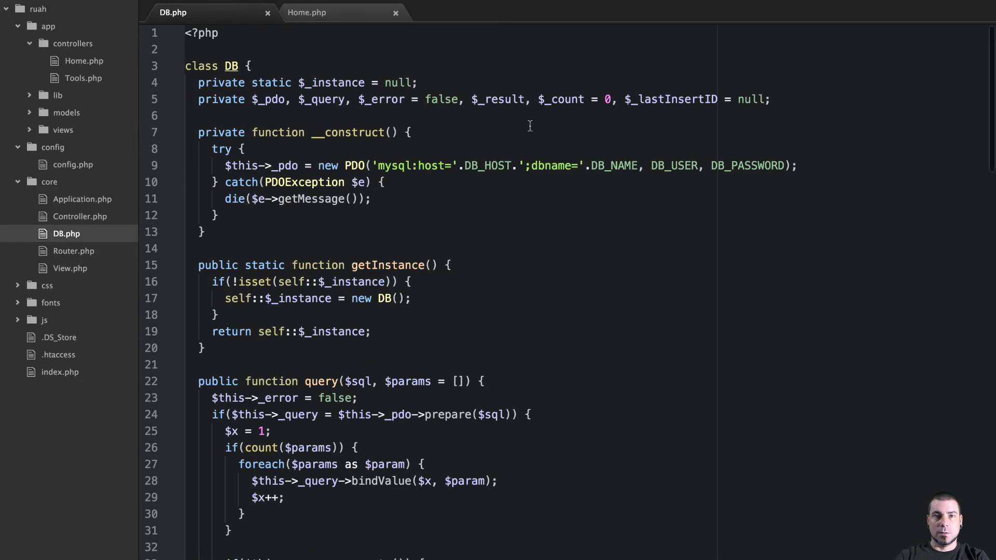
mouse_move(520, 255)
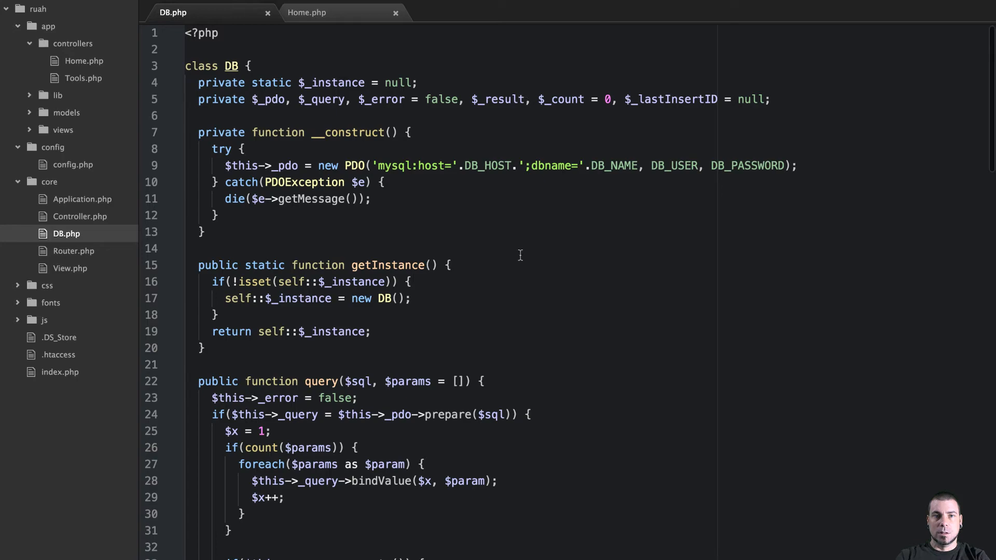
scroll("down", 3)
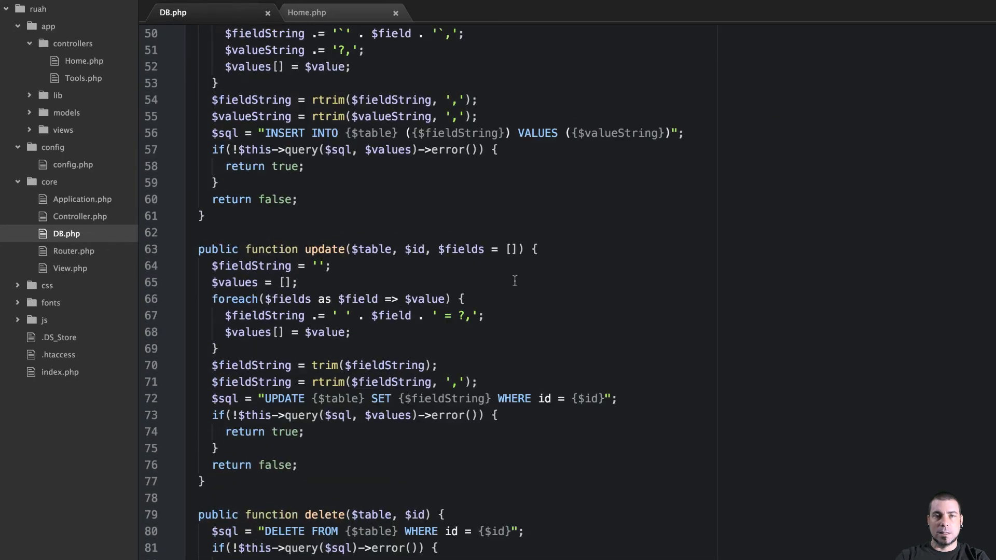
scroll("down", 3)
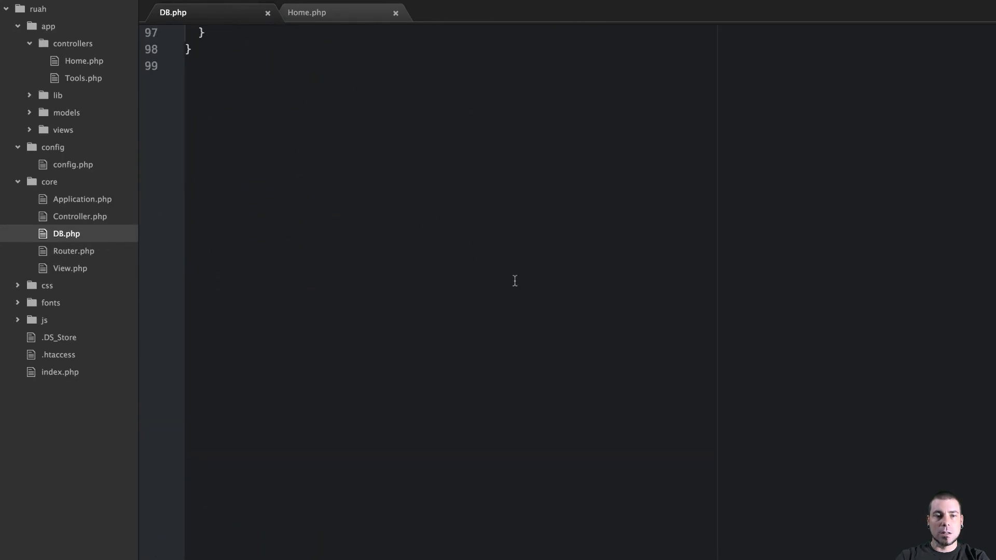
scroll("up", 3)
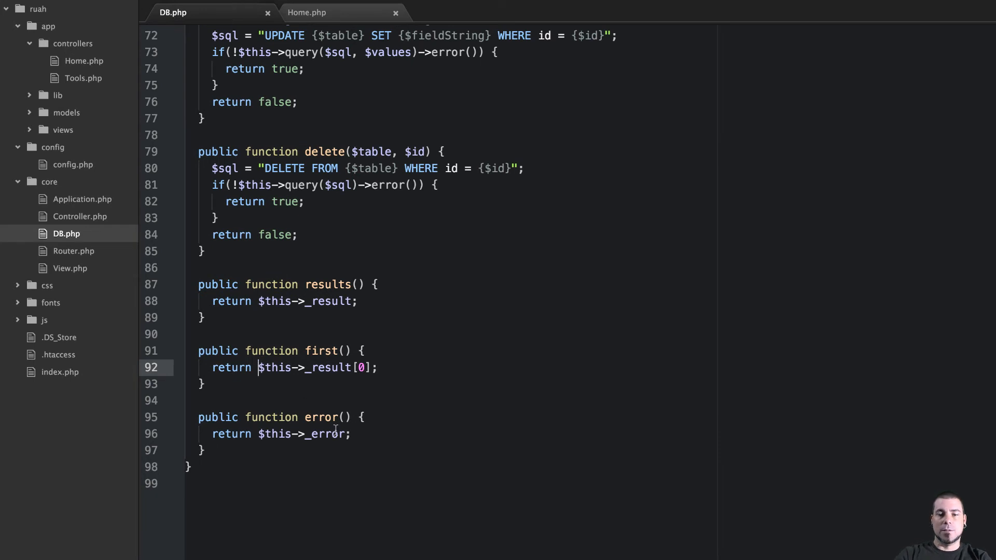
type("()")
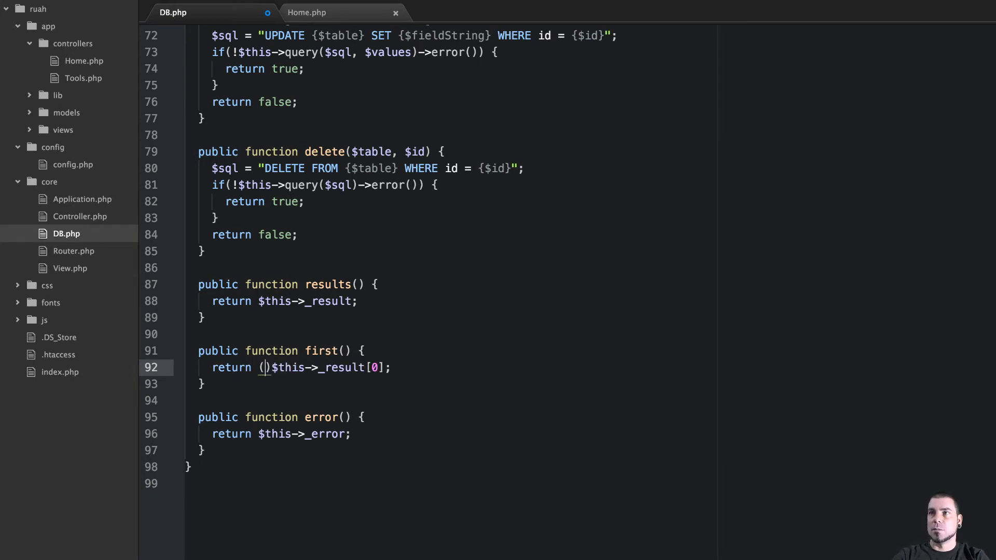
type("!empty(")
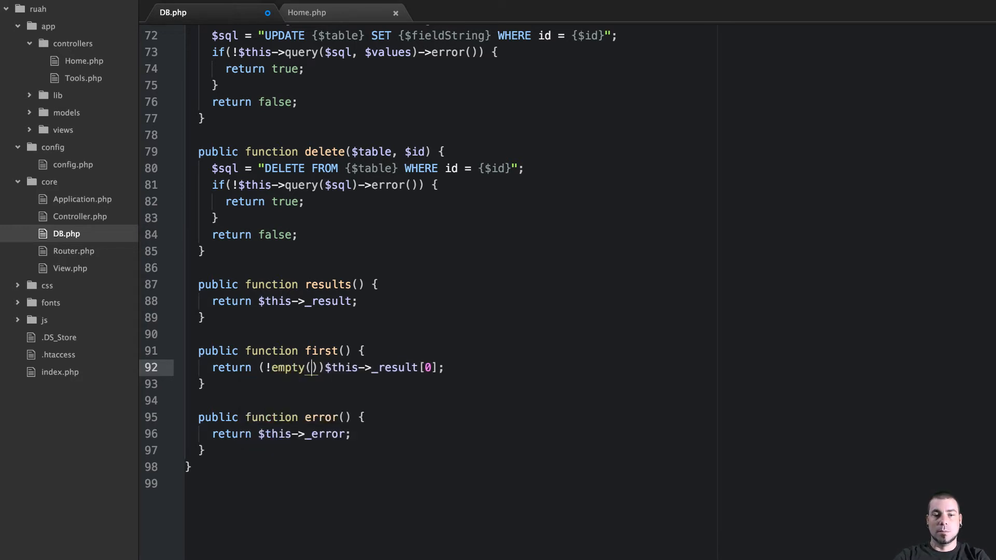
type("$this->")
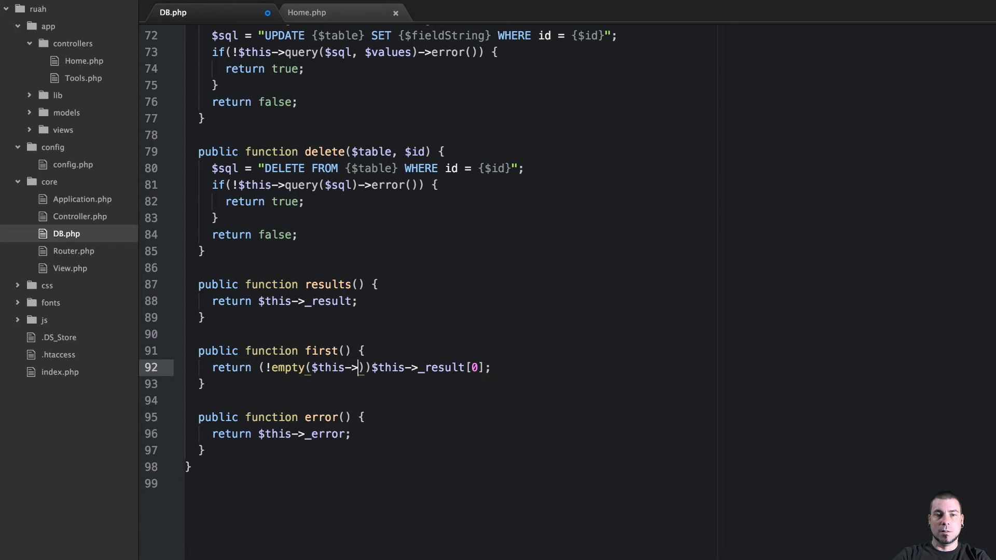
type("result")
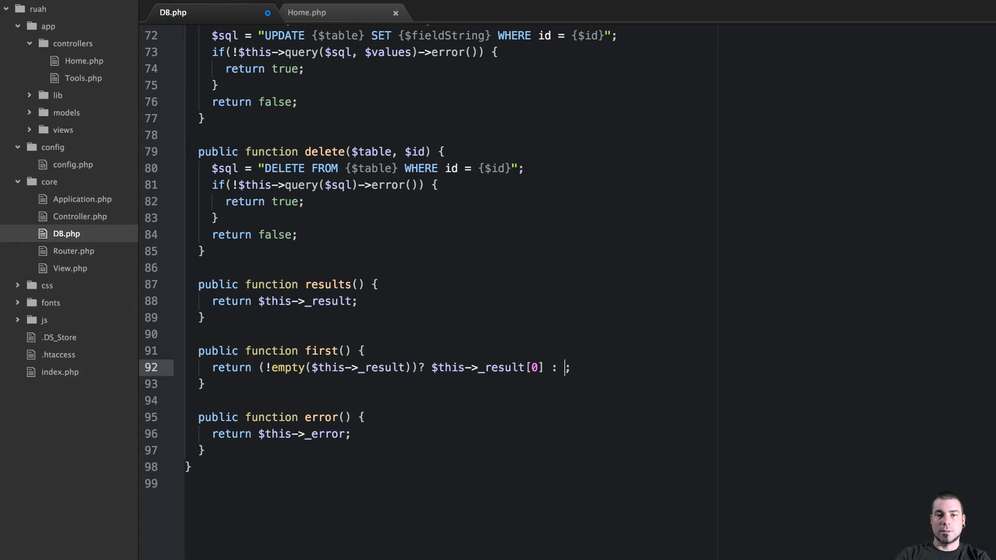
type("[]")
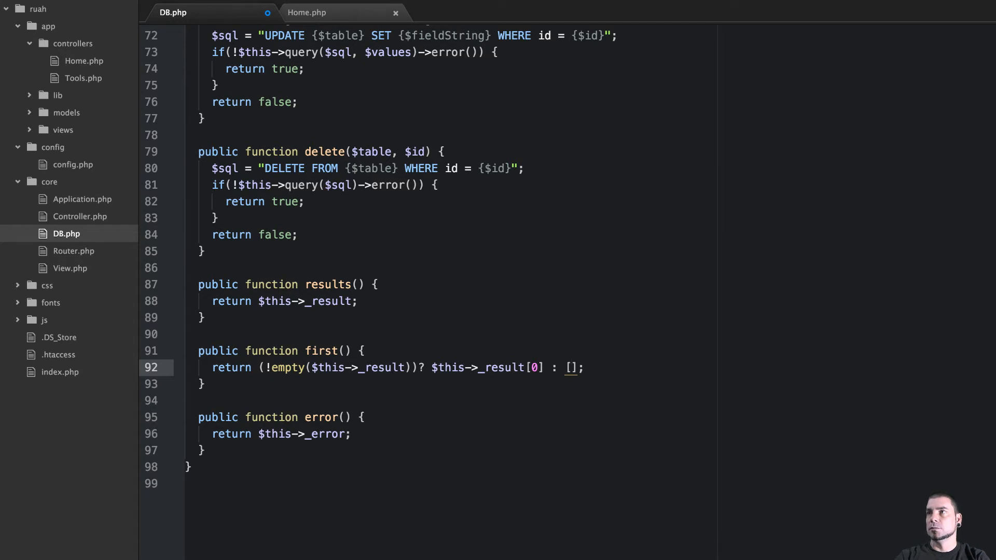
left_click(574, 367)
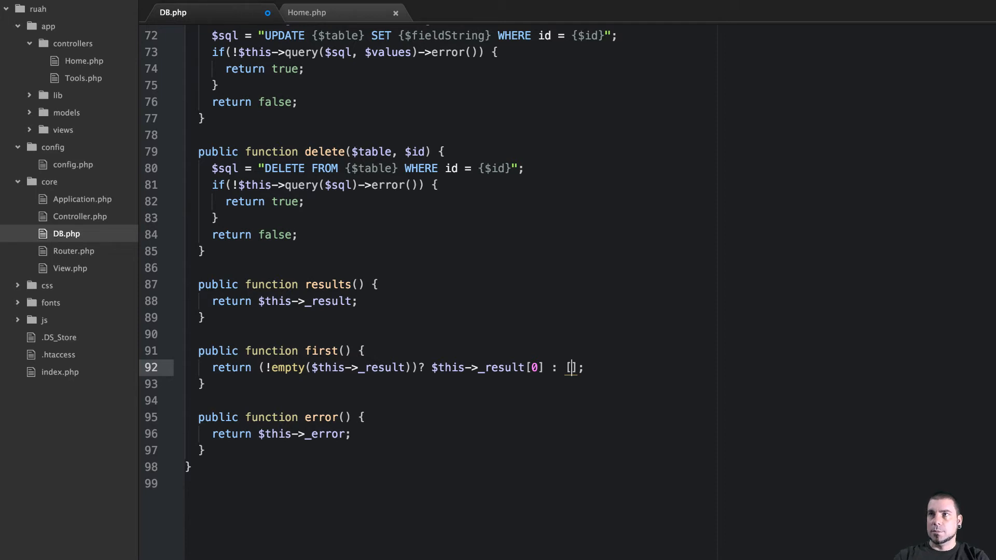
mouse_move(573, 367)
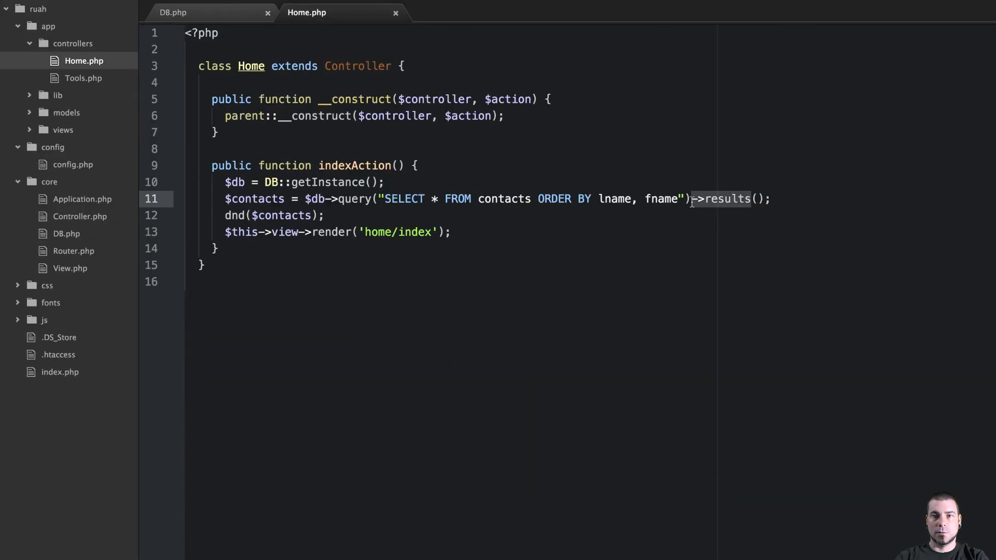
- Change the contacts query in Home.php to chain ->first() instead of ->results()
type("first")
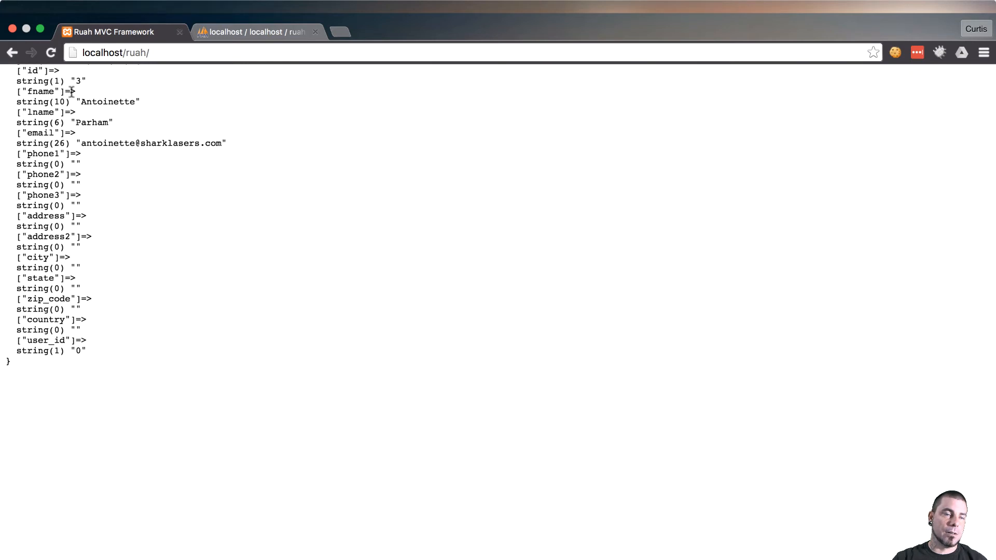
scroll("up", 3)
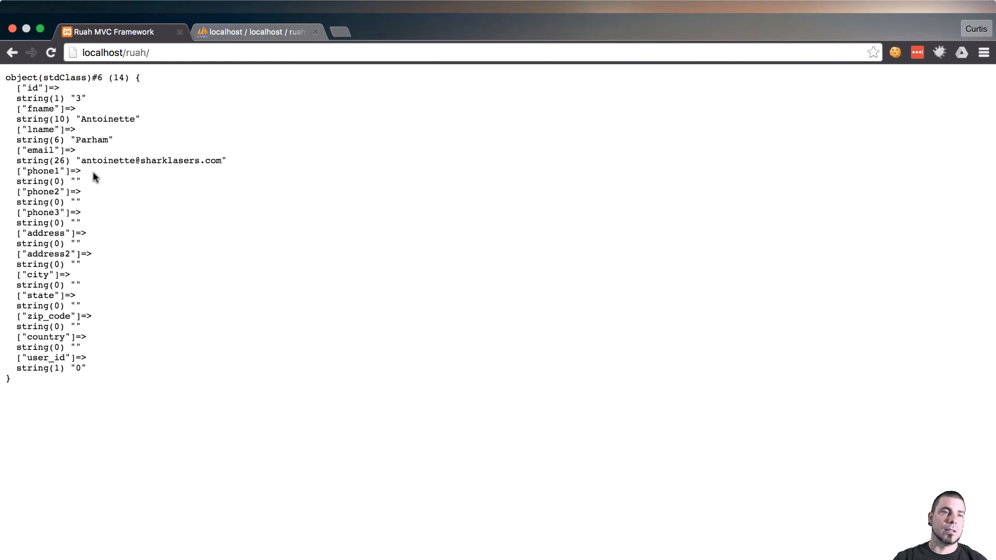
scroll("down", 3)
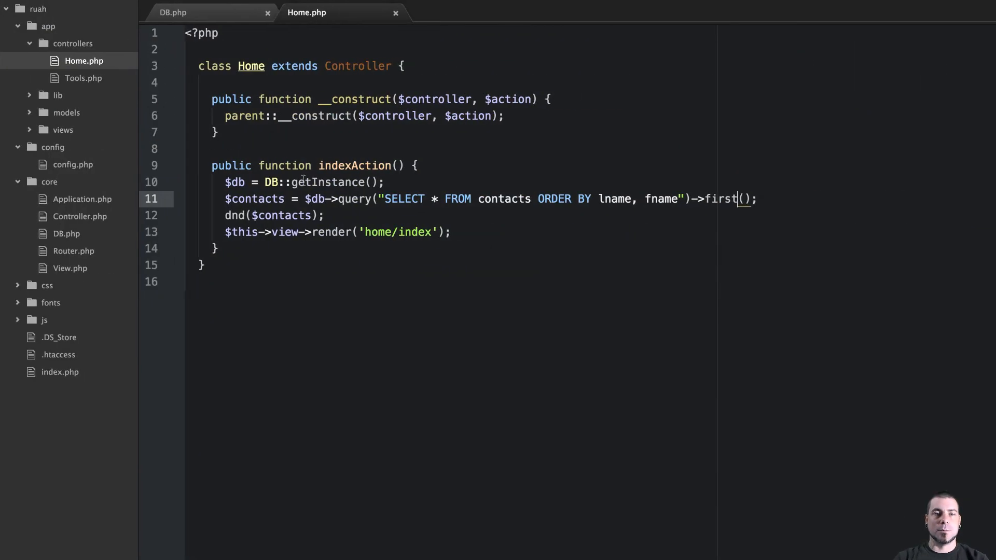
- Rename $contacts to $contact on lines 11–12 of Home.php, then go back to DB.php
left_click(284, 215)
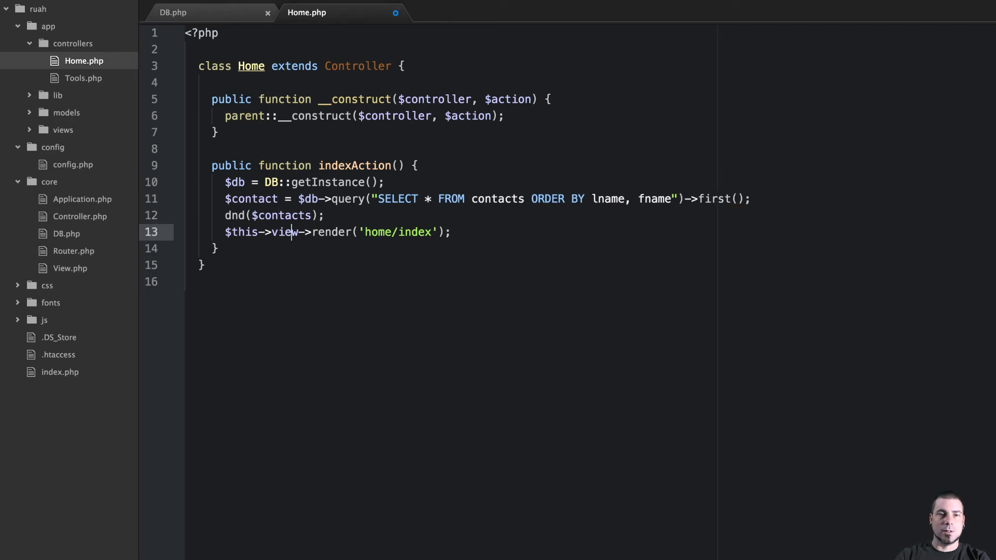
type("-")
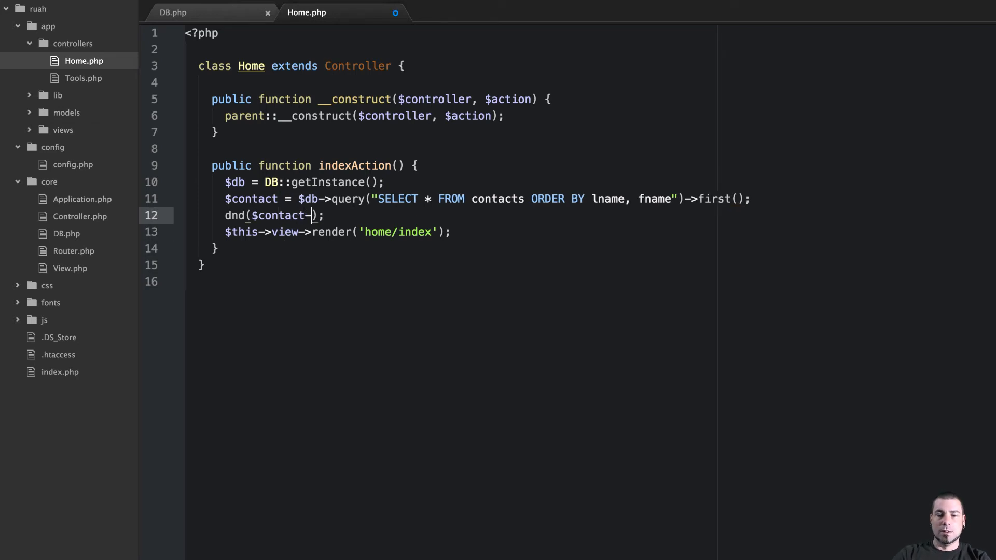
type("fn")
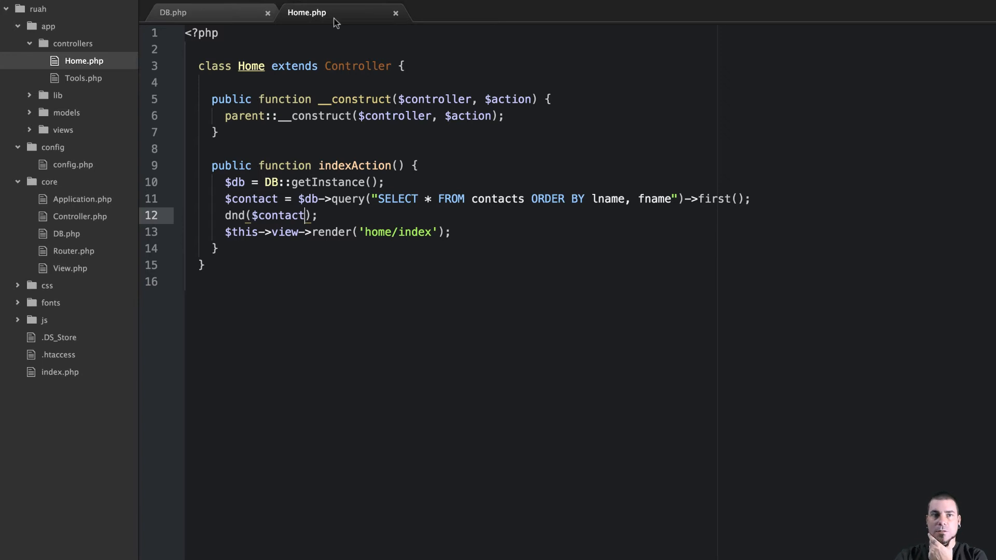
left_click(173, 12)
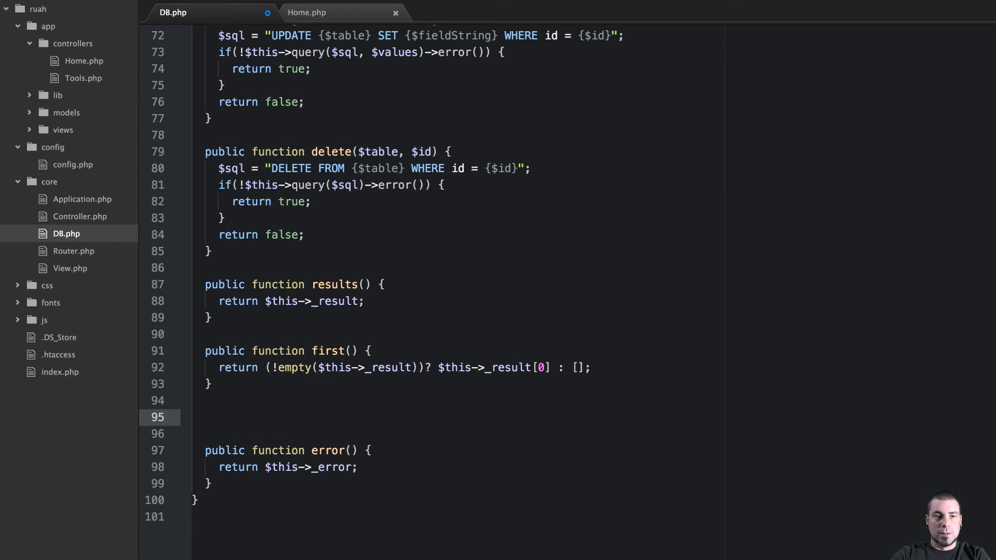
- Write a public count() method in DB.php that returns $this->_count
type("public fu")
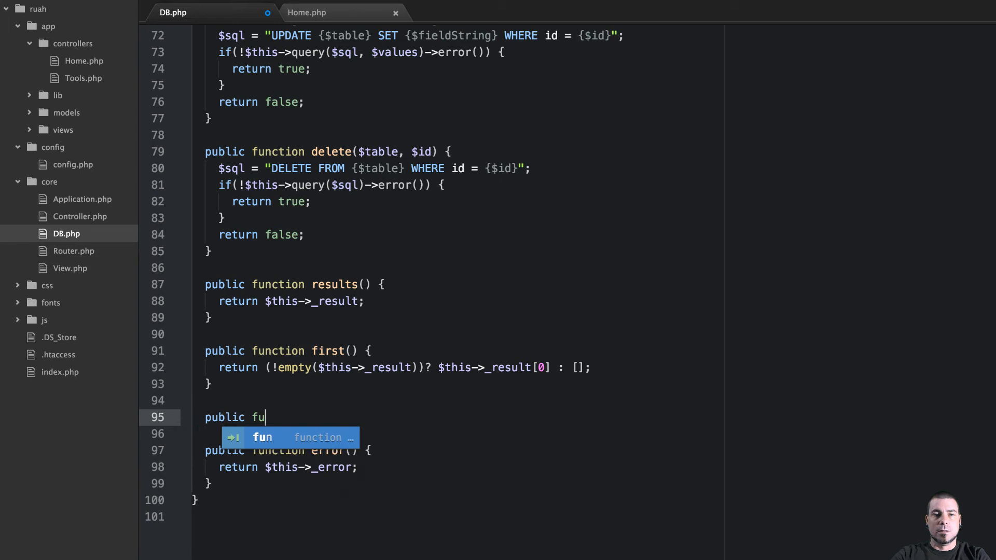
type("nction count")
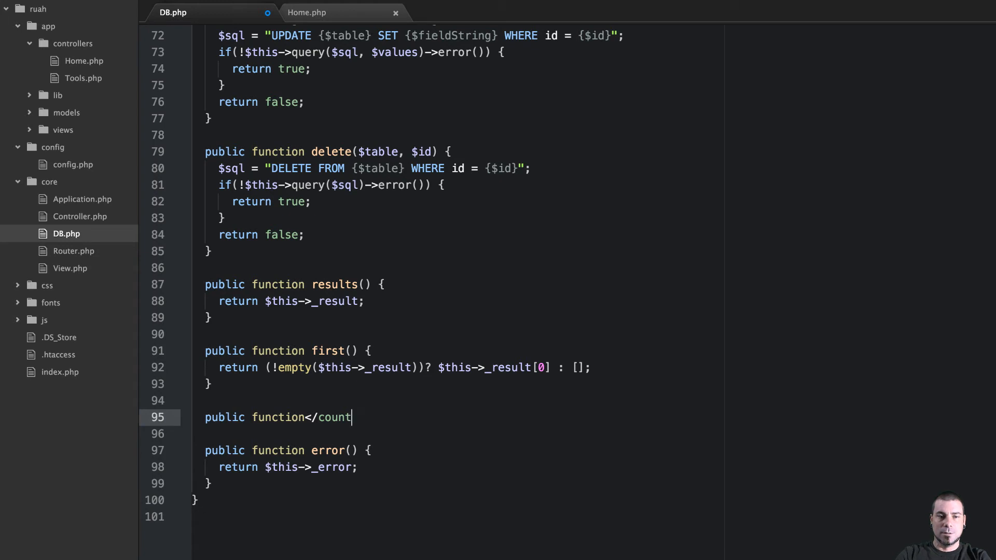
key("Backspace")
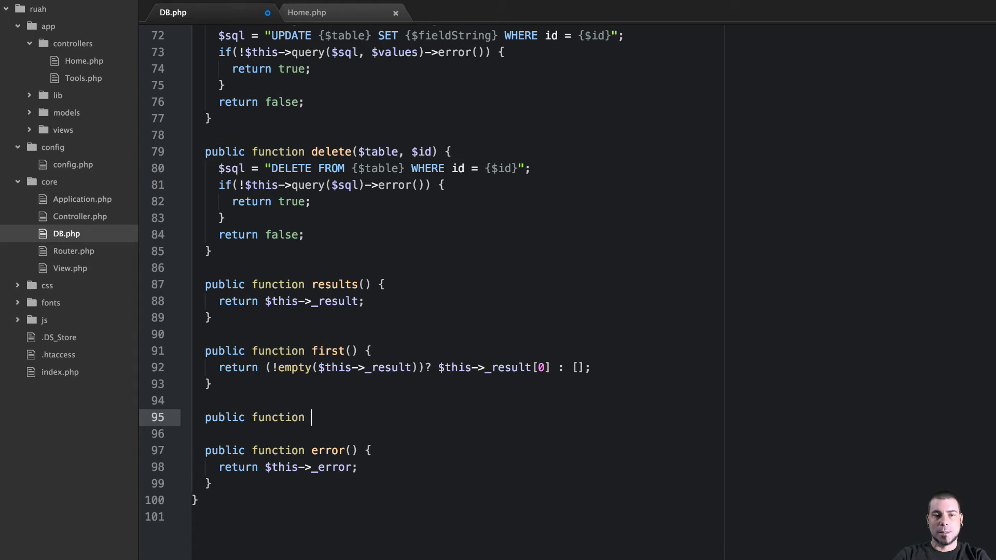
type("count() {")
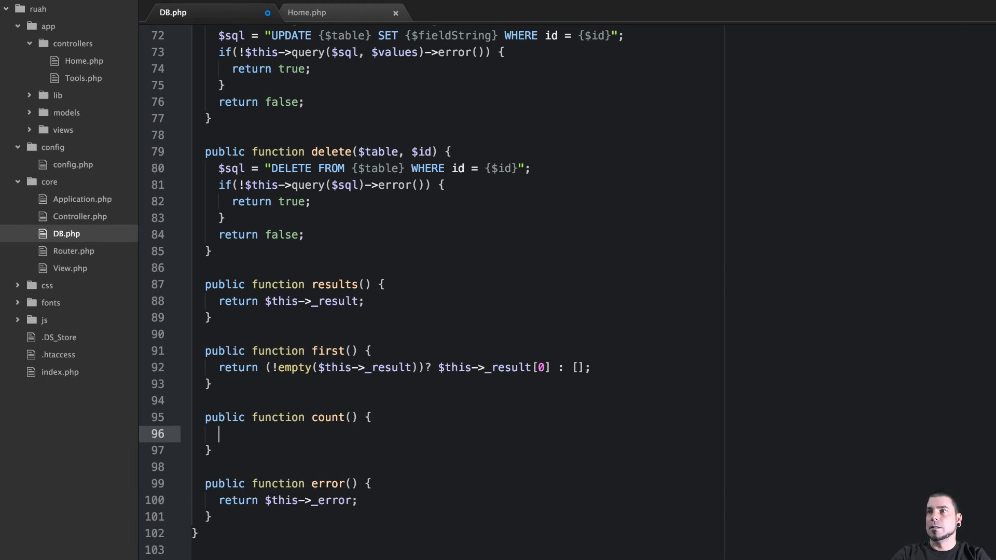
type("return")
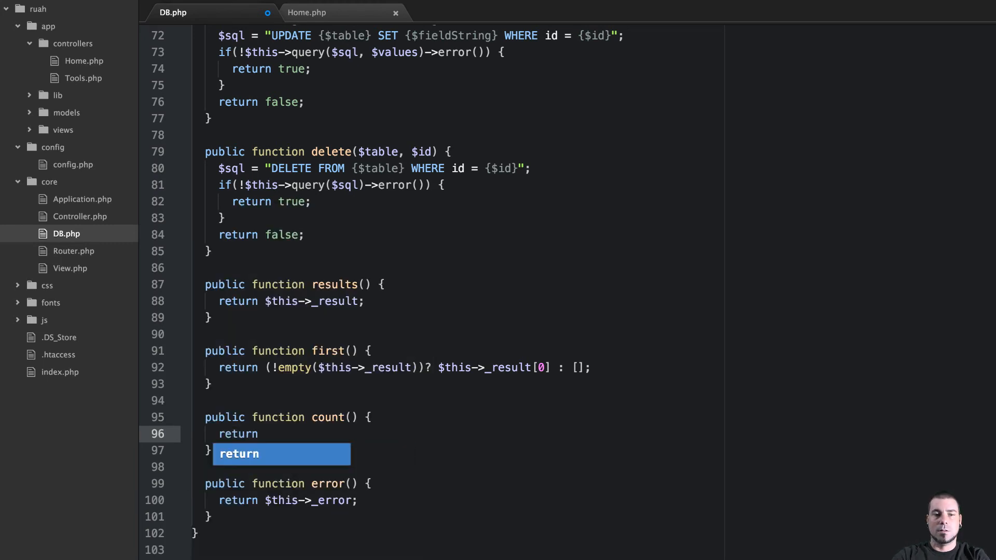
type("$this->_count;")
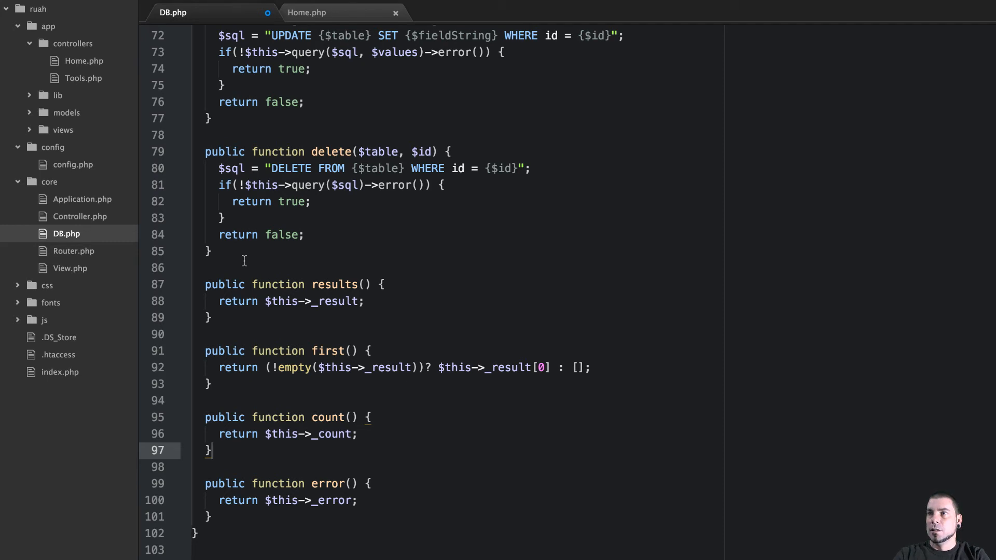
key("enter")
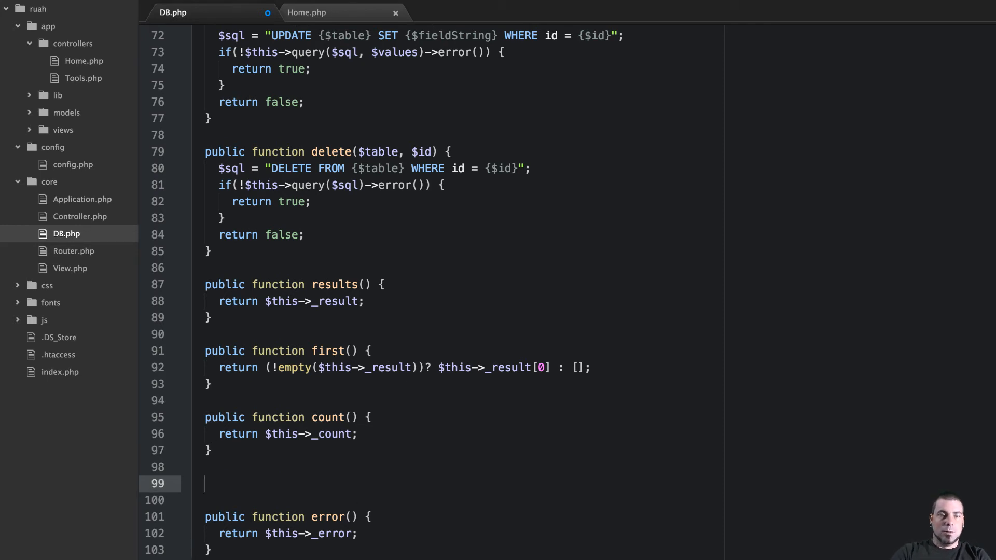
type("public function")
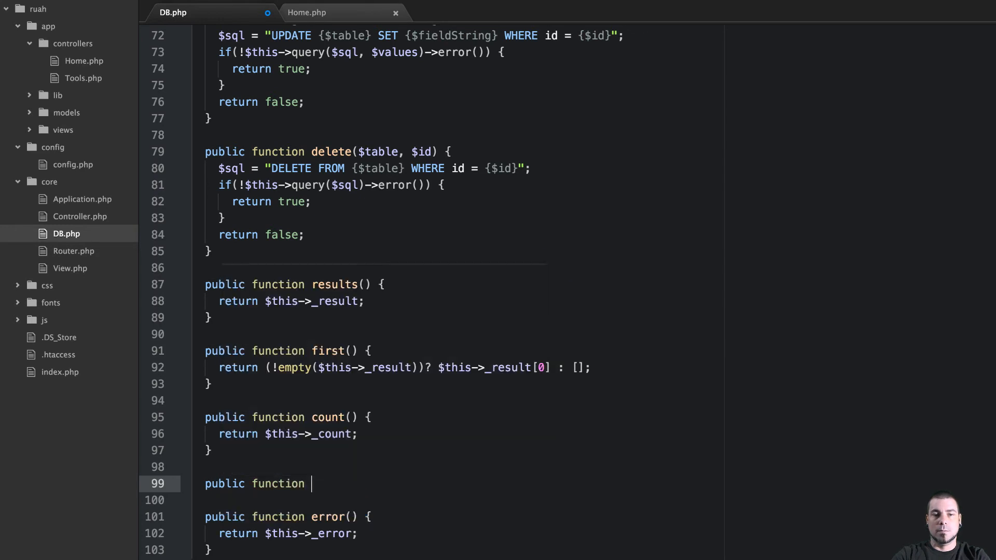
- Add lastID() returning $this->_lastInsertID below count() and save DB.php
type("l")
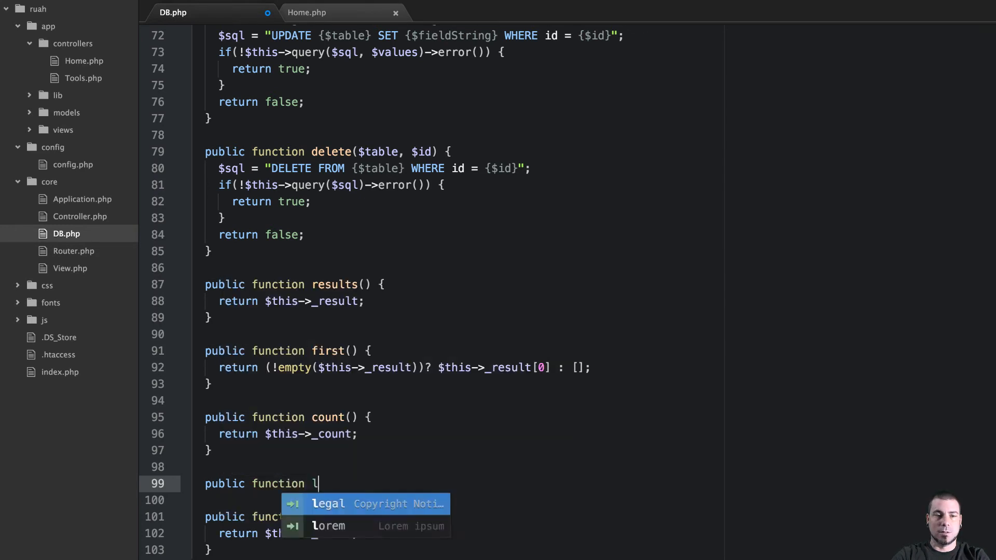
type("astID() {")
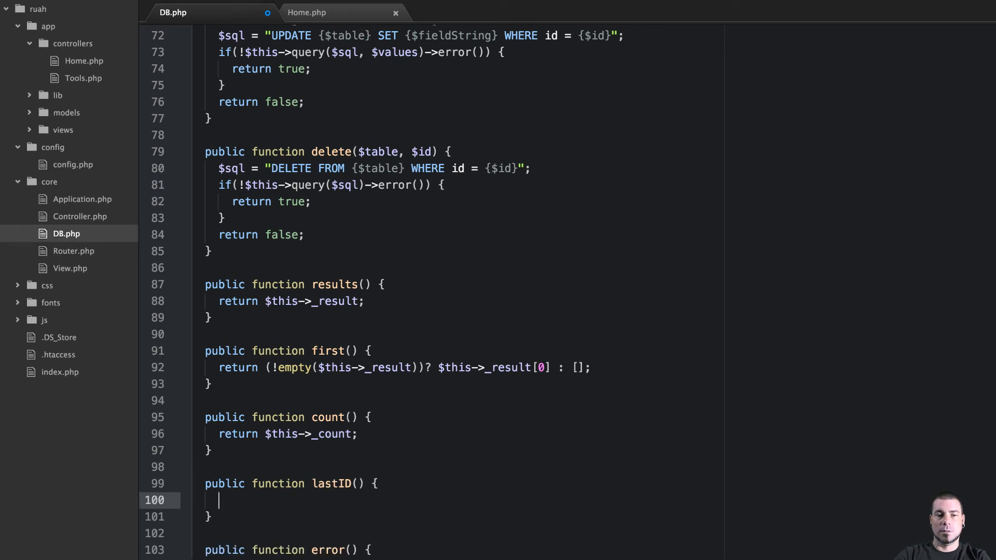
type("return")
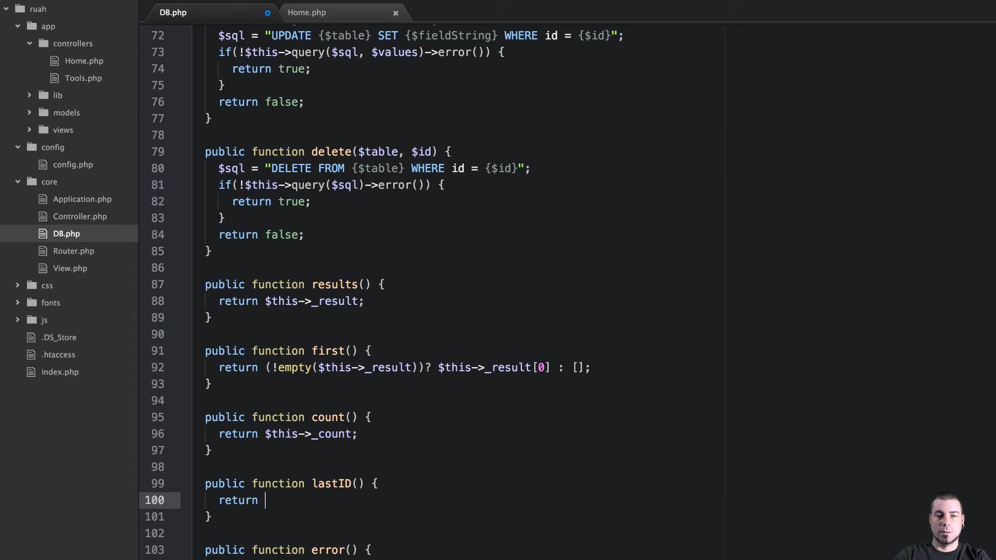
type("$this->")
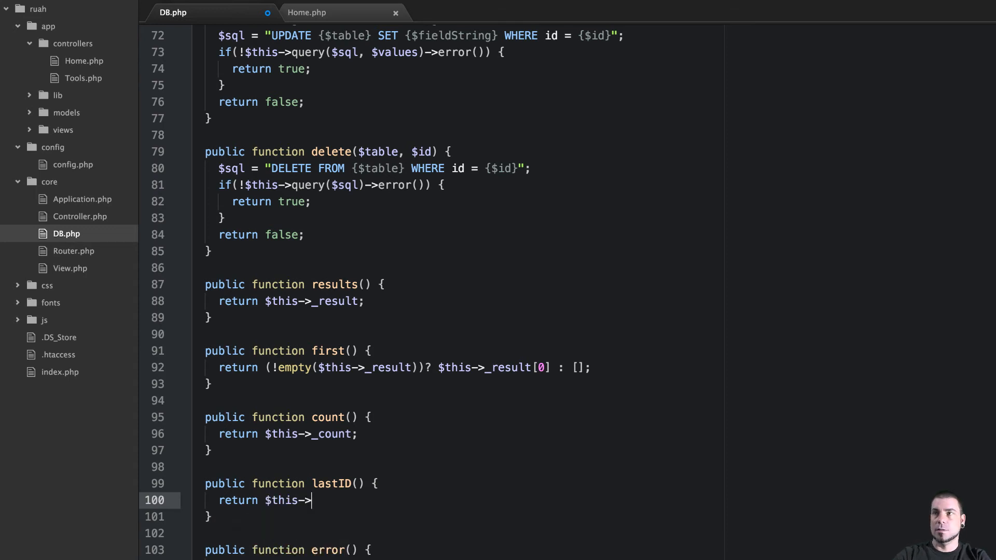
type("_lastInsertID;")
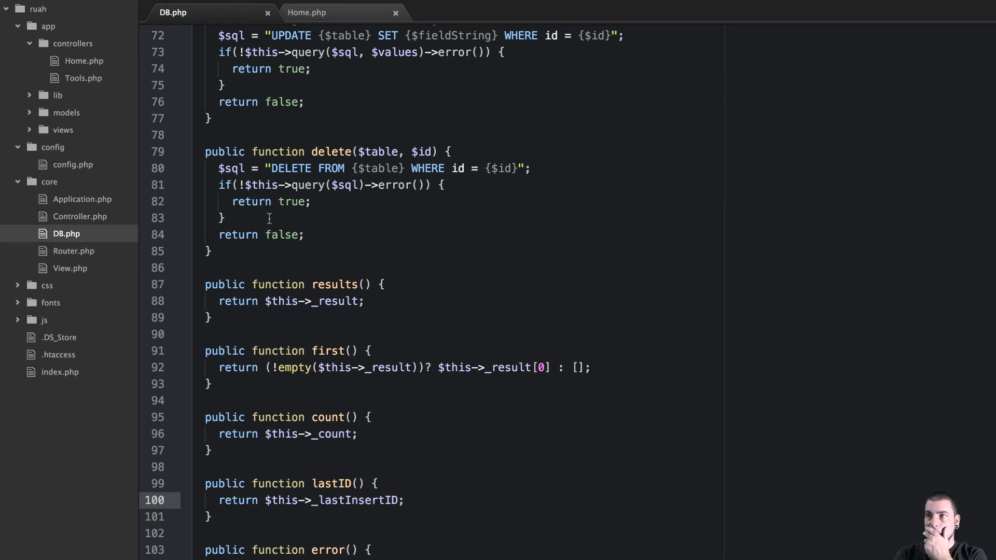
left_click(404, 500)
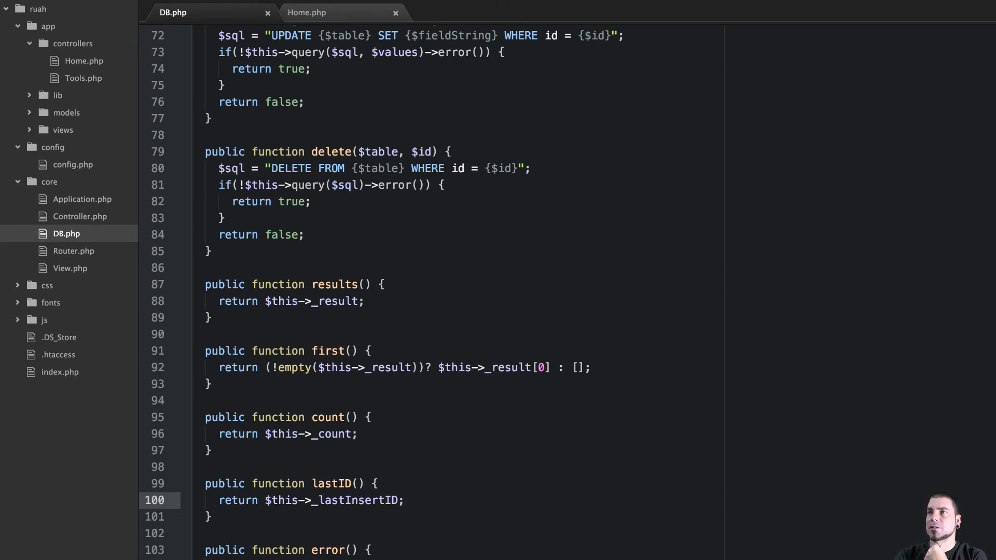
left_click(405, 500)
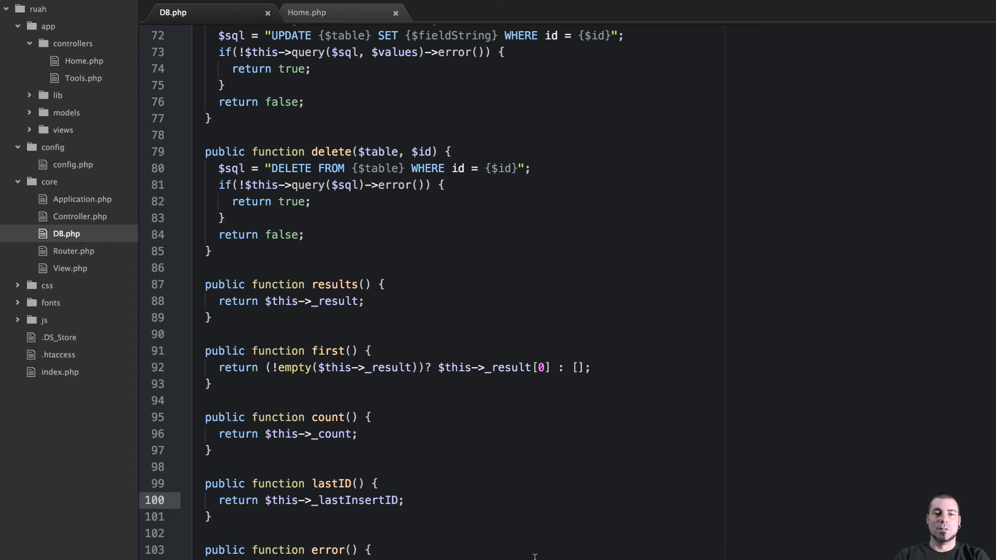
scroll("down", 3)
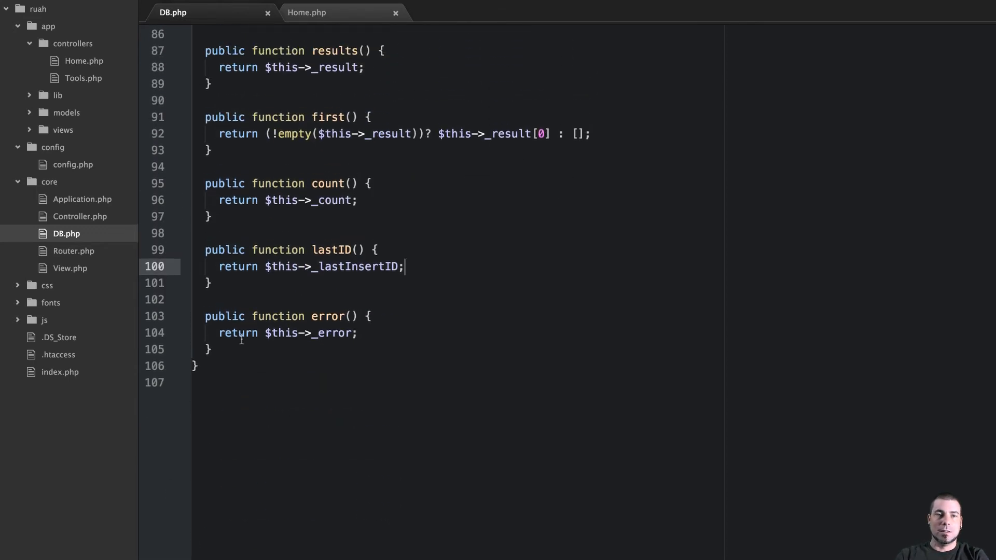
left_click(235, 341)
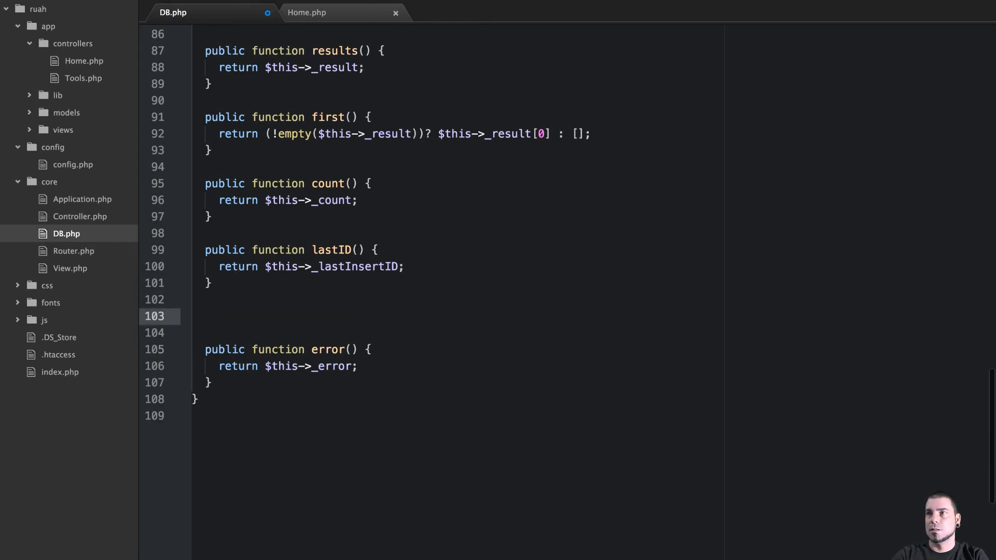
- Declare public function get_columns($table) below lastID() in DB.php
left_click(204, 316)
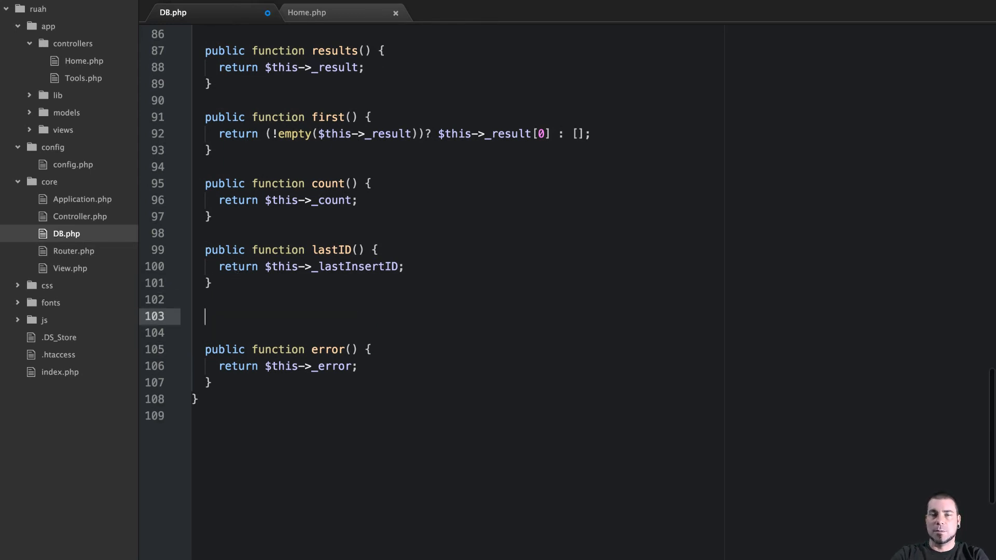
type("public")
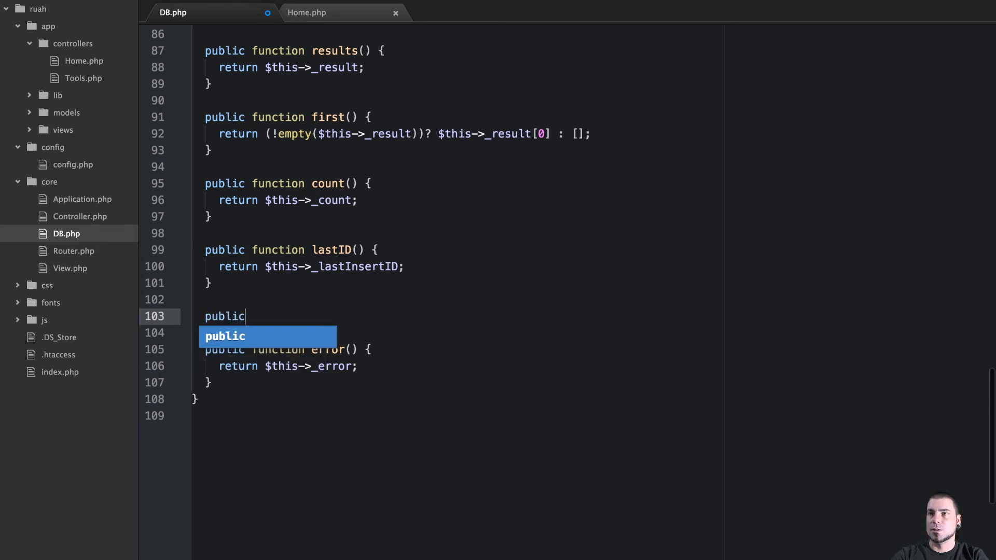
type("j")
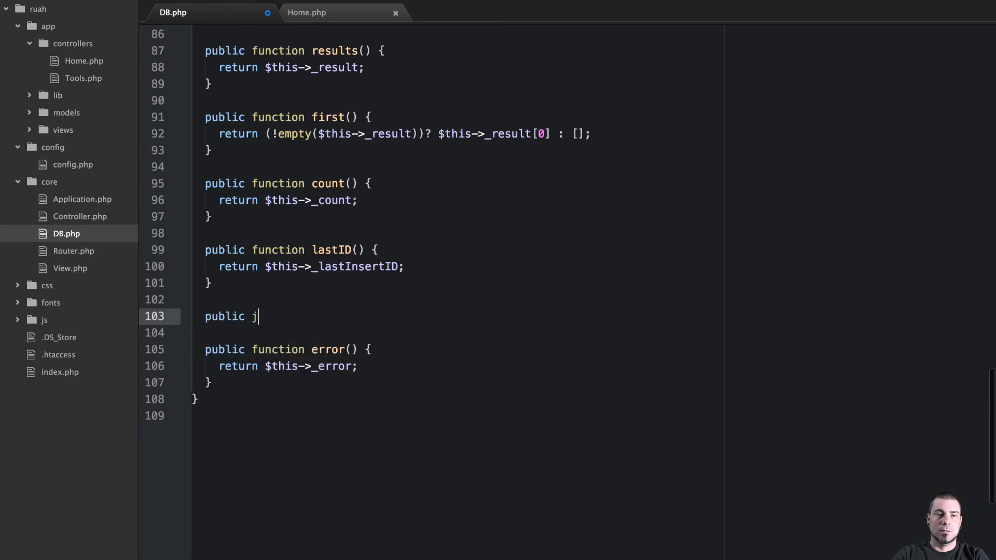
type("unction")
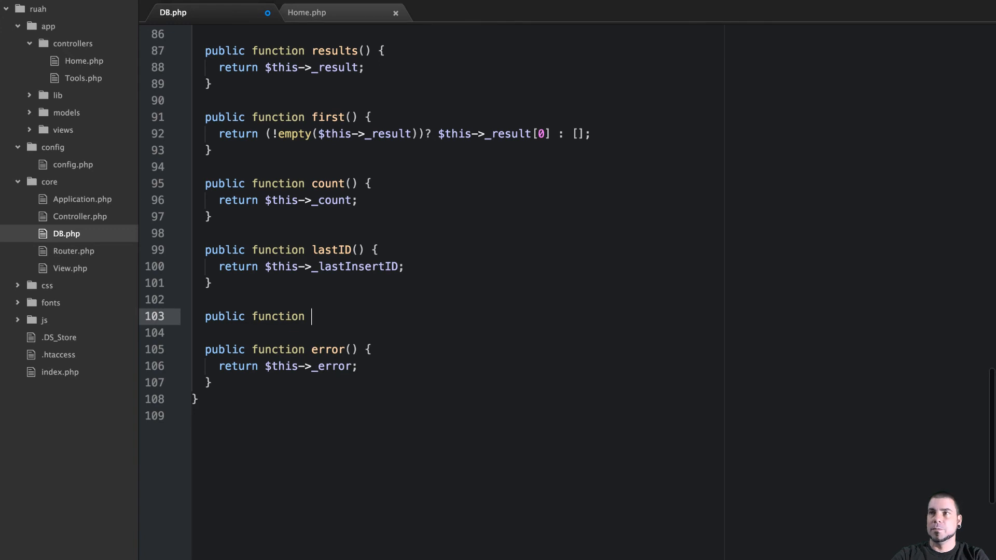
type("get_columns")
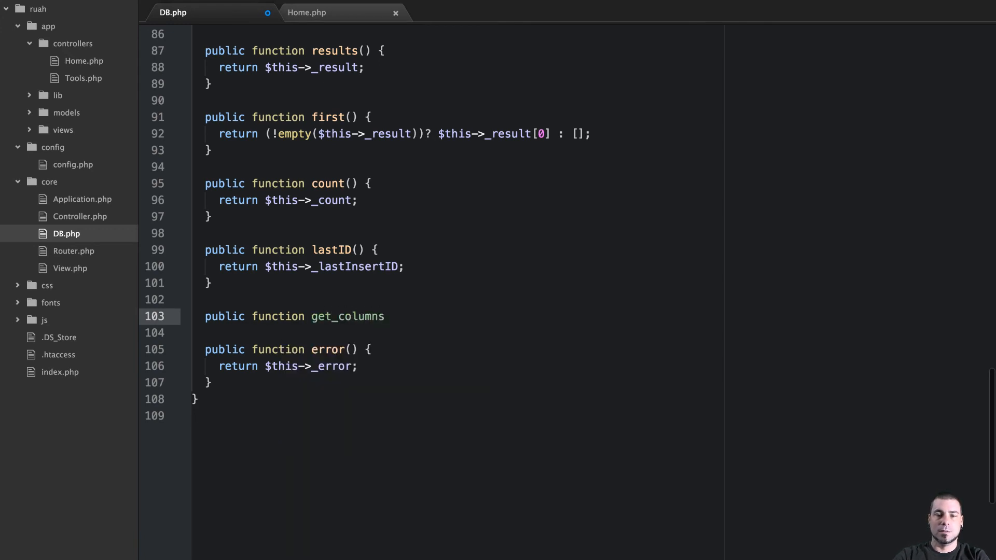
type("($table) {")
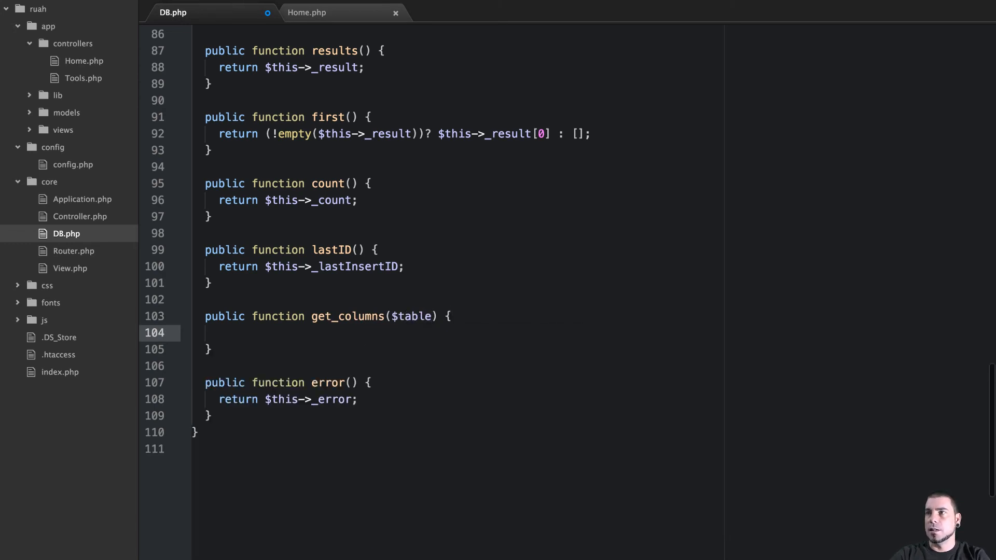
- Make get_columns return $this->query("SHOW COLUMNS FROM {$table}")->results()
left_click(219, 333)
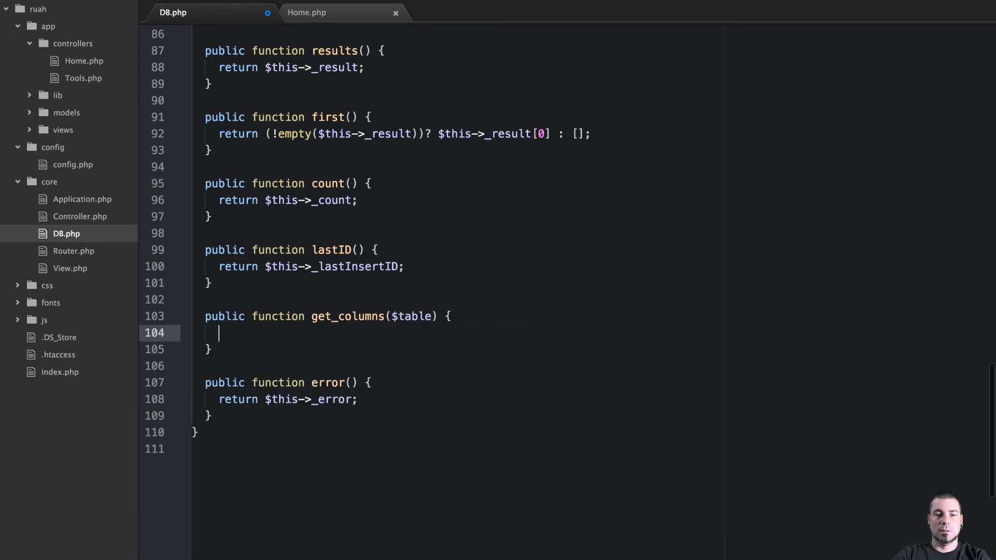
type("$q")
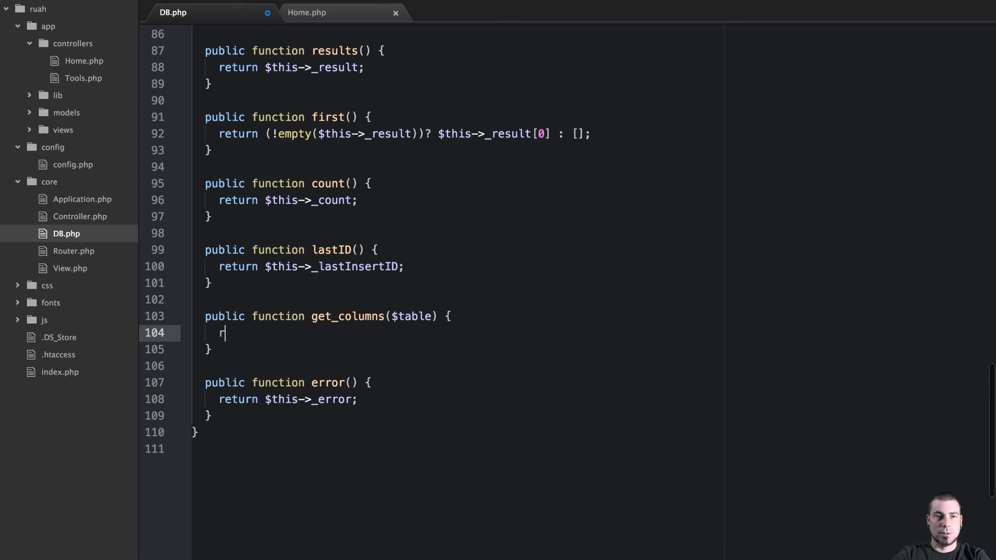
type("etru")
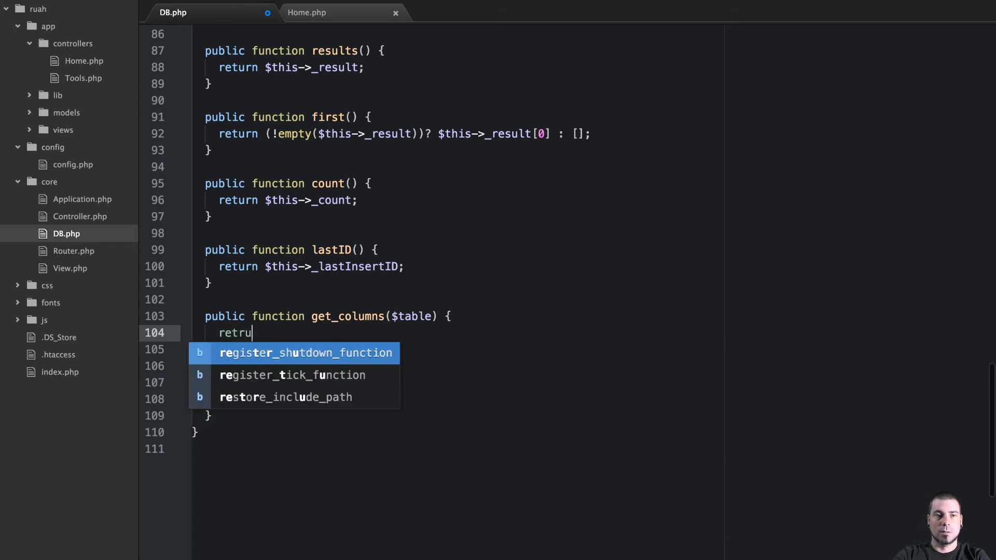
type("rn")
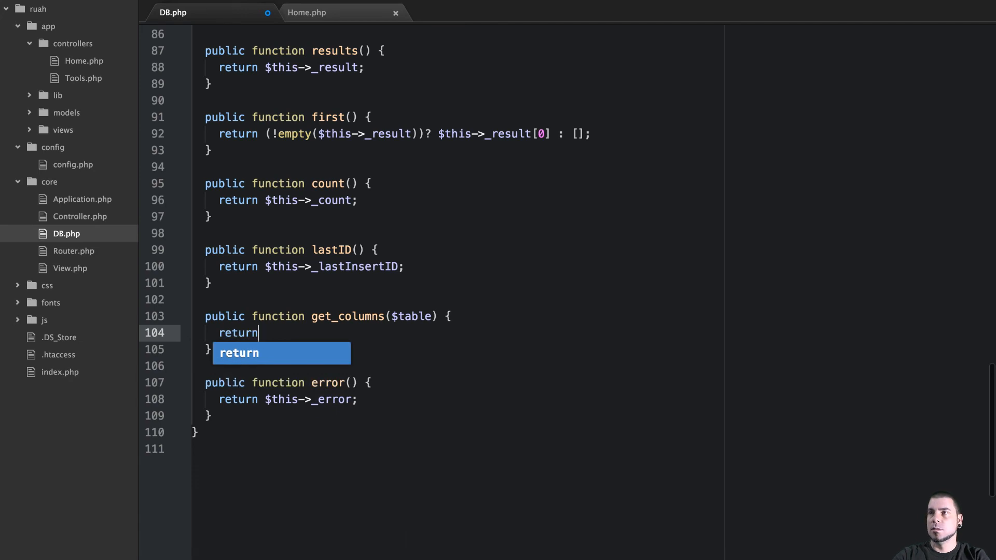
type("$this->")
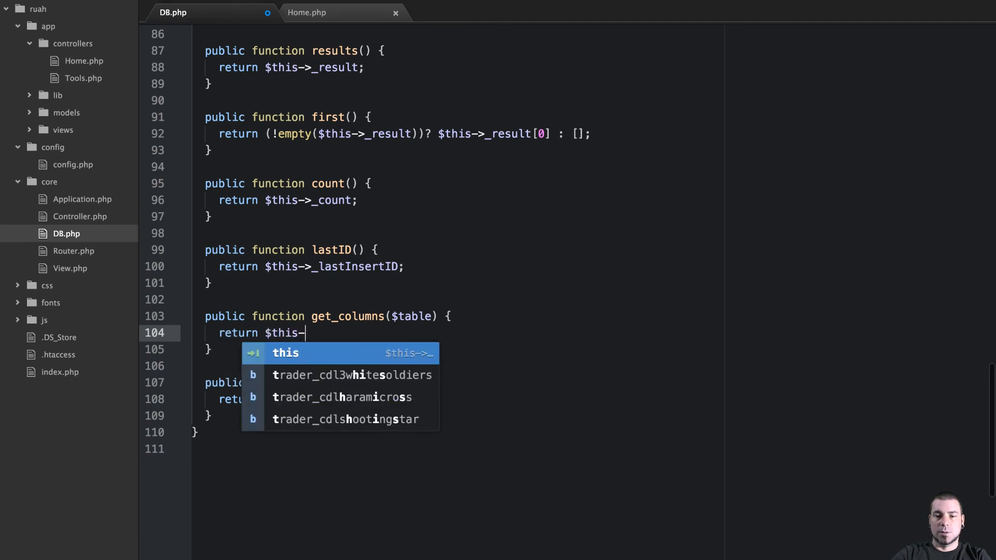
type("query(")
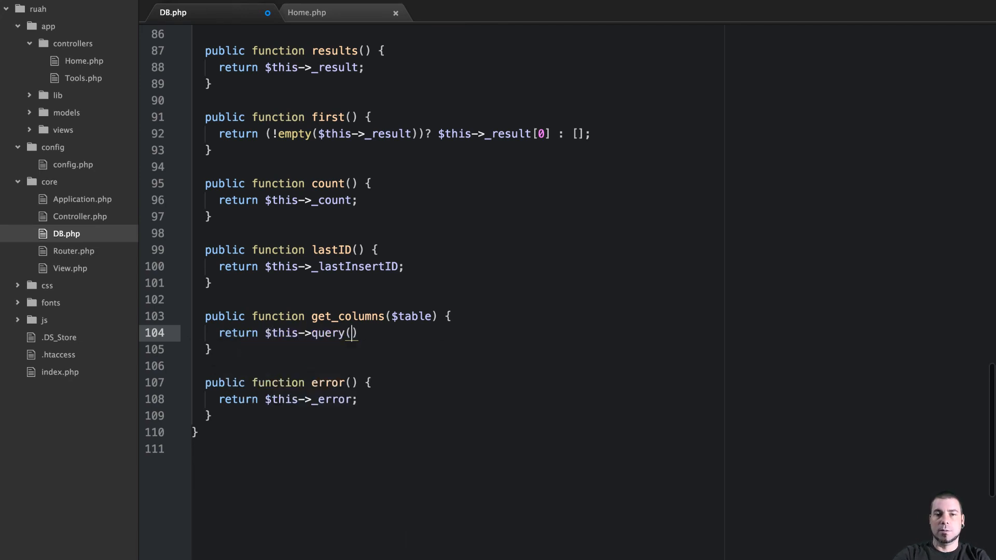
mouse_move(235, 285)
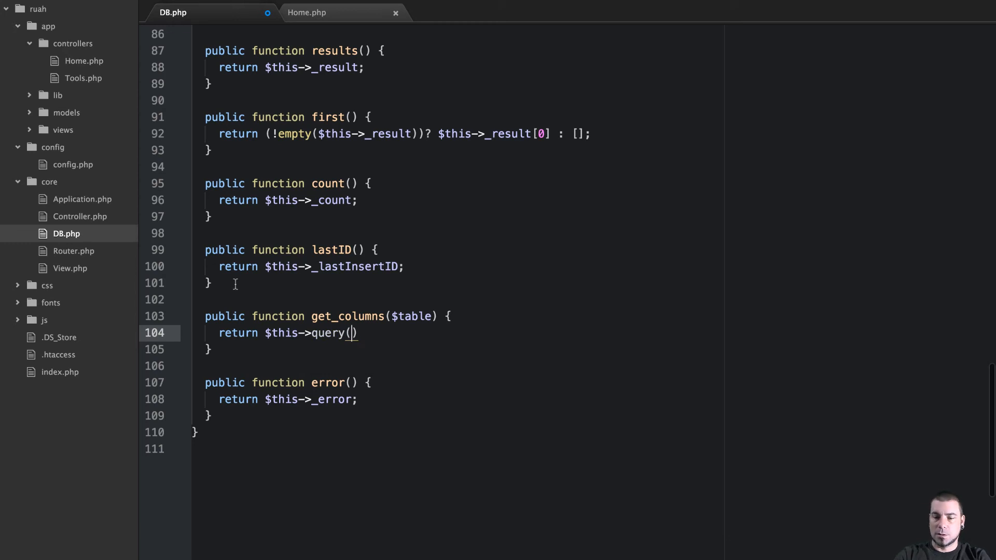
type("\"SHOW\"")
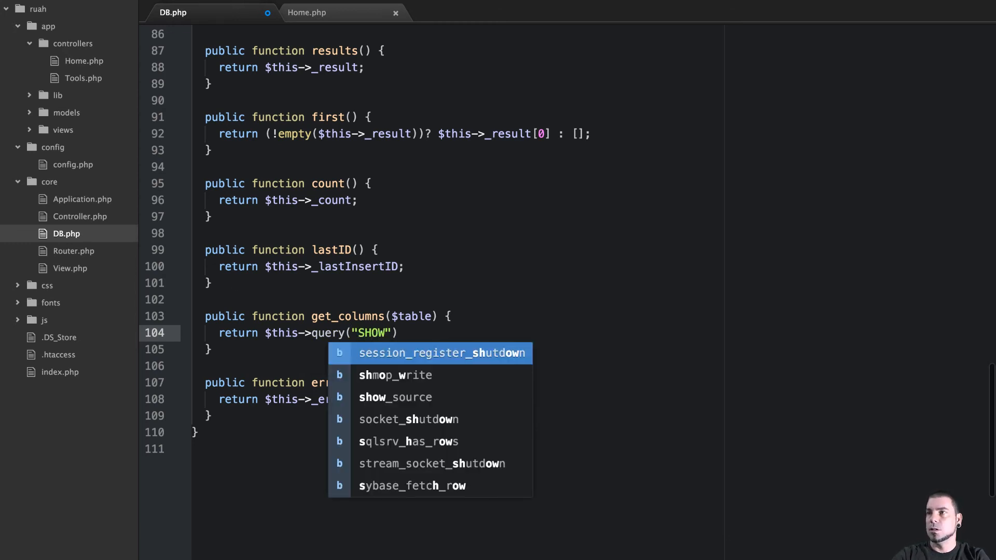
type("COLUMNS F")
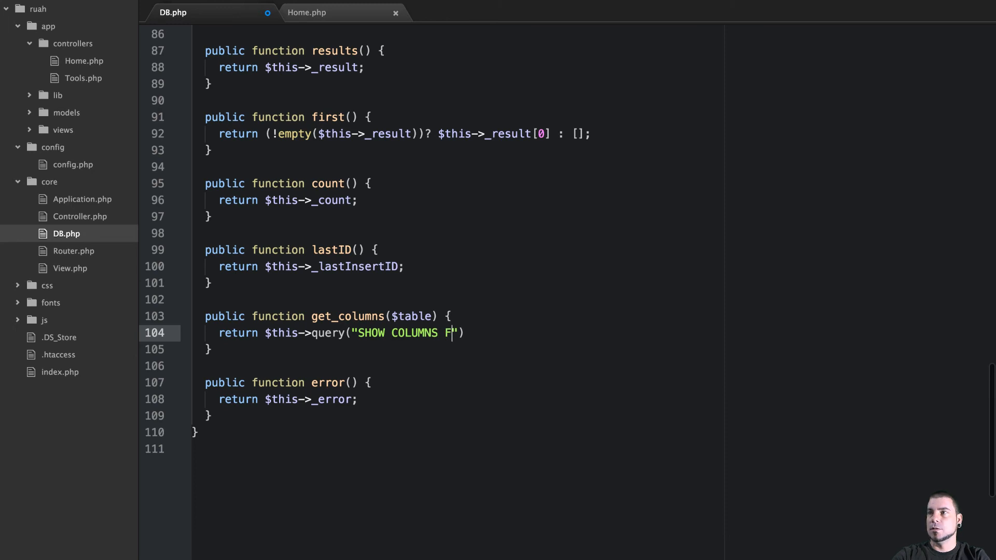
type("ROM {$t}")
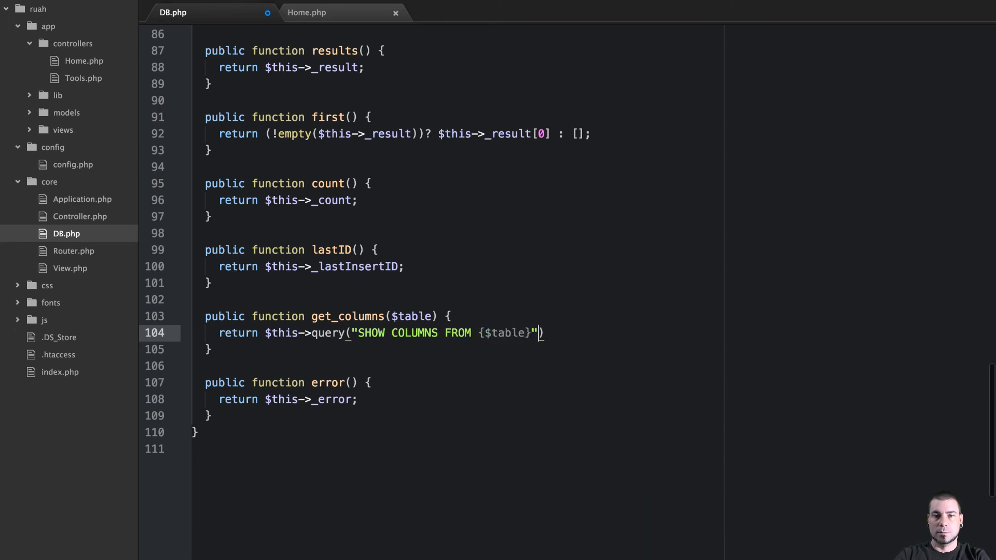
type("->")
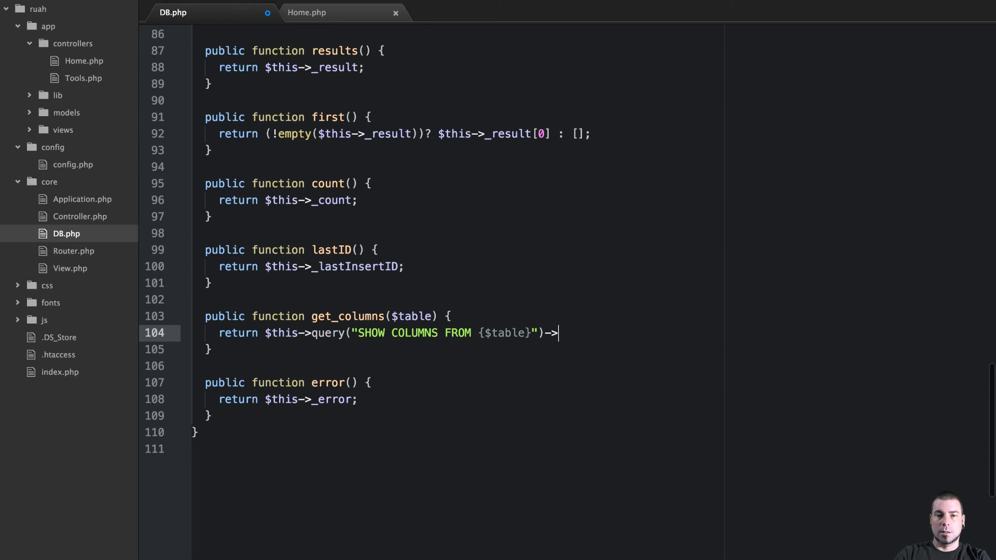
type("results();")
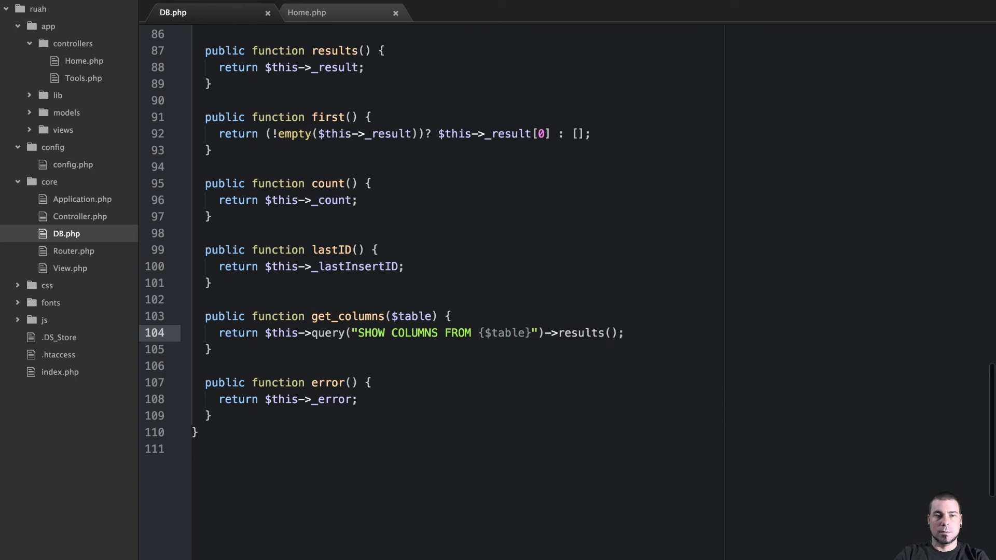
- In Home.php, replace the contact query with $columns = $db->get_columns() and dump $columns
left_click(307, 11)
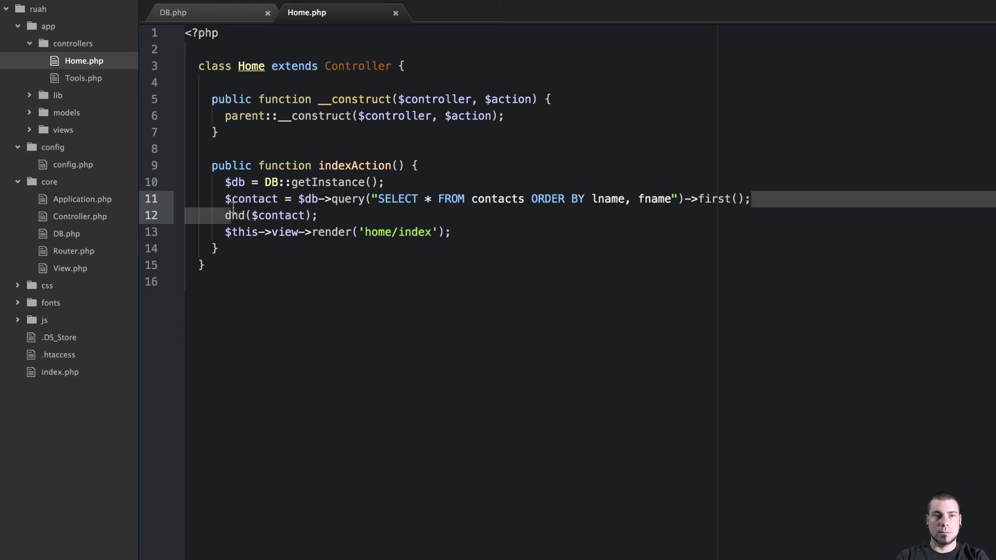
key("Backspace")
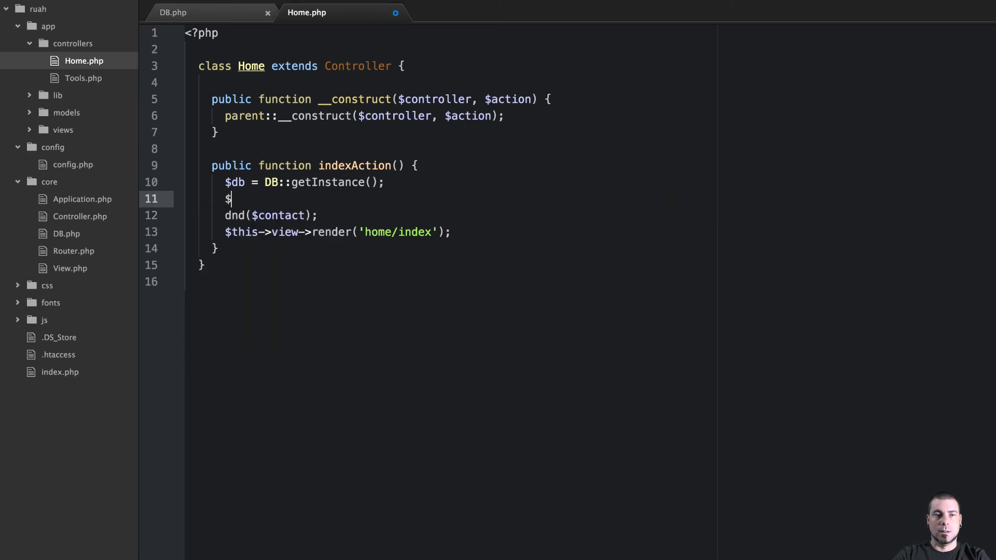
type("colums")
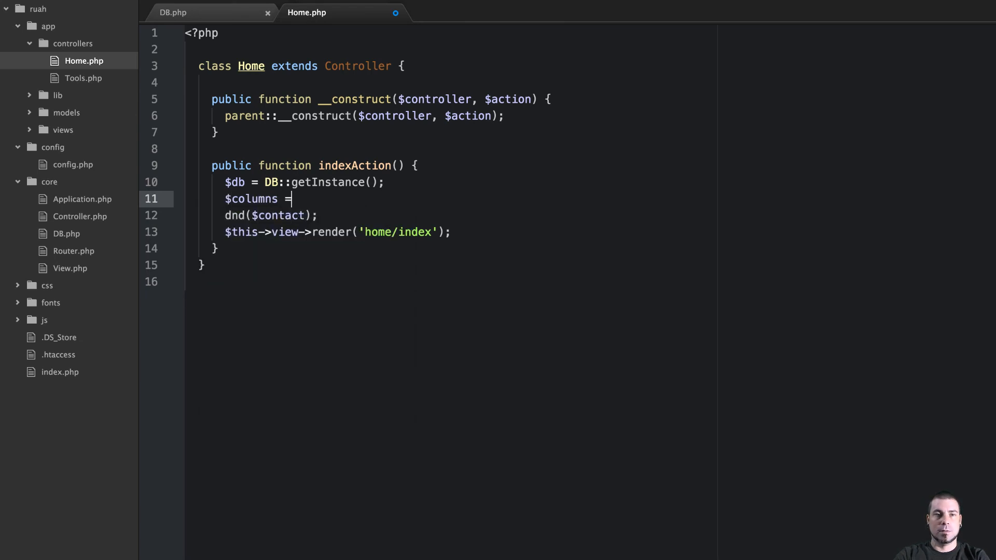
type("$")
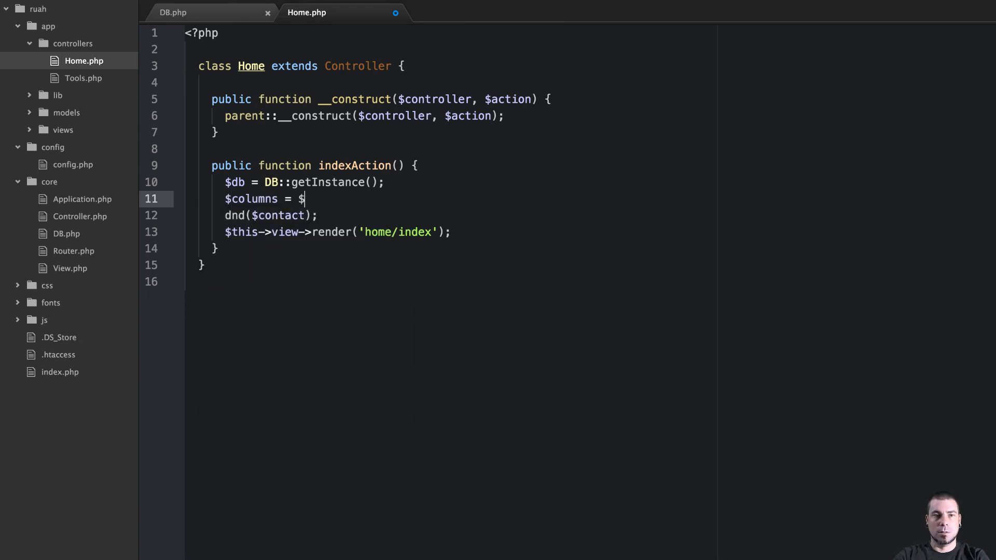
type("db->")
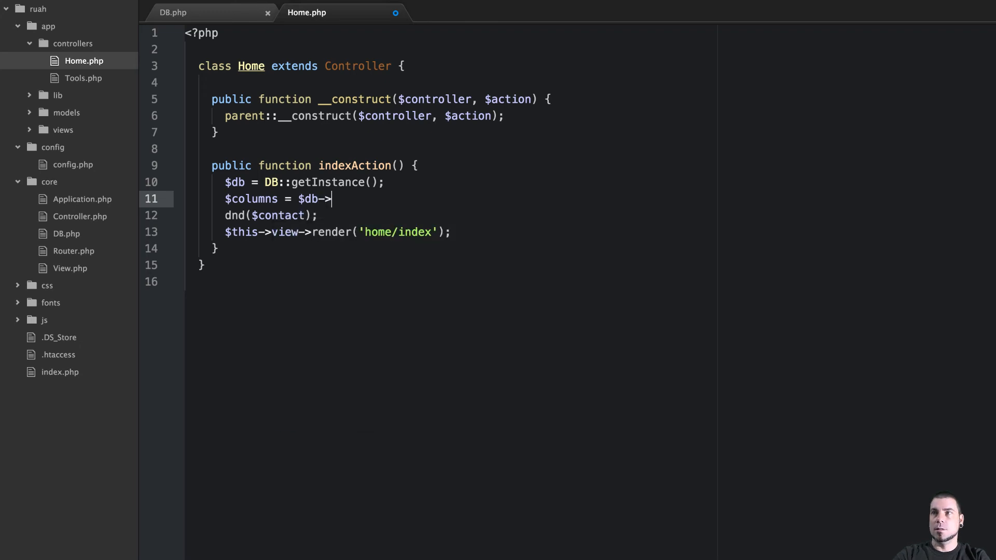
type("get_columns();")
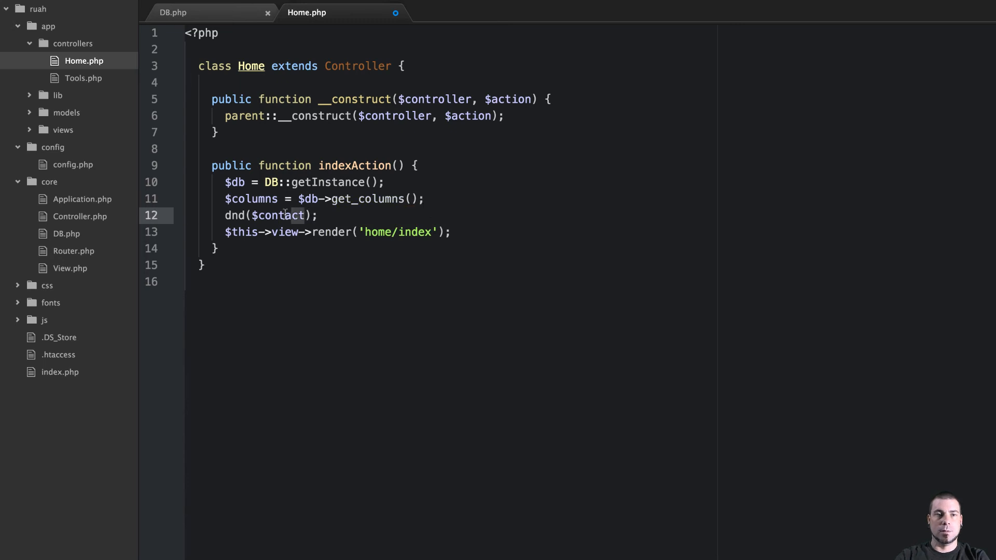
type("$col")
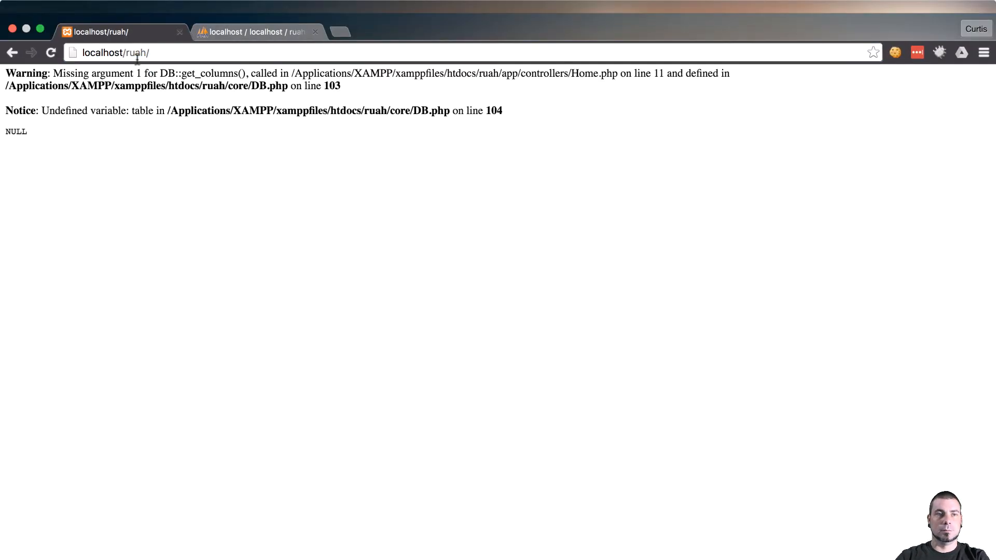
mouse_move(292, 352)
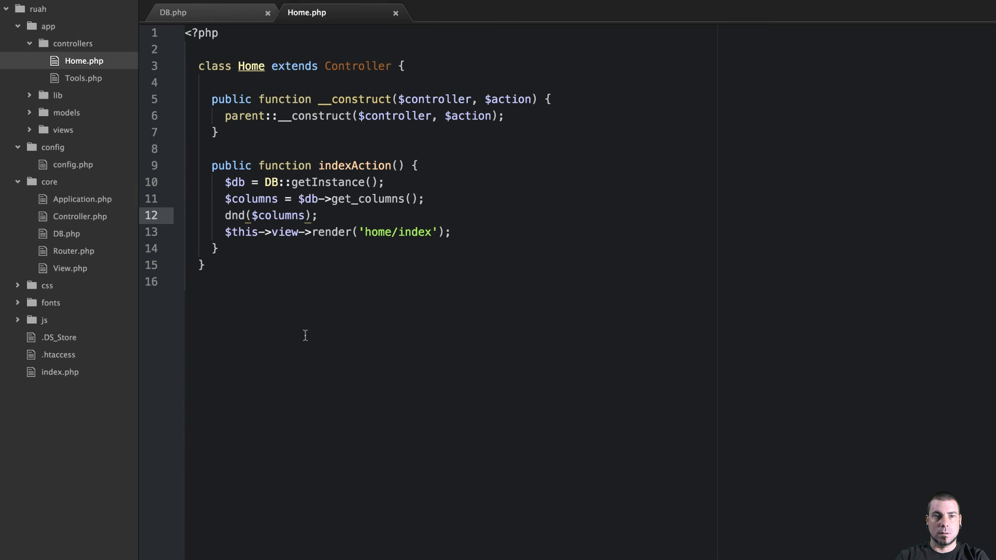
- Pass 'contacts' as the table argument to get_columns() in Home.php
left_click(411, 199)
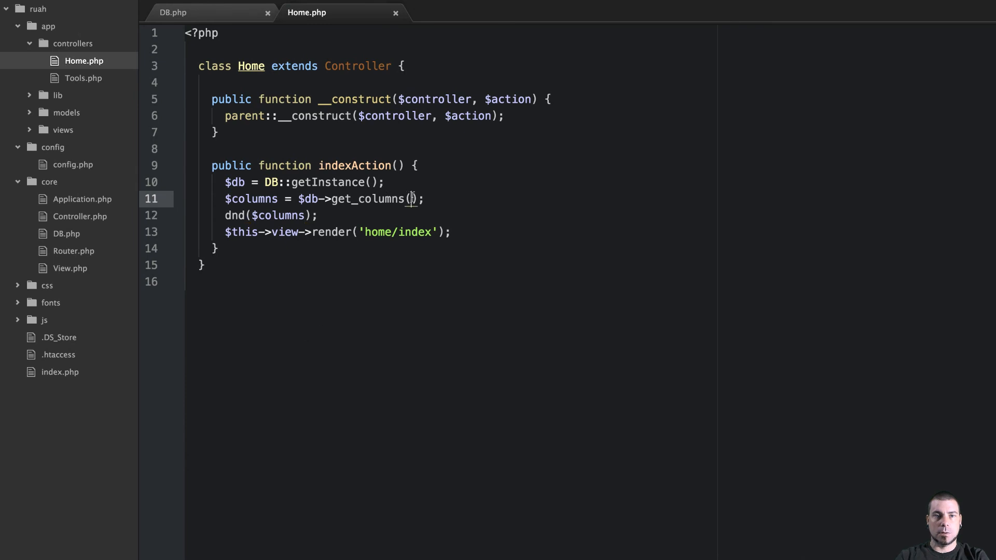
type("'conta'")
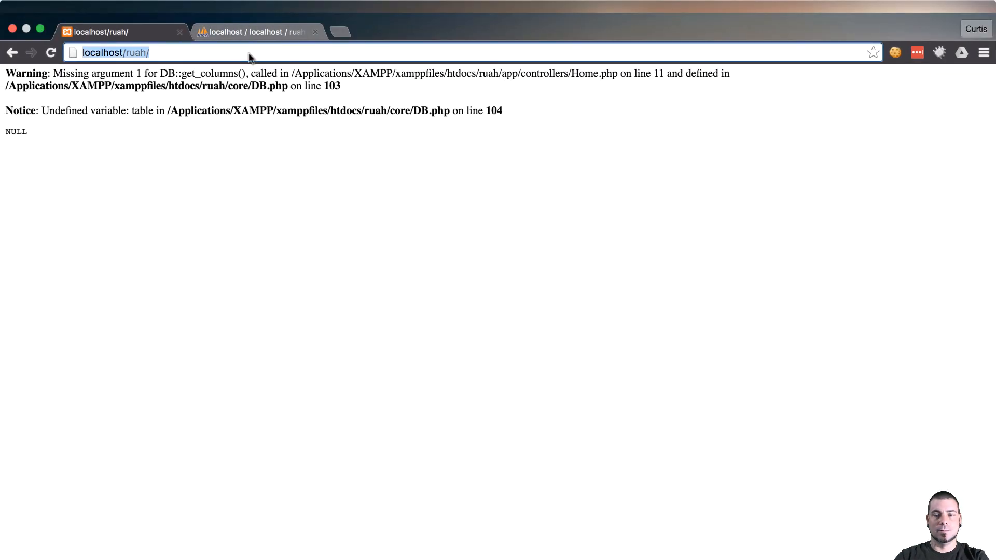
- Reload localhost/ruah/ and scroll through the contacts column dump, id through user_id
left_click(50, 52)
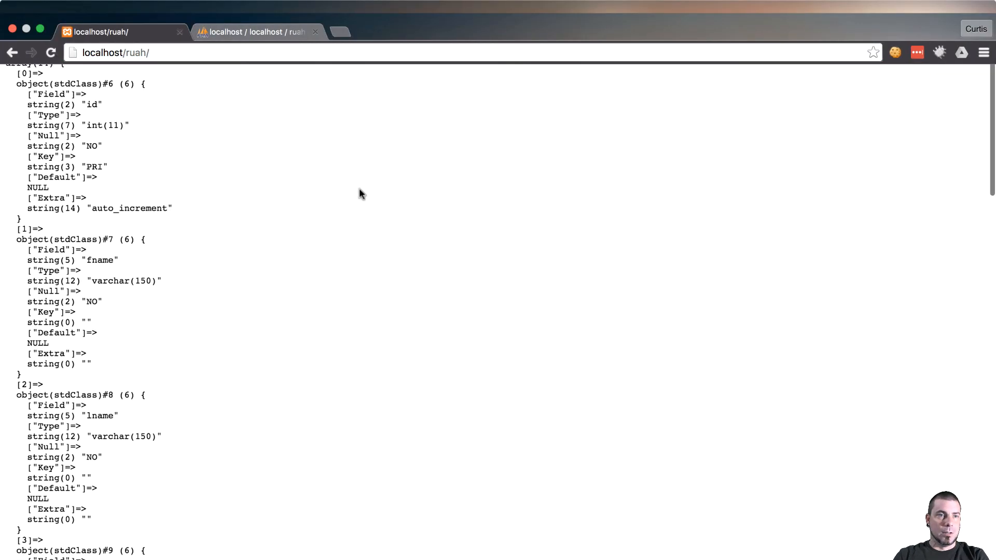
scroll("up", 3)
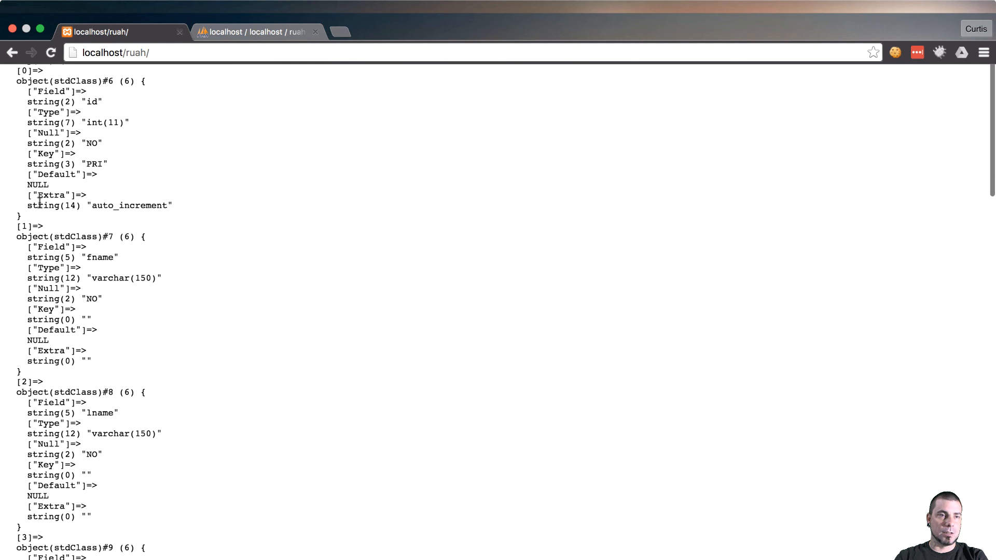
mouse_move(110, 71)
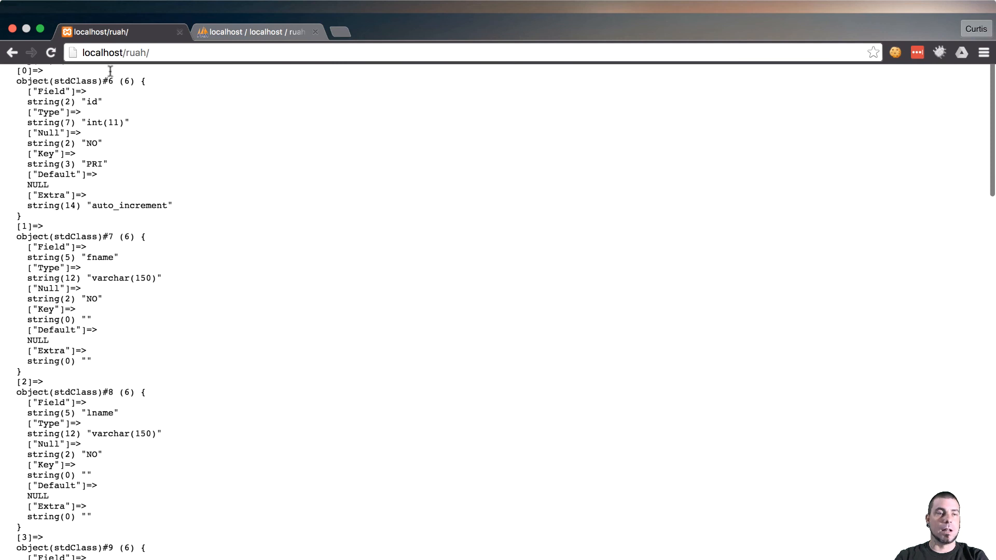
mouse_move(62, 92)
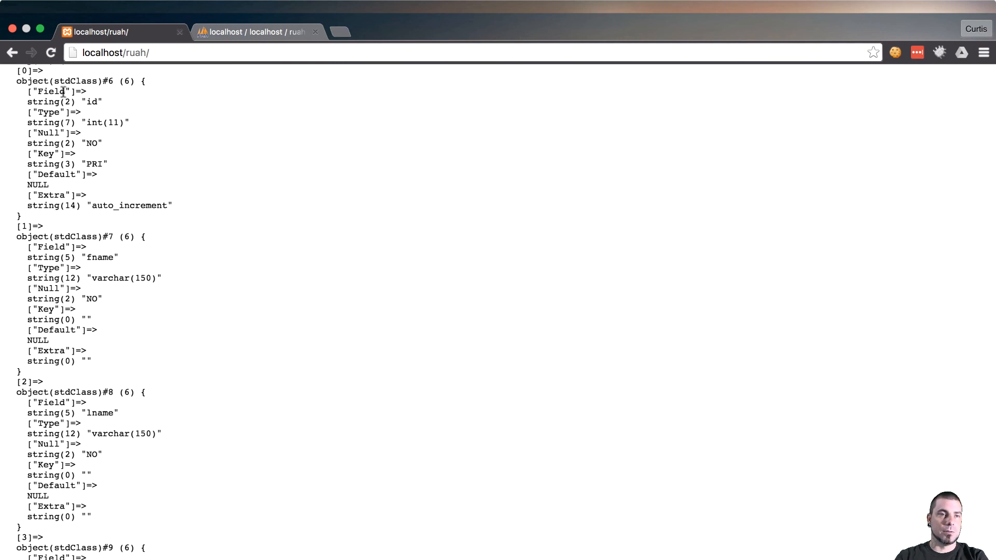
mouse_move(96, 107)
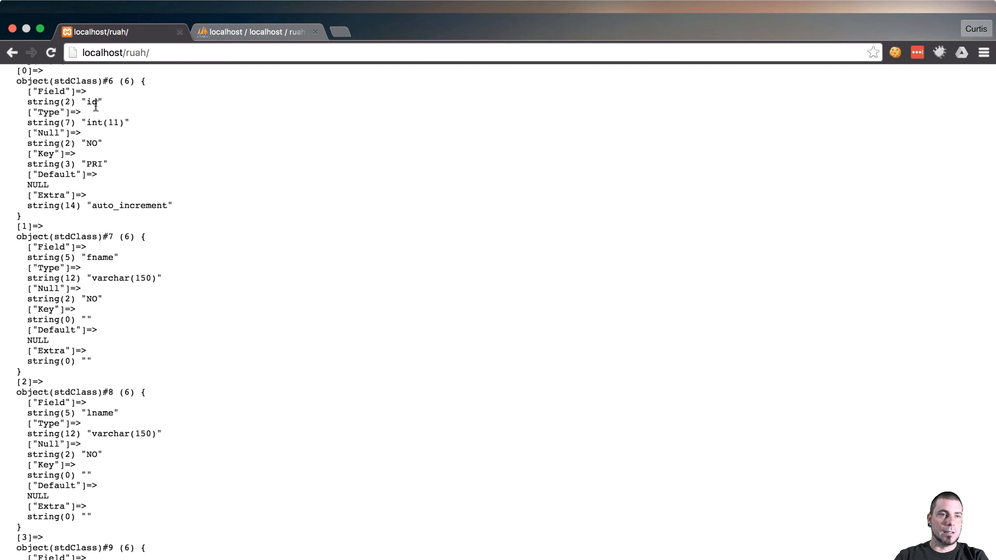
mouse_move(60, 153)
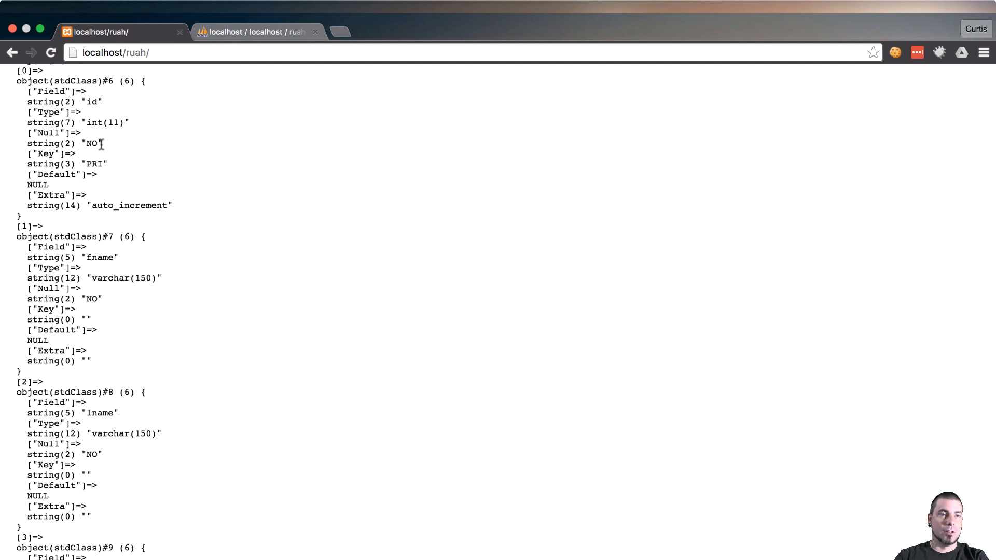
mouse_move(96, 164)
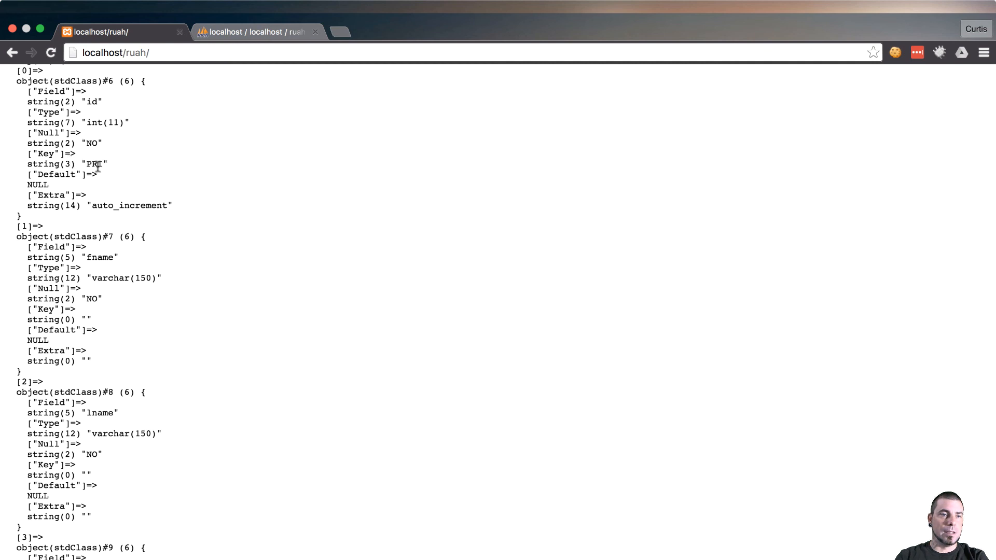
mouse_move(88, 216)
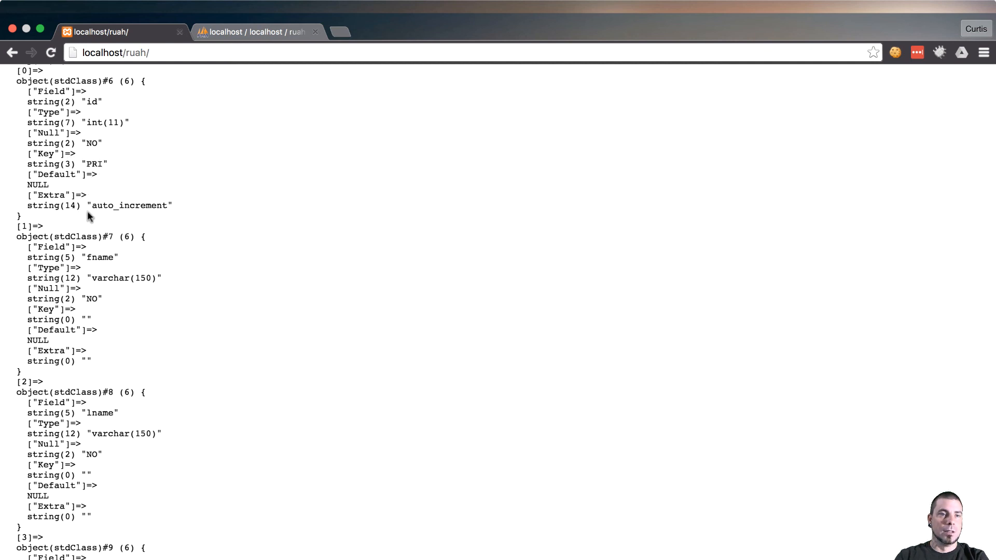
scroll("down", 3)
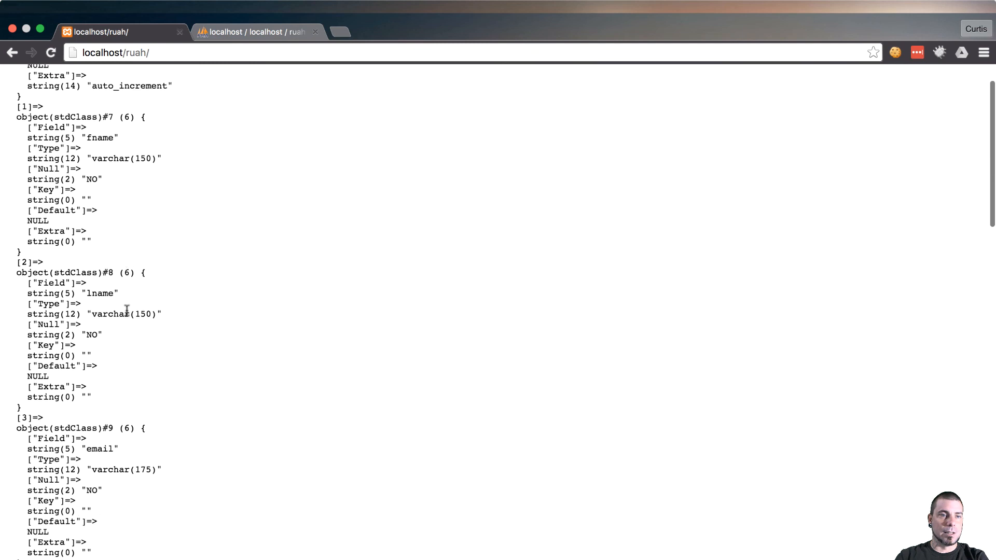
mouse_move(143, 162)
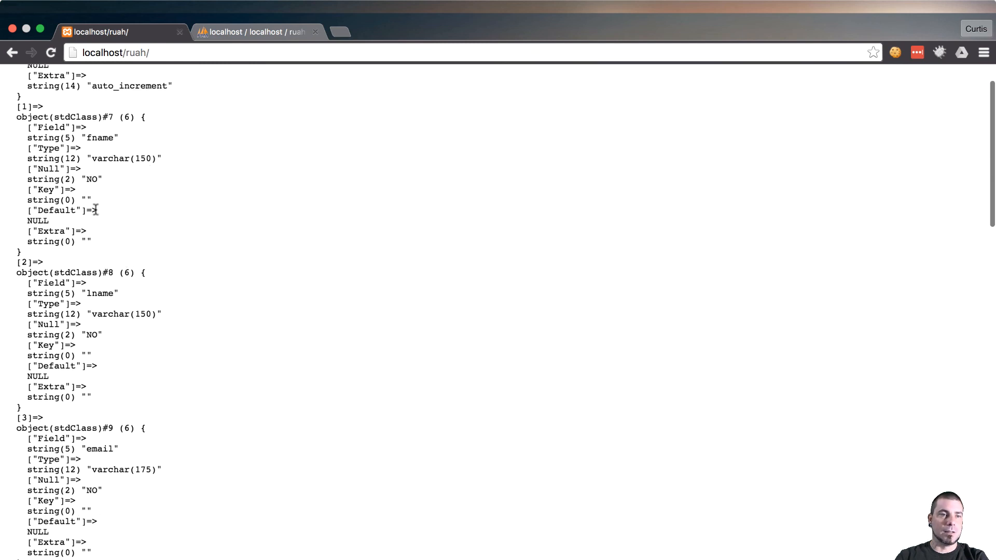
scroll("down", 3)
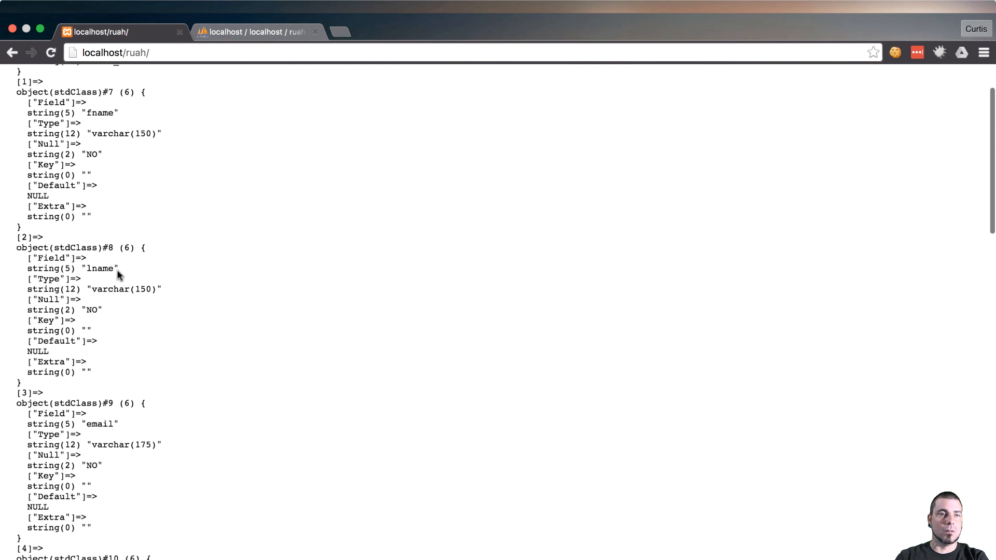
scroll("down", 3)
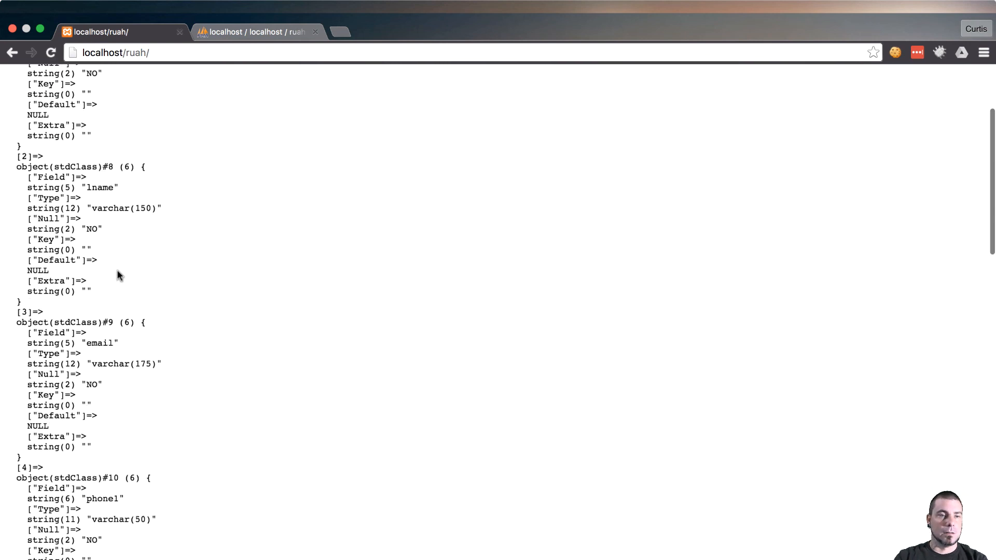
scroll("down", 3)
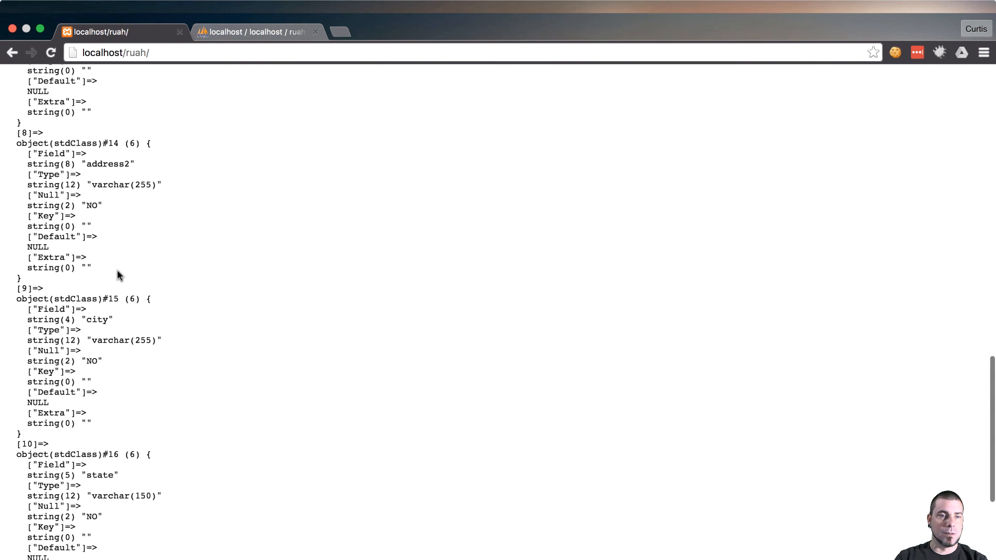
scroll("down", 3)
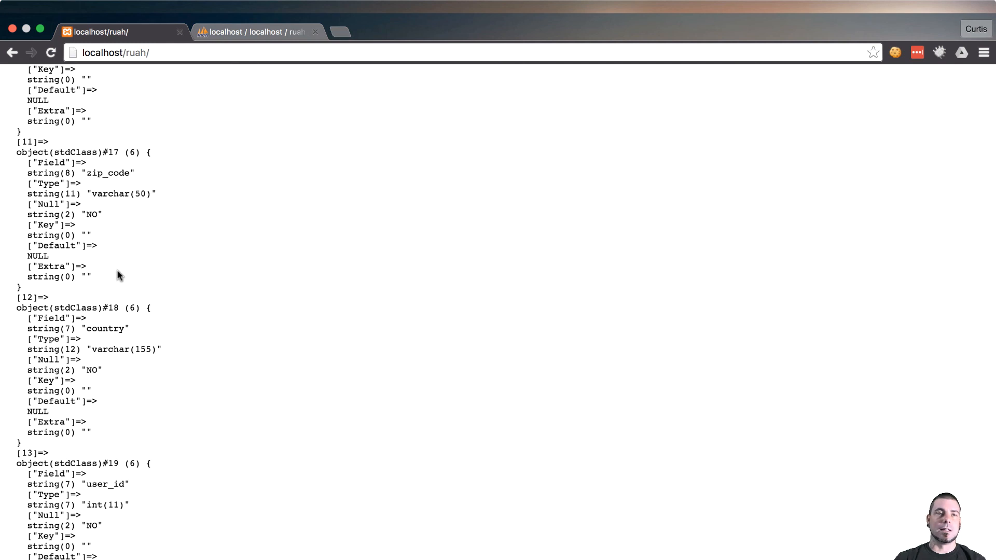
mouse_move(187, 351)
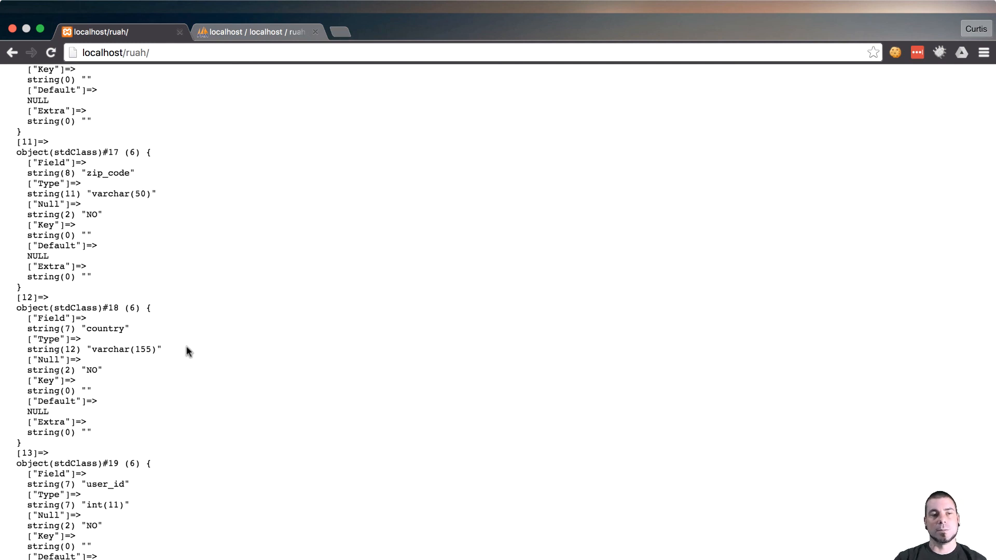
scroll("up", 3)
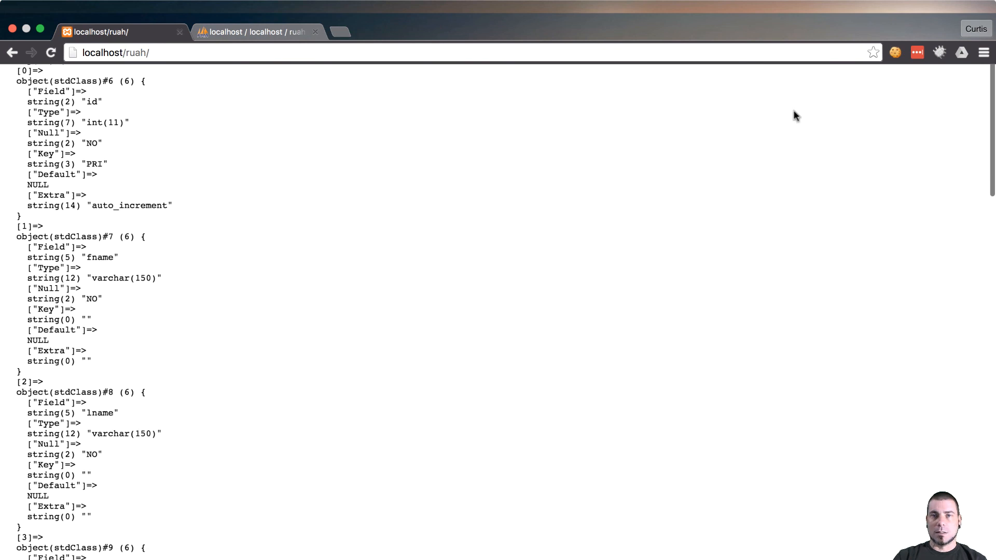
left_click(657, 7)
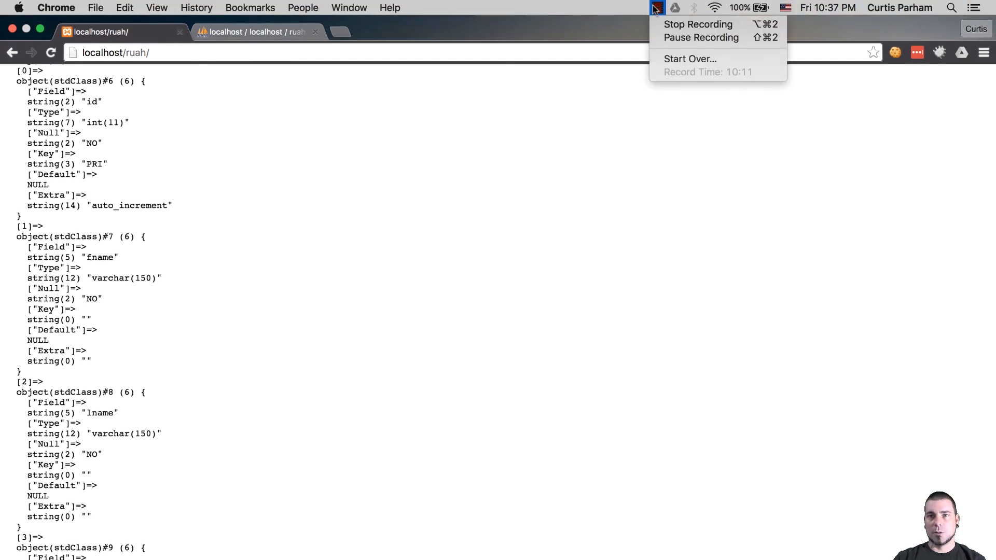